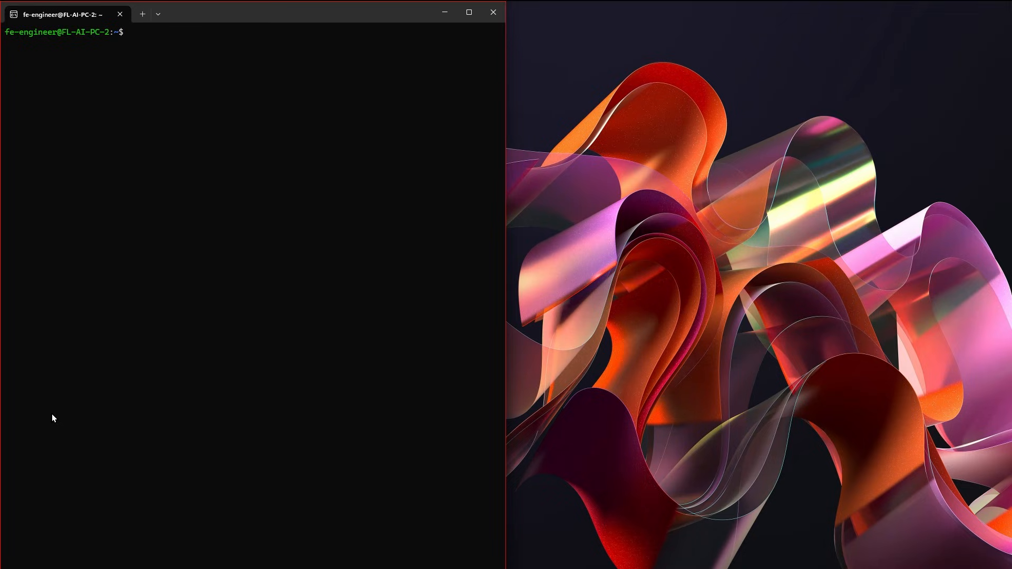
# Run rocminfo and highlight the Agent 2 entry naming the AMD Radeon RX 7900 XT.
pyautogui.write('rocminfo')
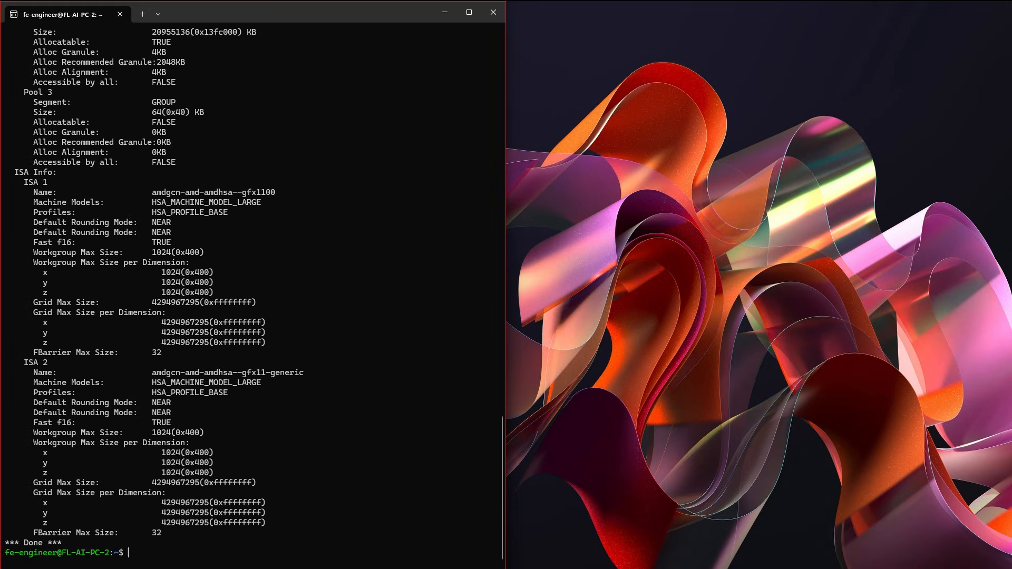
pyautogui.moveTo(271, 295)
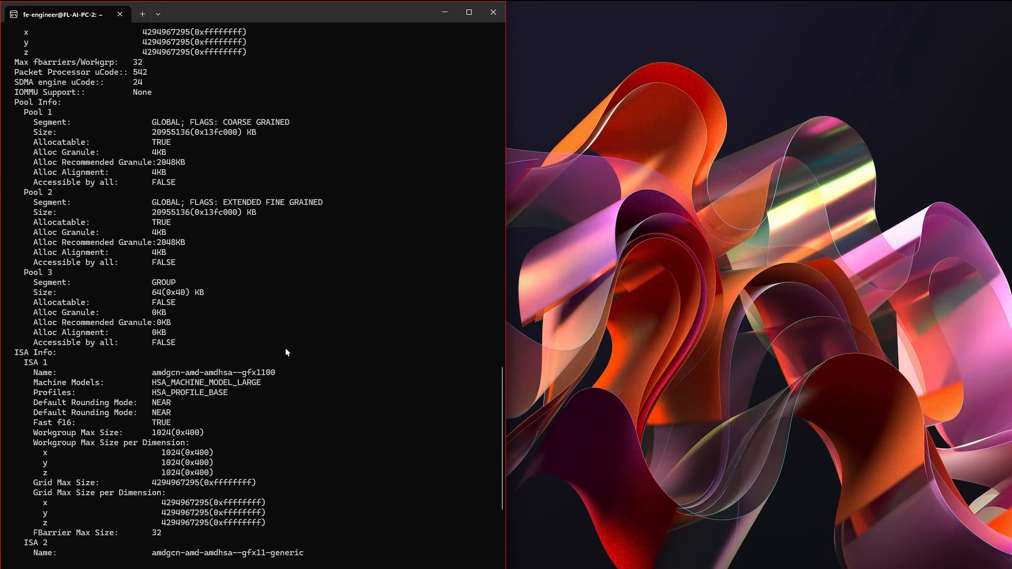
pyautogui.scroll(-3)
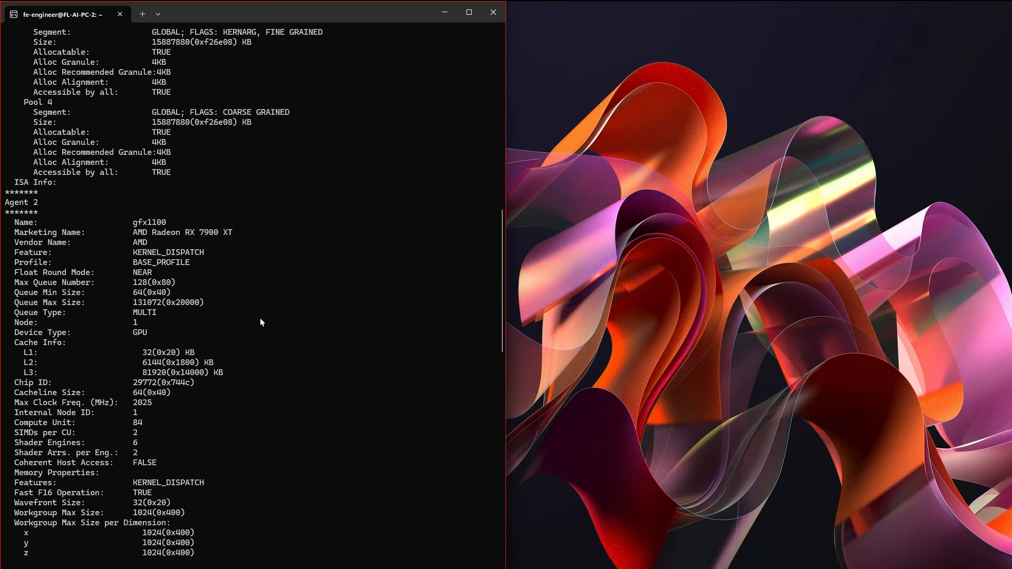
pyautogui.moveTo(7, 213); pyautogui.dragTo(240, 232)
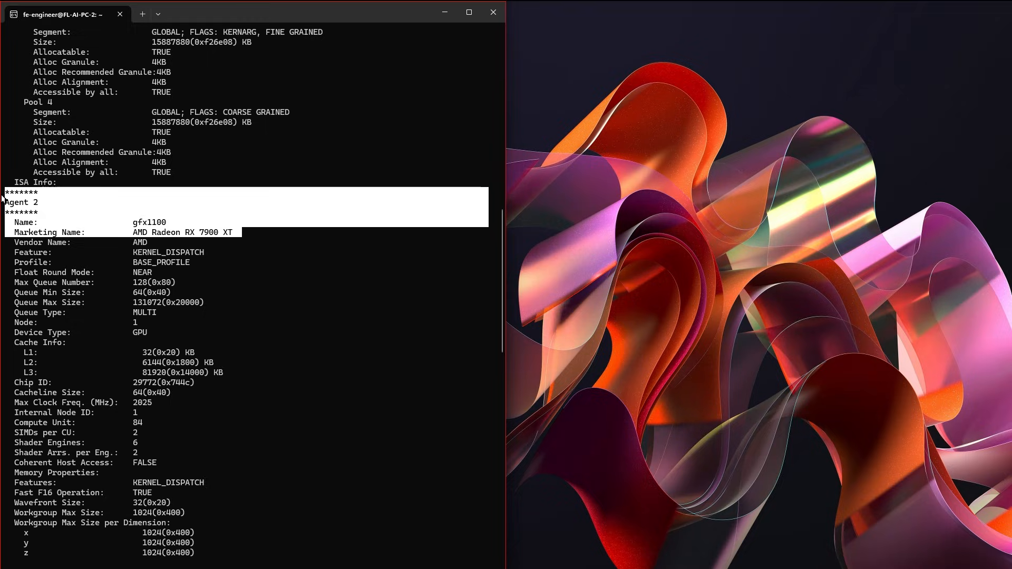
pyautogui.moveTo(232, 280)
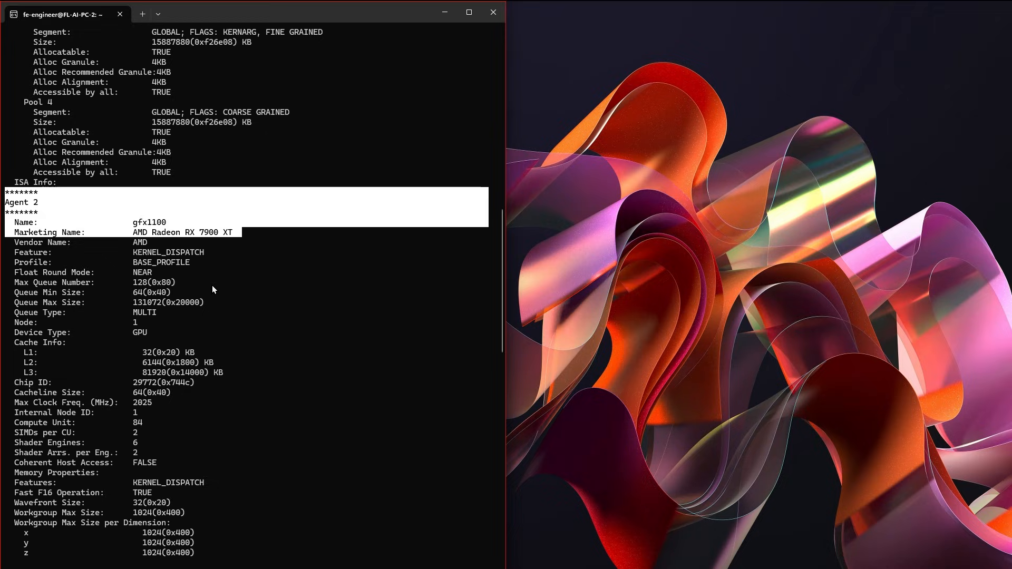
pyautogui.moveTo(263, 287)
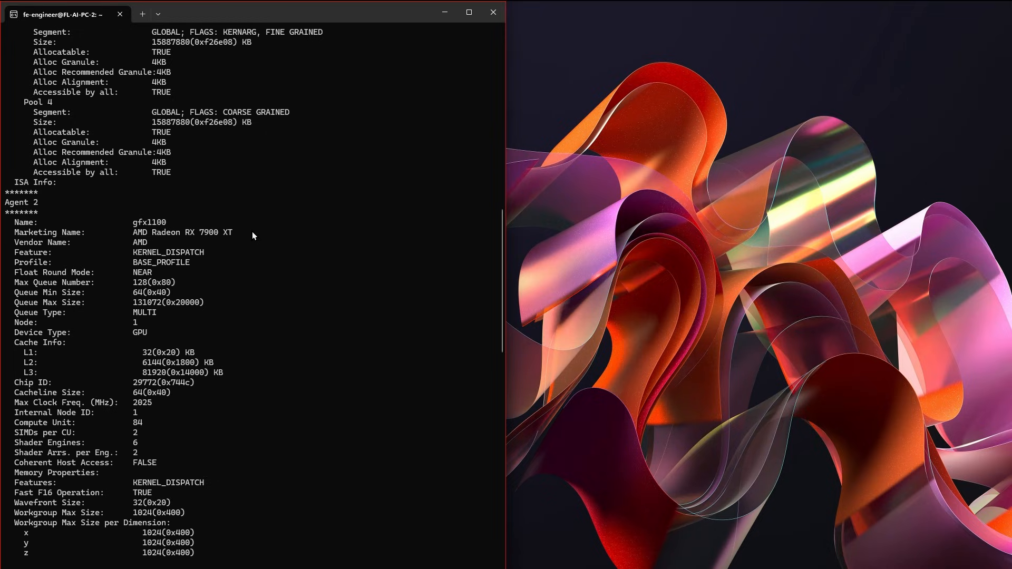
pyautogui.moveTo(249, 235)
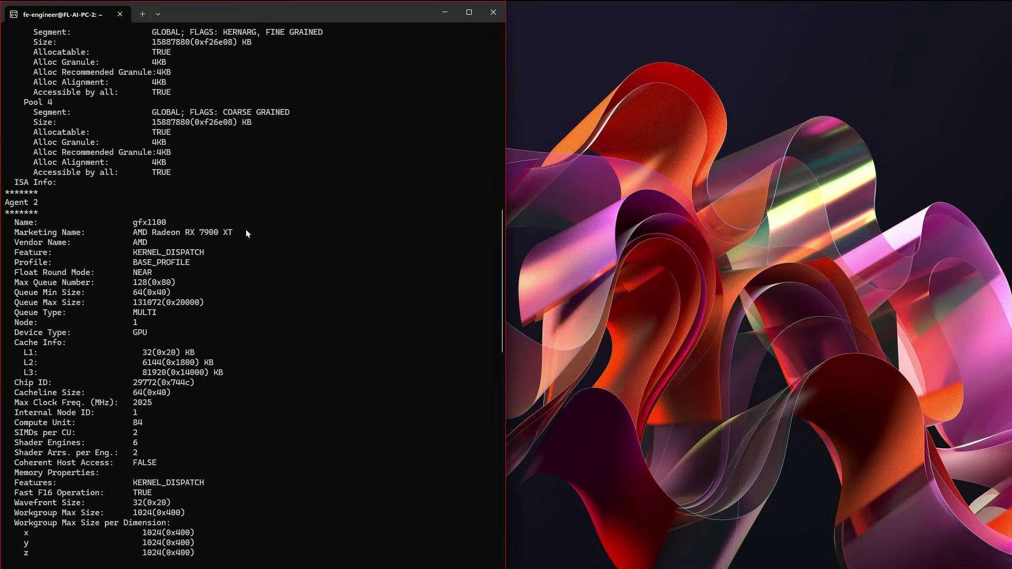
pyautogui.moveTo(238, 235)
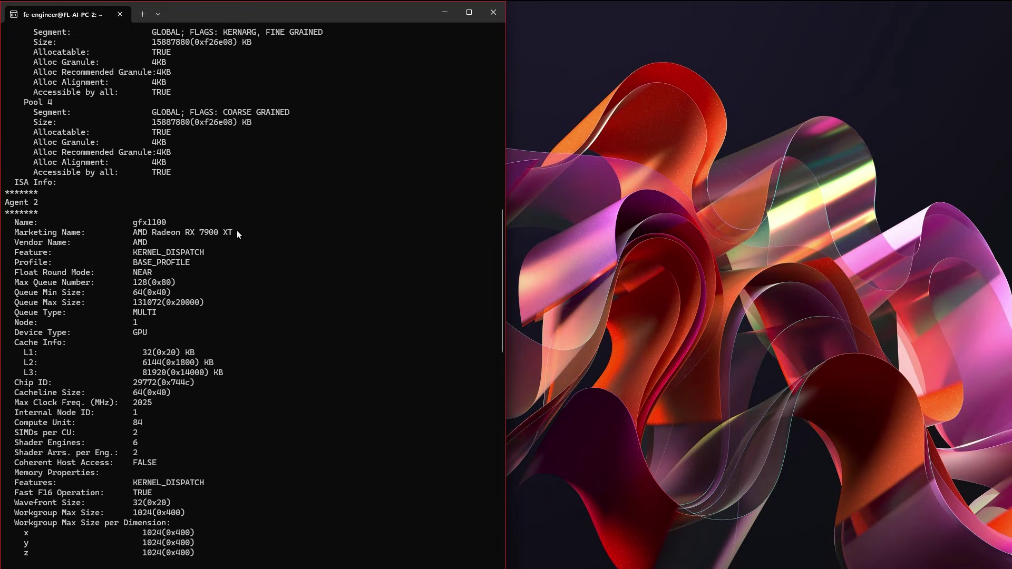
pyautogui.scroll(-3)
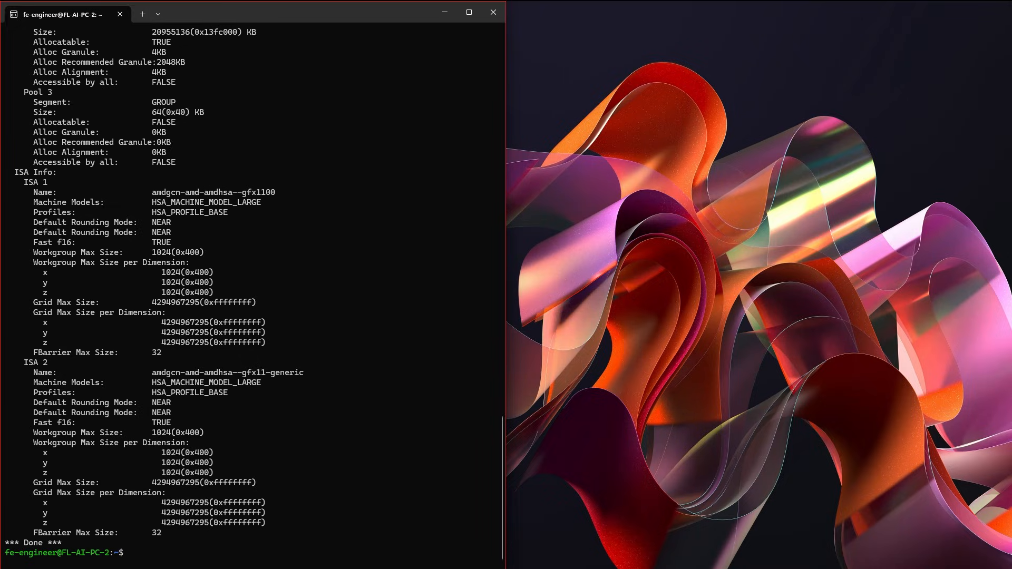
pyautogui.moveTo(374, 410)
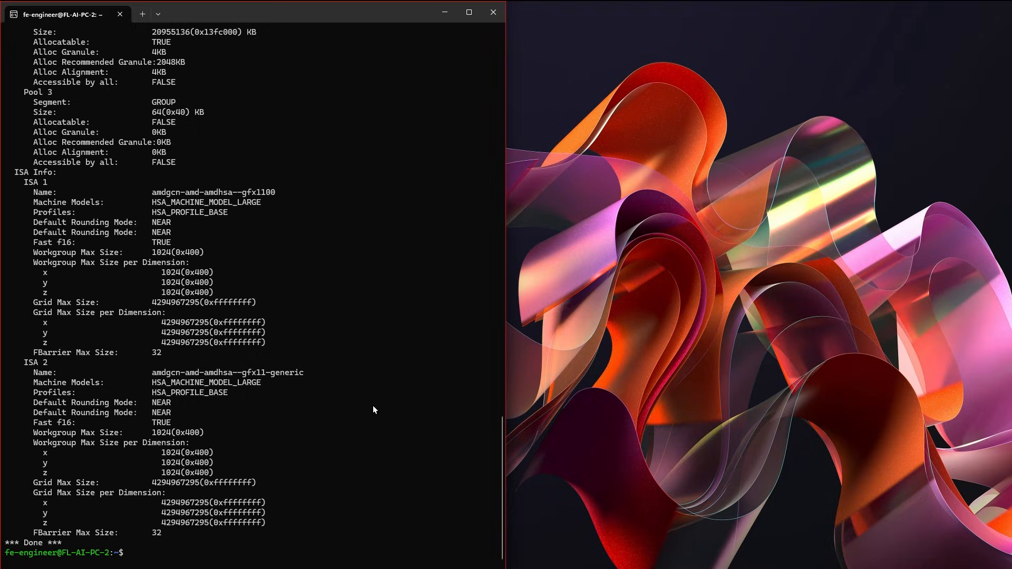
# Install git, then python3 and python3-pip via sudo apt install -y.
pyautogui.write('sudo apt install git')
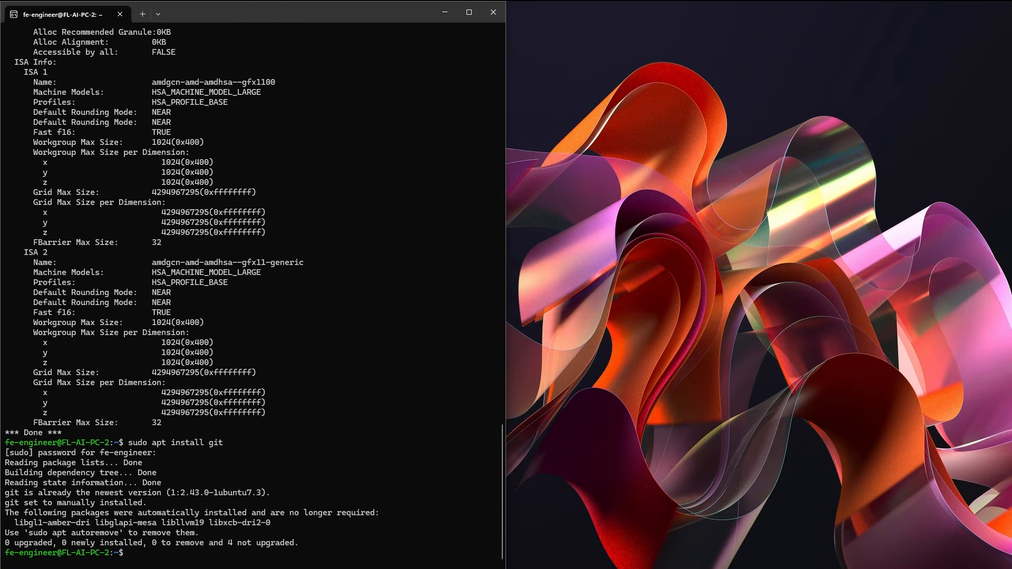
pyautogui.moveTo(456, 423)
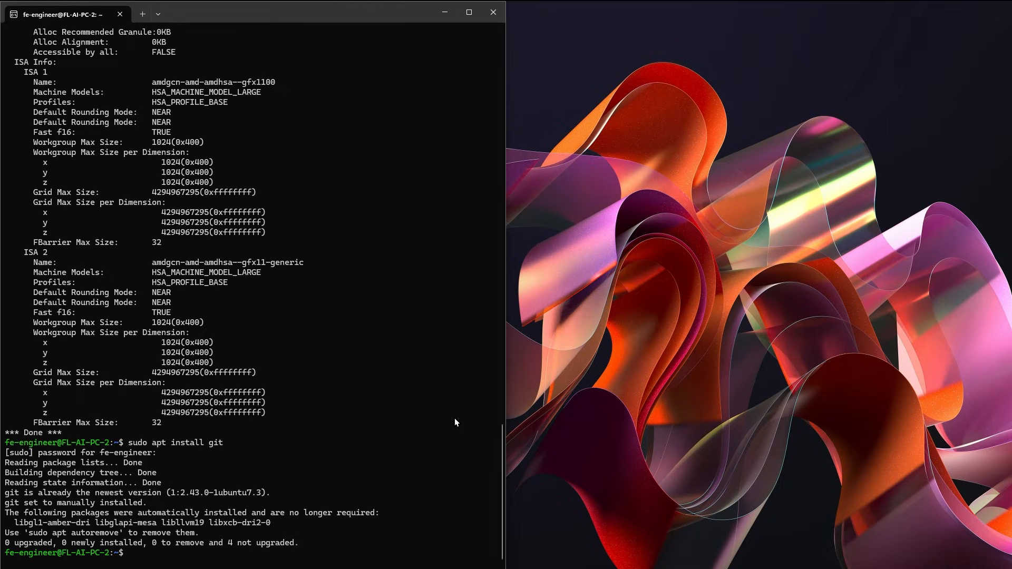
pyautogui.write('sudo apt install -y python3 python3-pip')
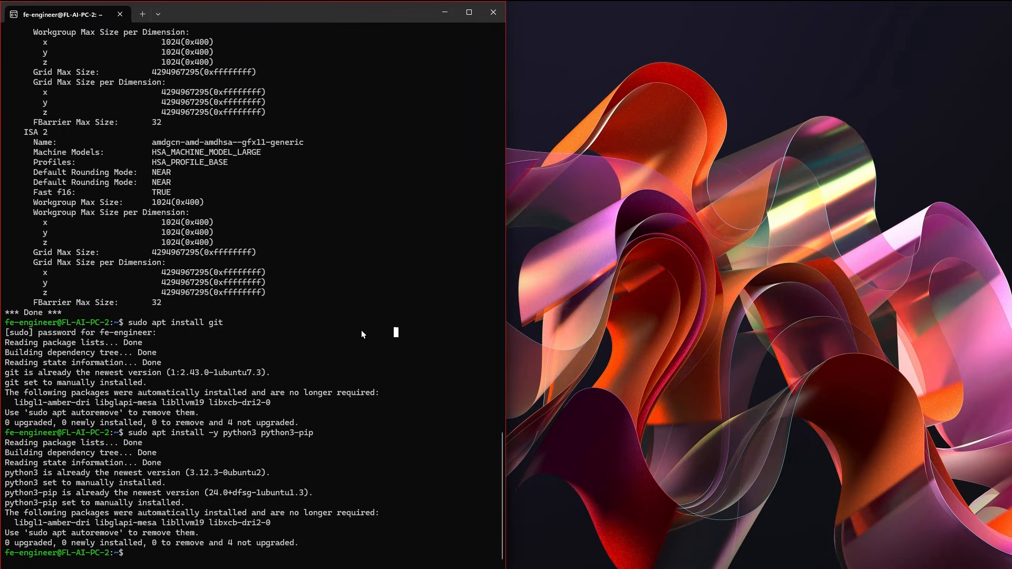
# Install python3-venv with sudo apt install -y python3-venv.
pyautogui.write('sudo apt install -y python3-venv')
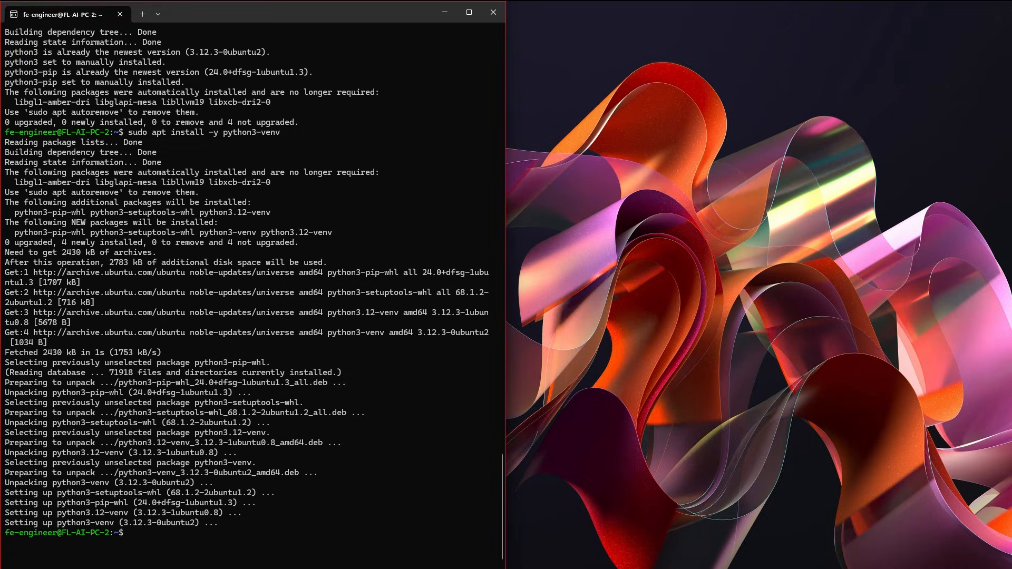
pyautogui.moveTo(344, 316)
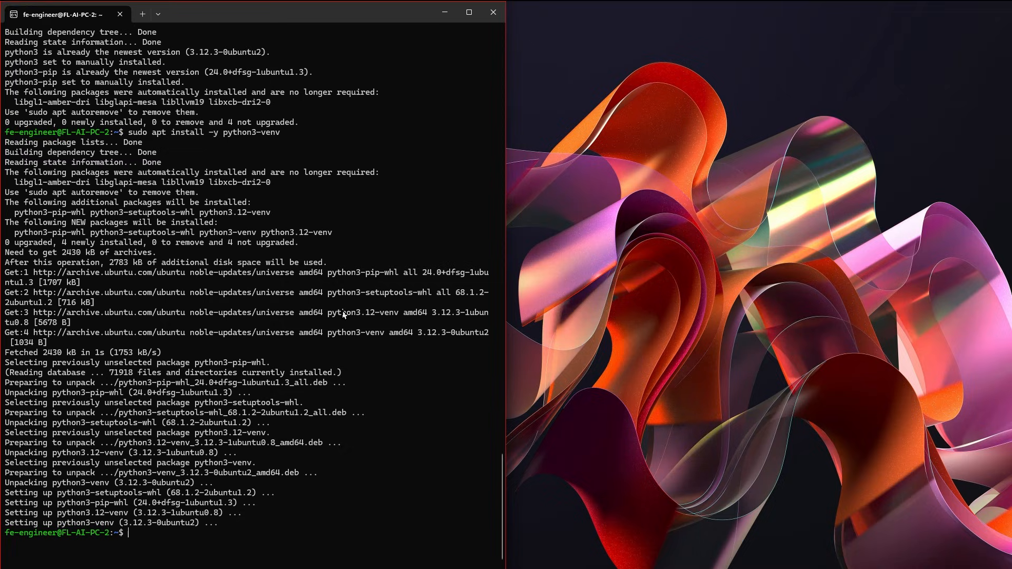
# Create the ~/comfyui folder with mkdir -p and change into it.
pyautogui.write('mkdir')
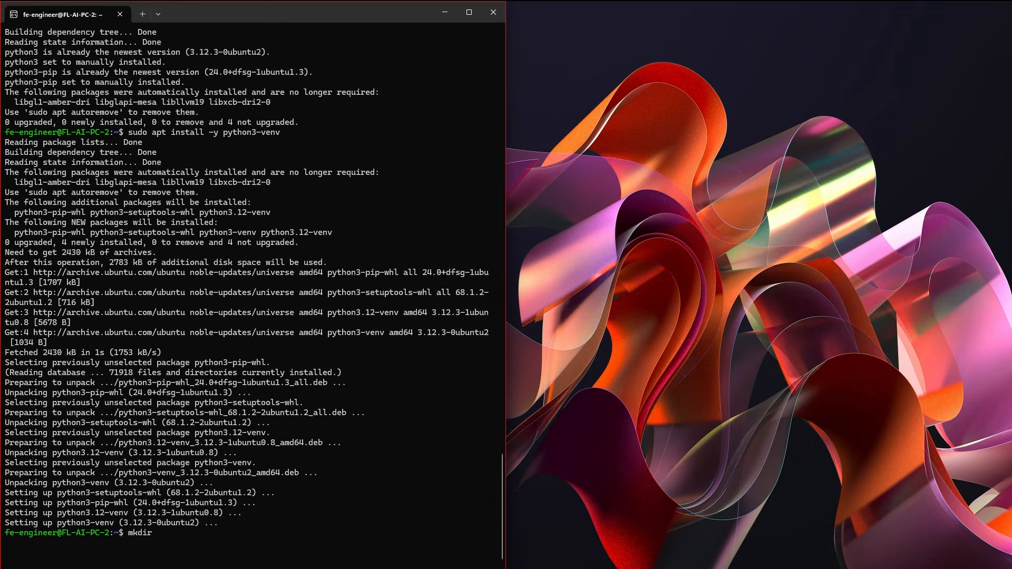
pyautogui.write('-p ~/')
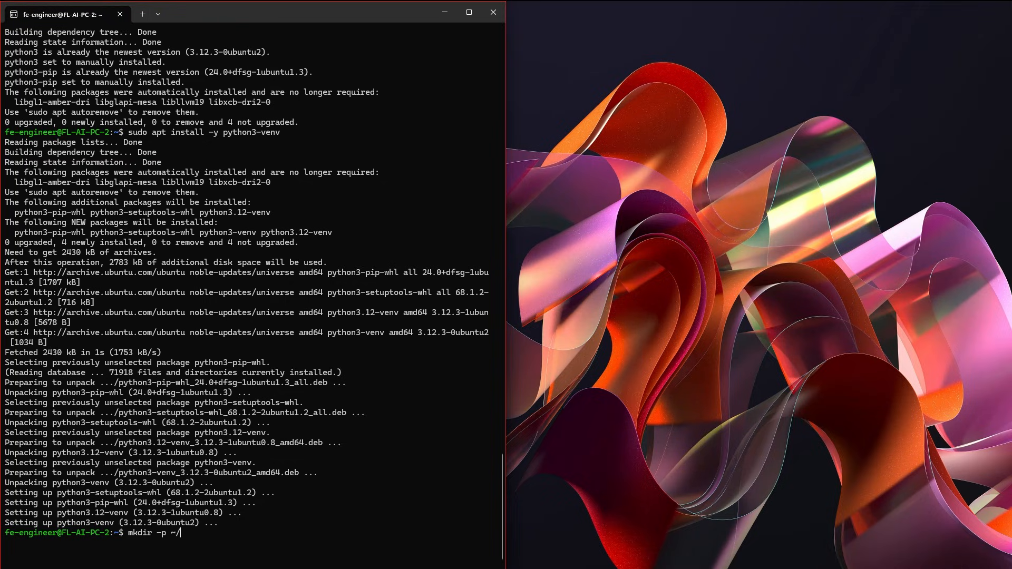
pyautogui.write('comfyui')
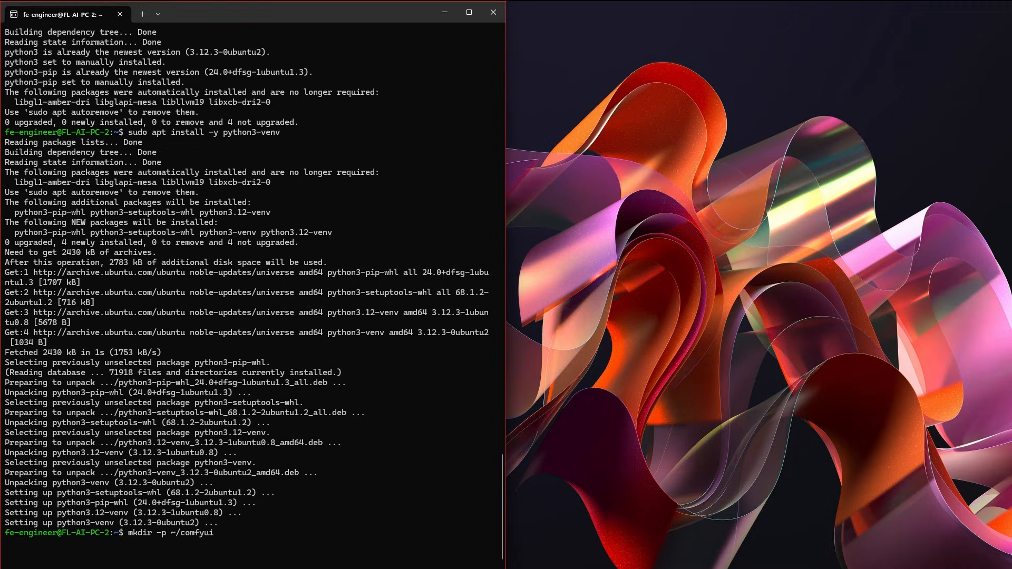
pyautogui.write('cd')
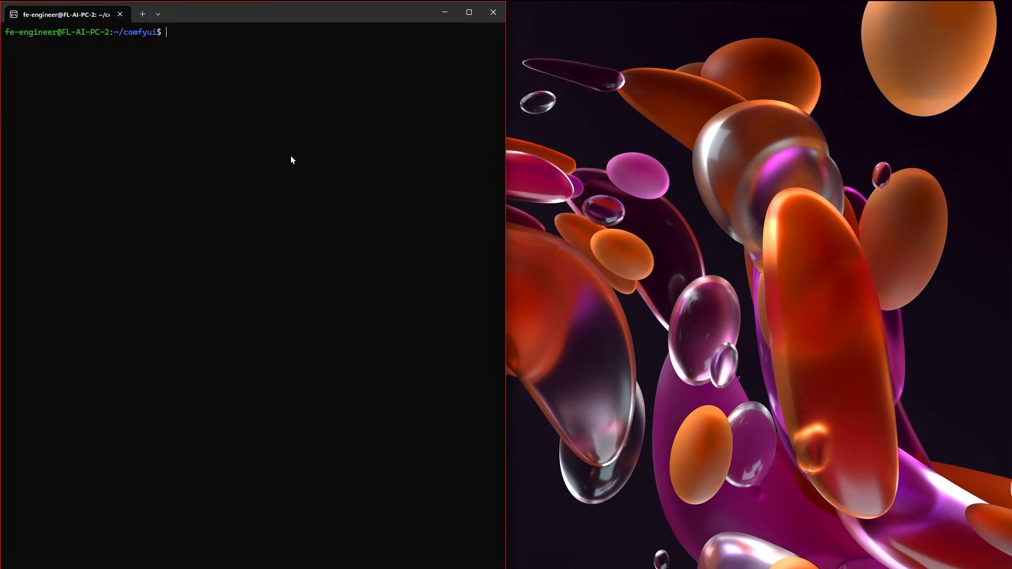
# Create the comfyuivenv virtual environment with --system-site-packages and activate it.
pyautogui.write('python3 -m venv comfyuivenv --system-site-packages')
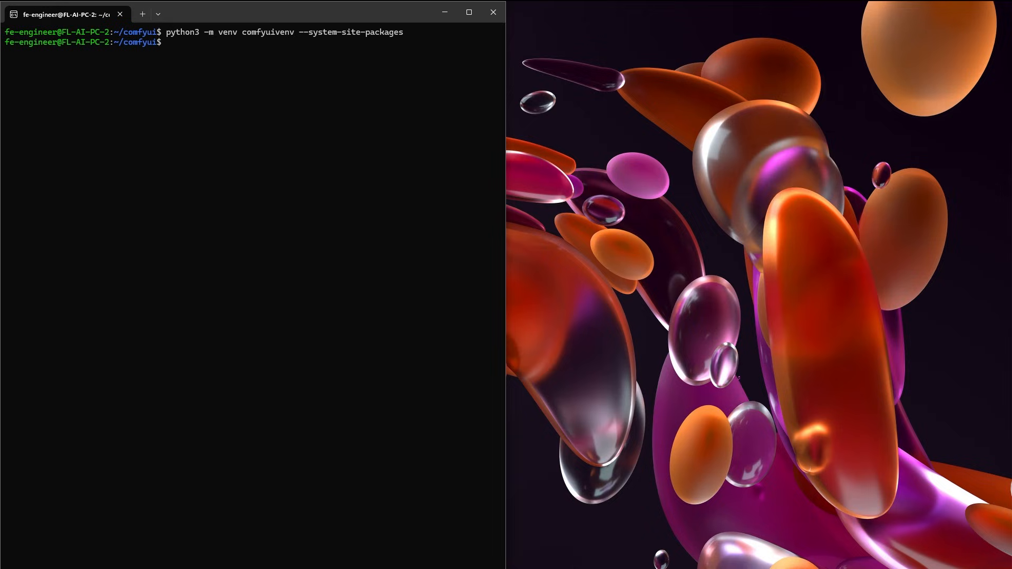
pyautogui.write('source comfyuivenv/bin/activate')
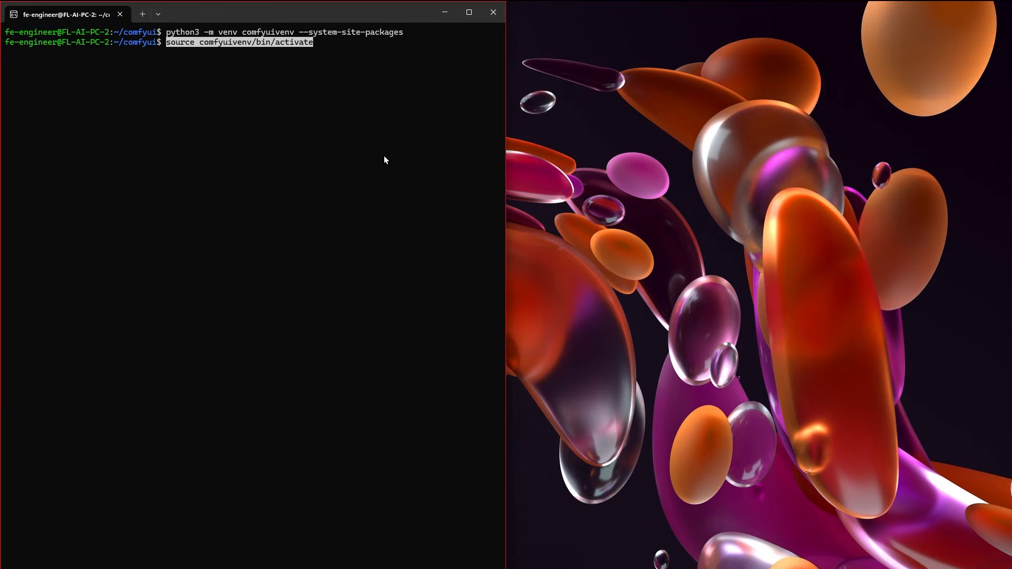
pyautogui.moveTo(383, 156)
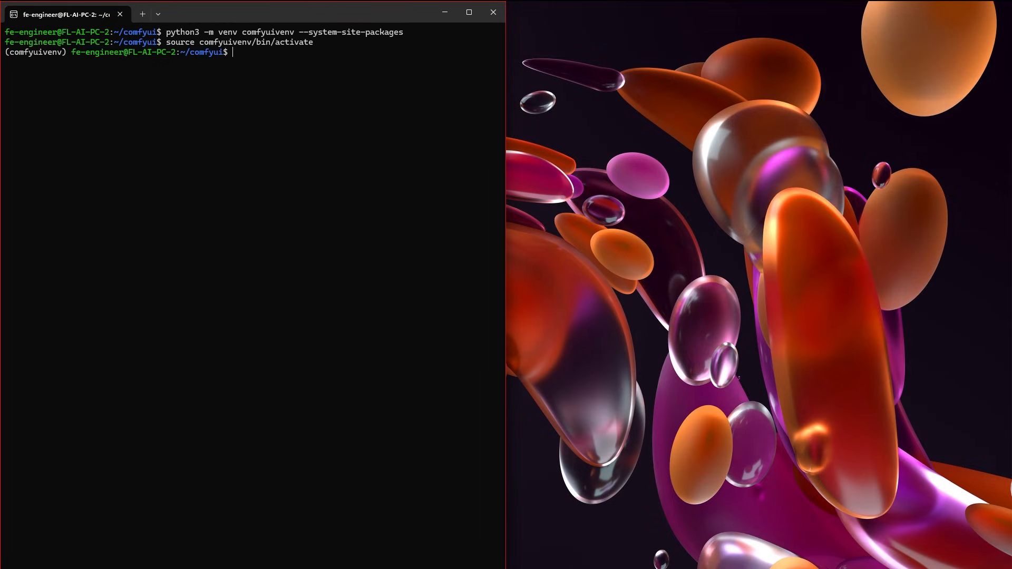
pyautogui.moveTo(373, 158)
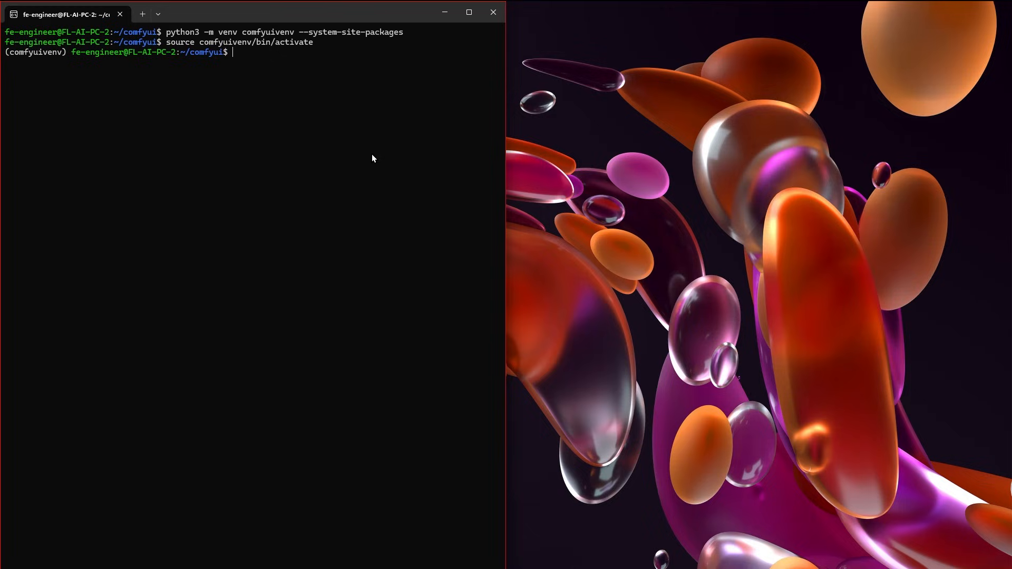
pyautogui.moveTo(293, 137)
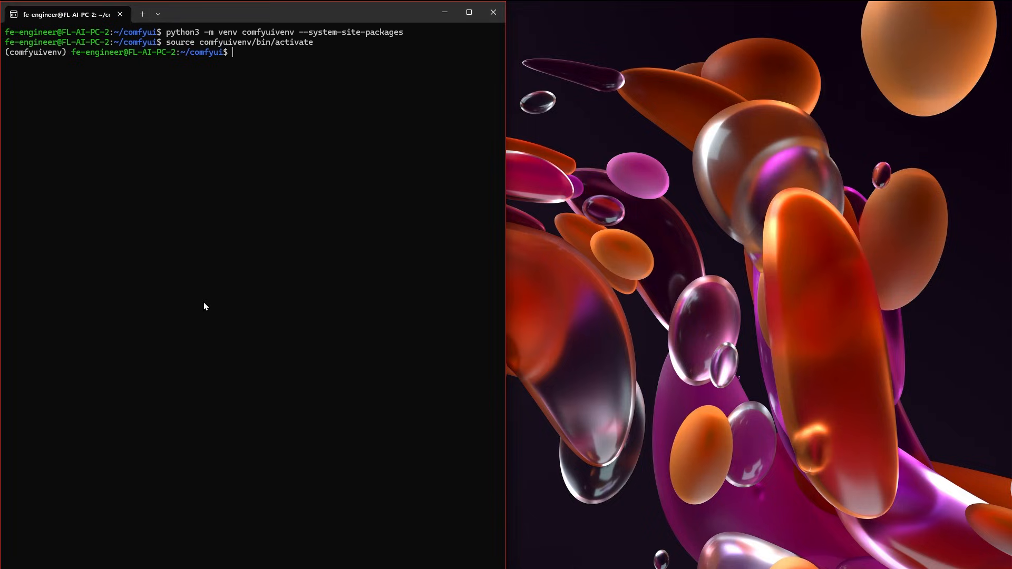
# Run sudo apt install python3-pip -y before installing the ROCm torch wheels.
pyautogui.write('sudo apt install python3-pip -y')
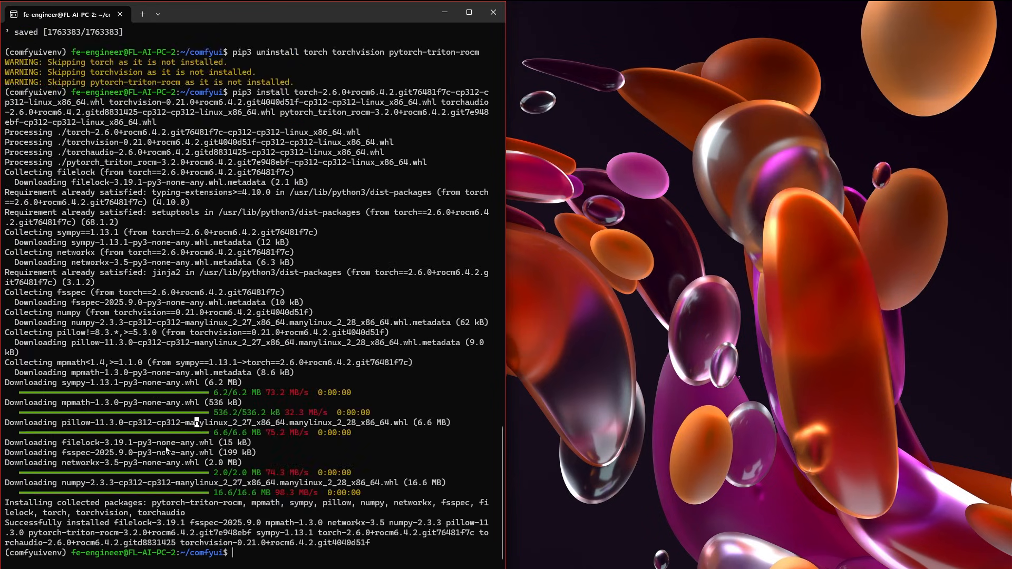
pyautogui.moveTo(162, 496)
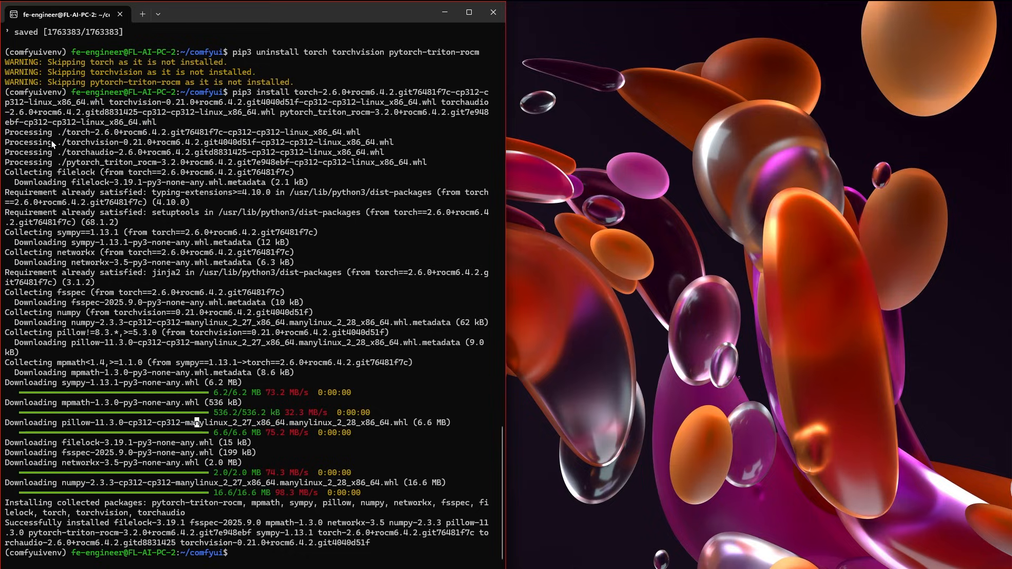
pyautogui.moveTo(419, 549)
pyautogui.write('rm libhsa-runtime64.so')
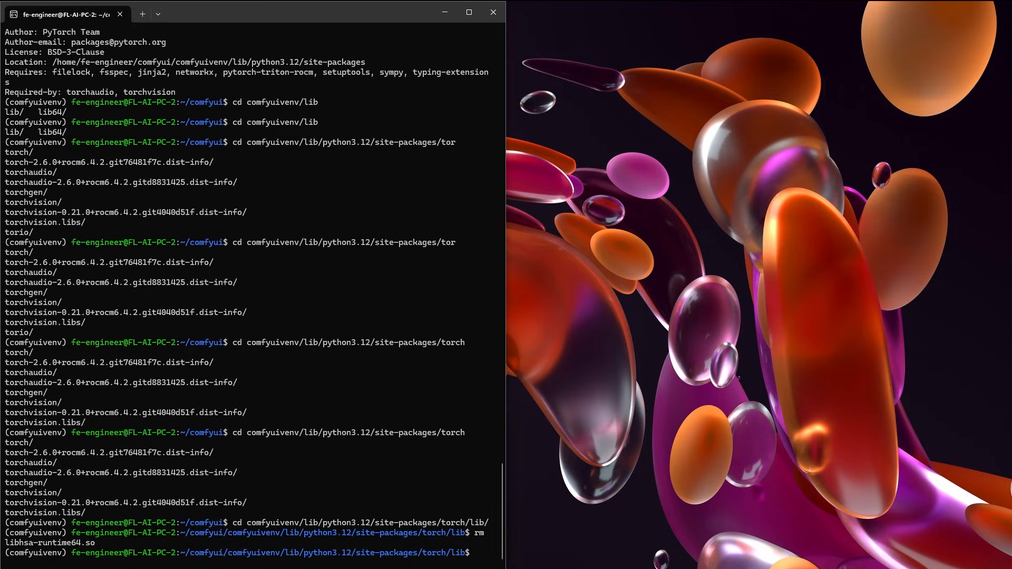
pyautogui.moveTo(97, 549)
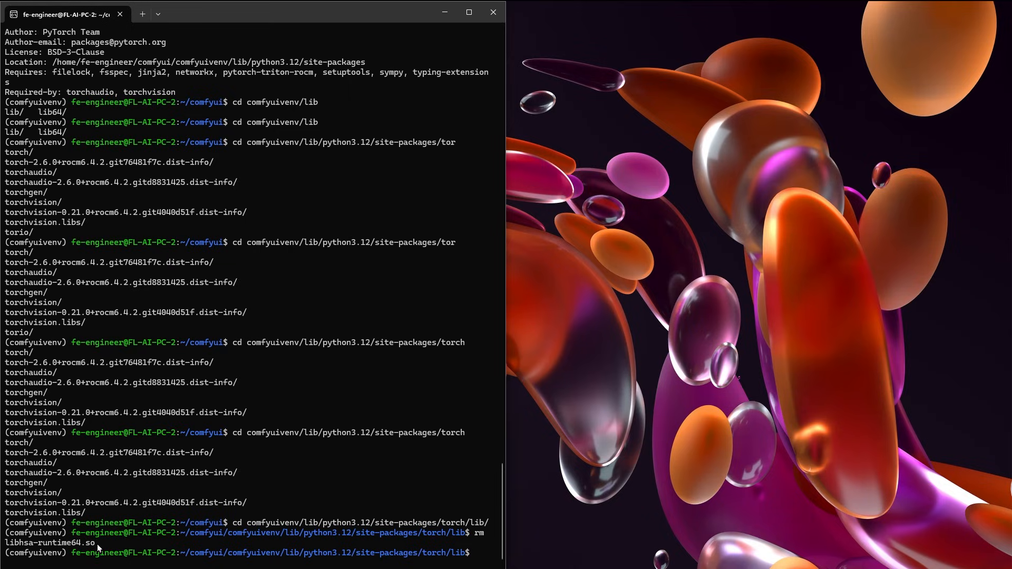
pyautogui.moveTo(453, 543)
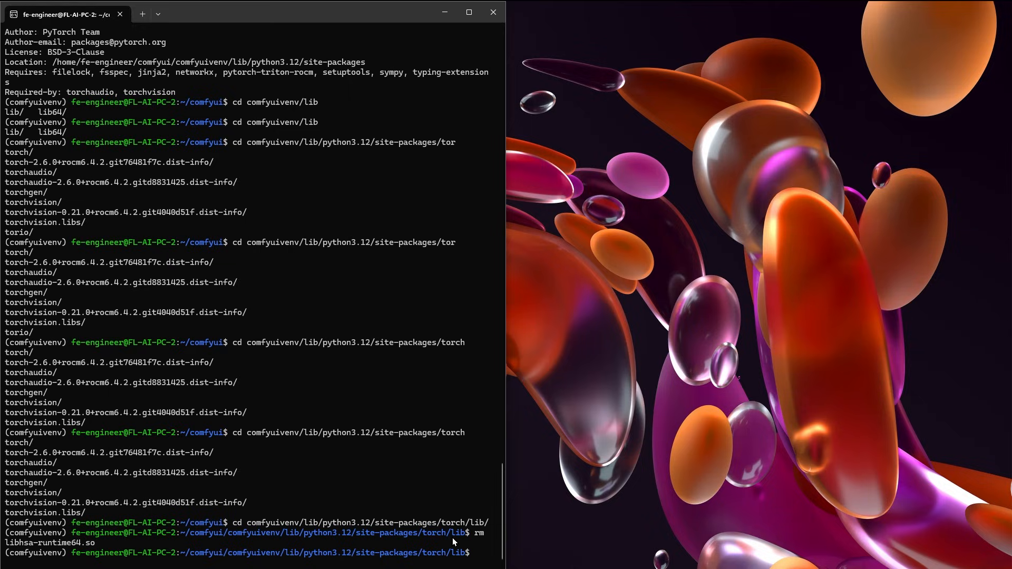
pyautogui.moveTo(470, 537)
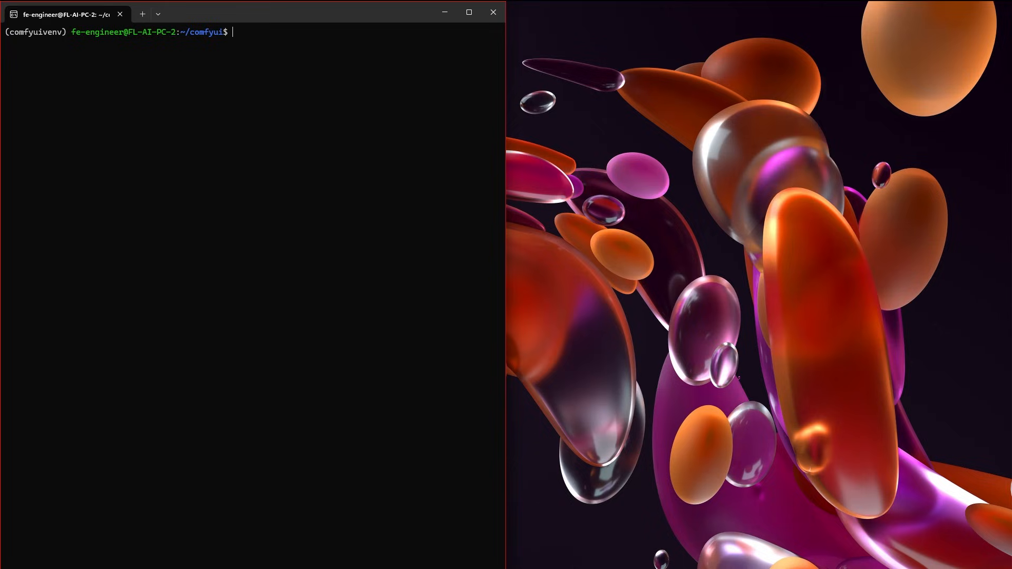
pyautogui.moveTo(209, 439)
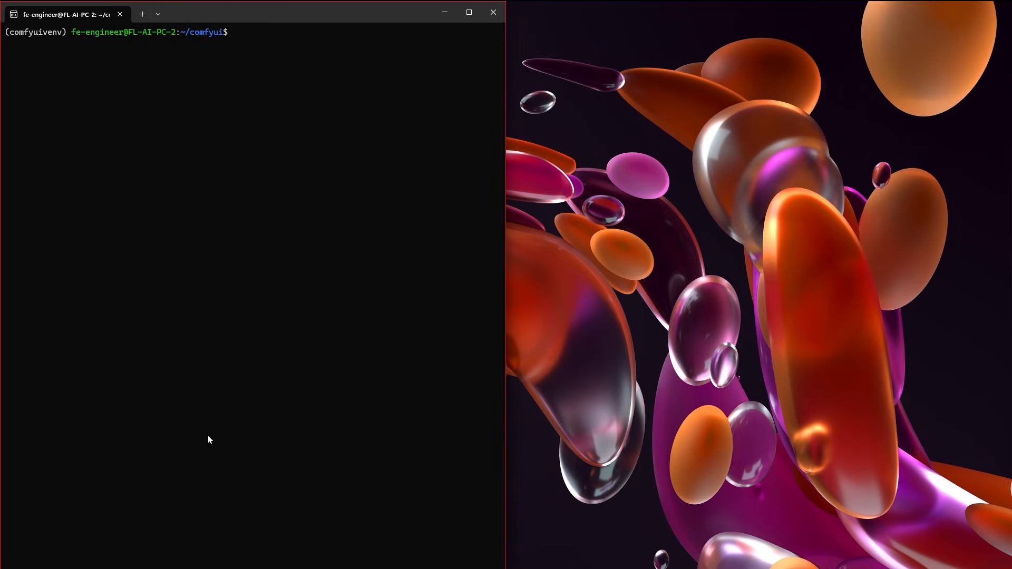
# Clone ComfyUI from GitHub, list the folder contents and change into ComfyUI/.
pyautogui.write('git clone https://github.com/comfyanonymous/ComfyUI.git')
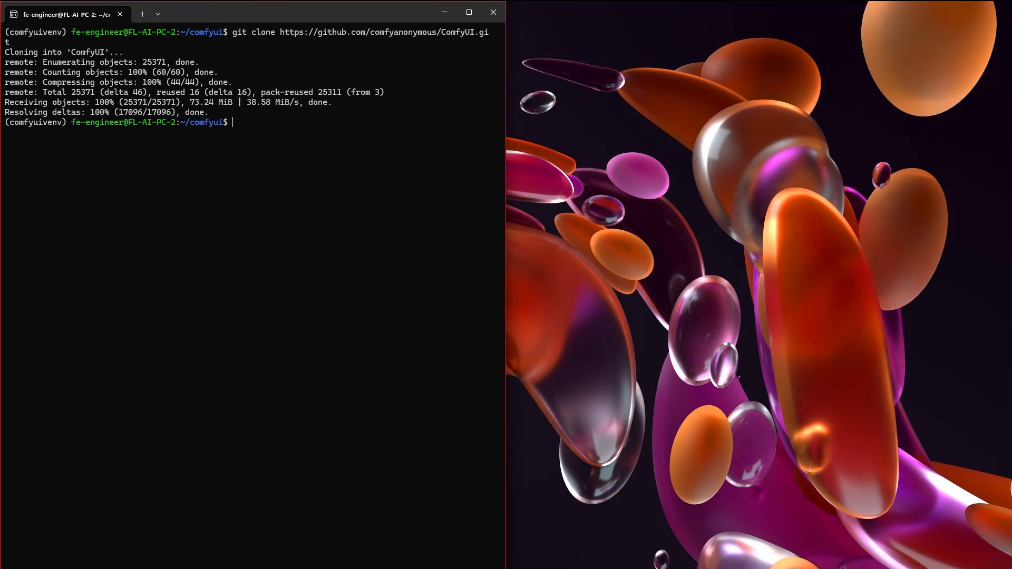
pyautogui.write('ls')
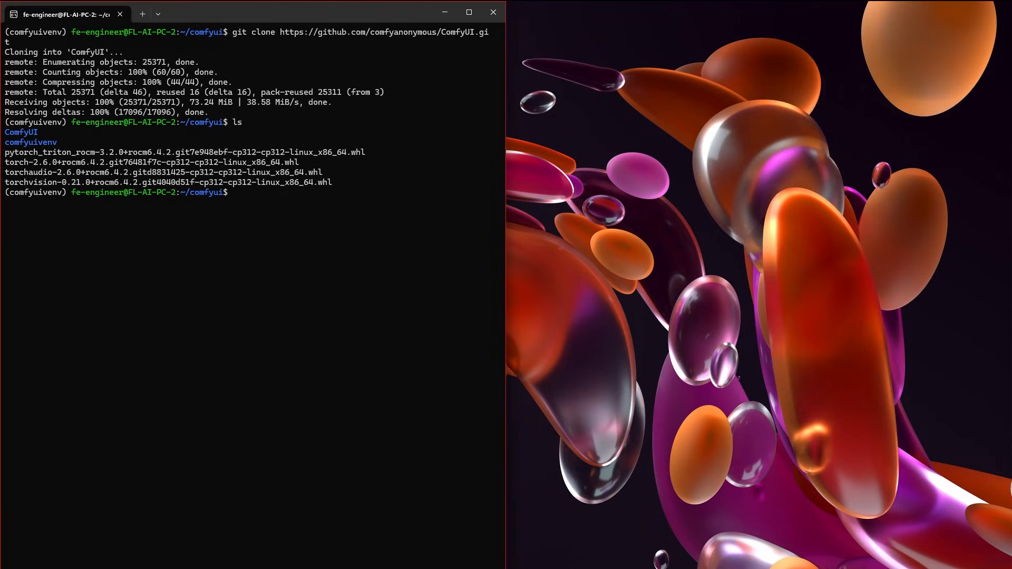
pyautogui.write('cd ComfyUI/')
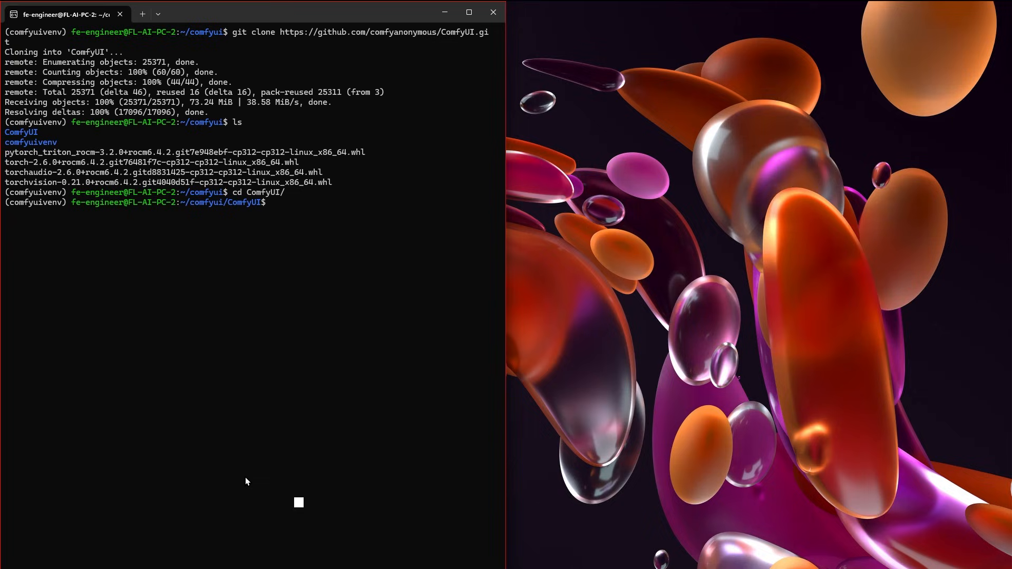
# Enter nano requirements.txt at the prompt to edit the requirements file.
pyautogui.write('nan')
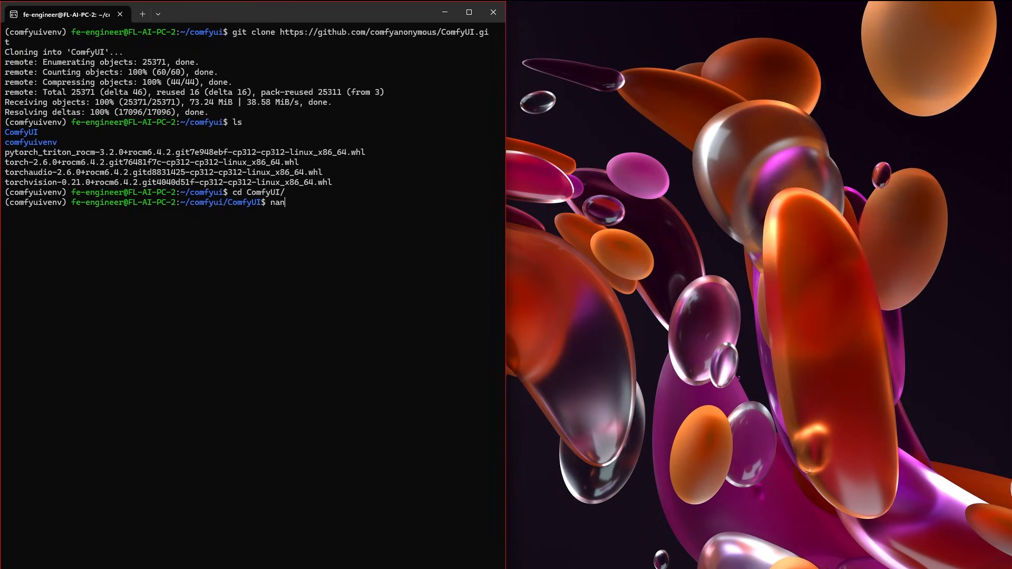
pyautogui.write('o requirements.txt')
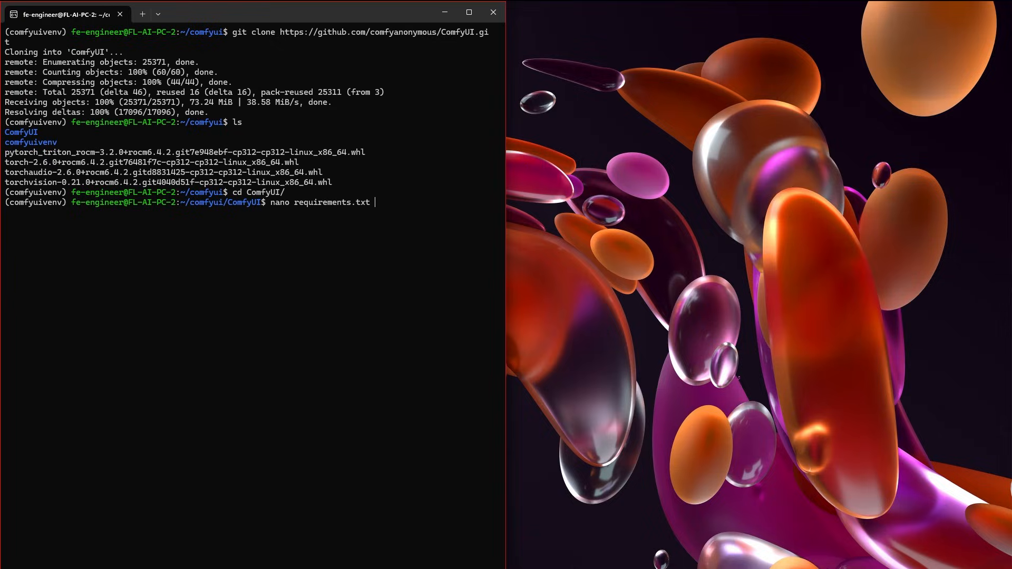
# Comment out the torch, torchvision and torchaudio lines in nano and save on exit.
pyautogui.press('Enter')
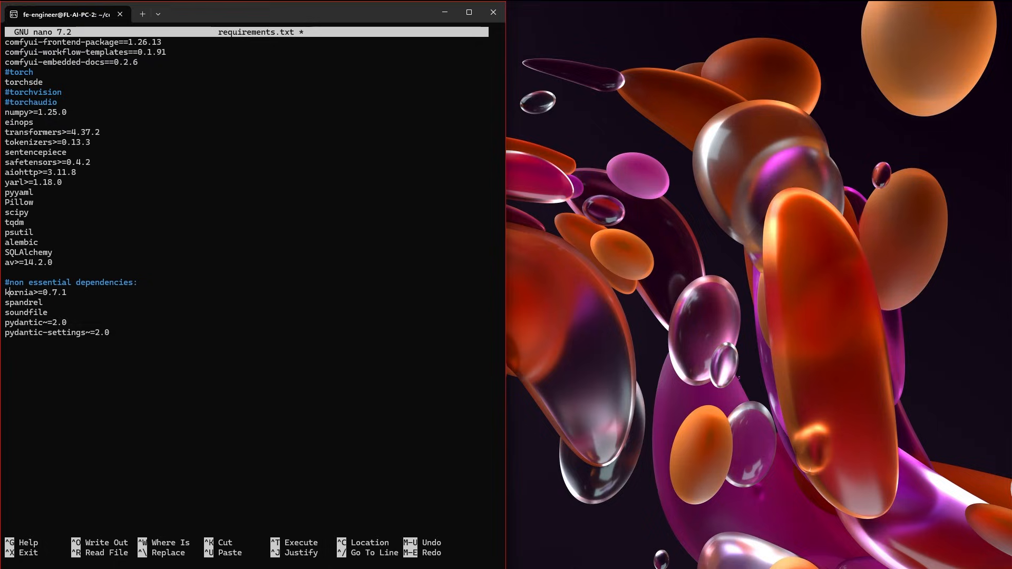
pyautogui.press('ctrl+x')
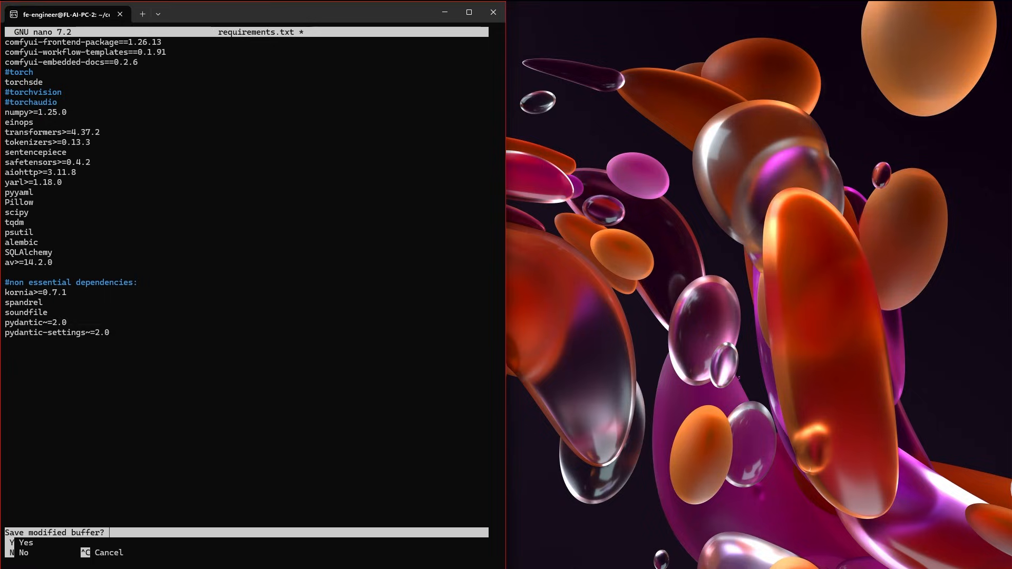
pyautogui.press('Y')
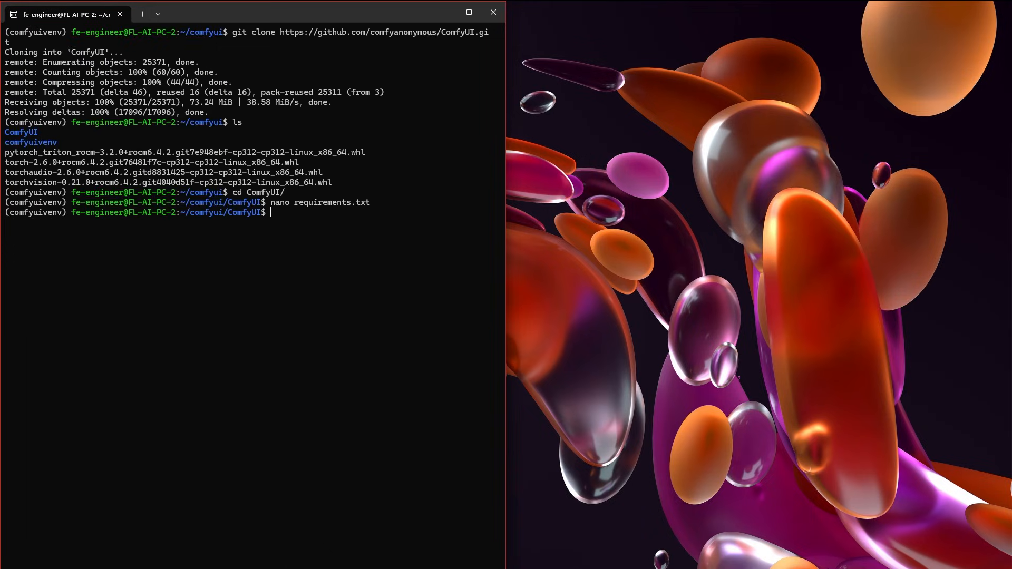
pyautogui.moveTo(95, 514)
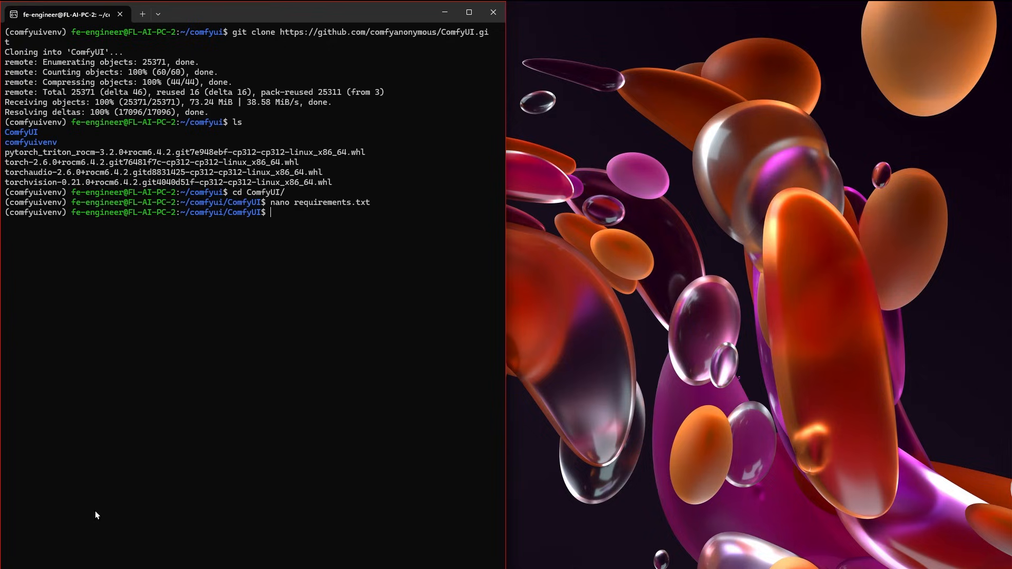
# Run pip install -r requirements.txt, then begin the python command to launch main.py.
pyautogui.write('pip')
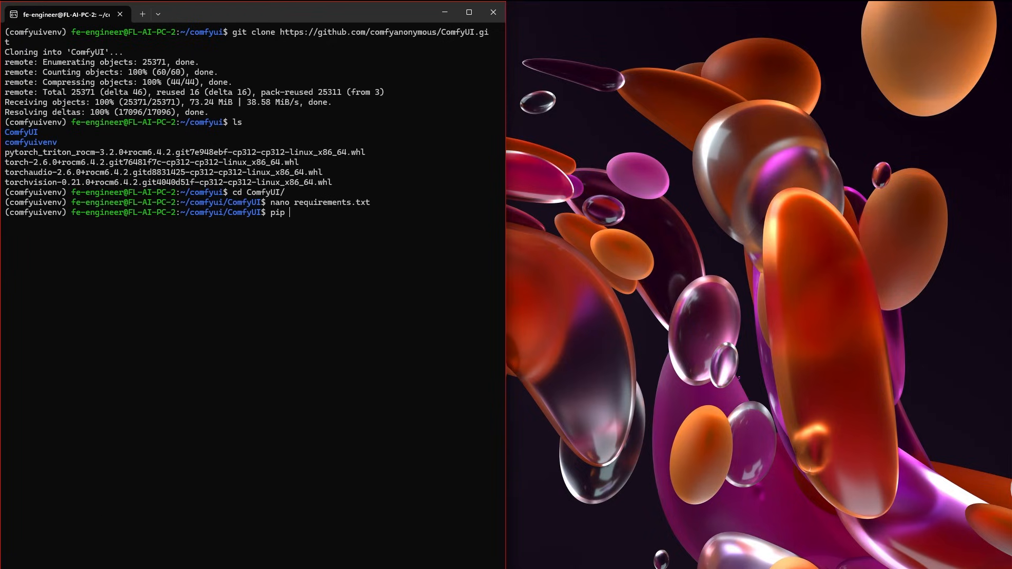
pyautogui.write('install -')
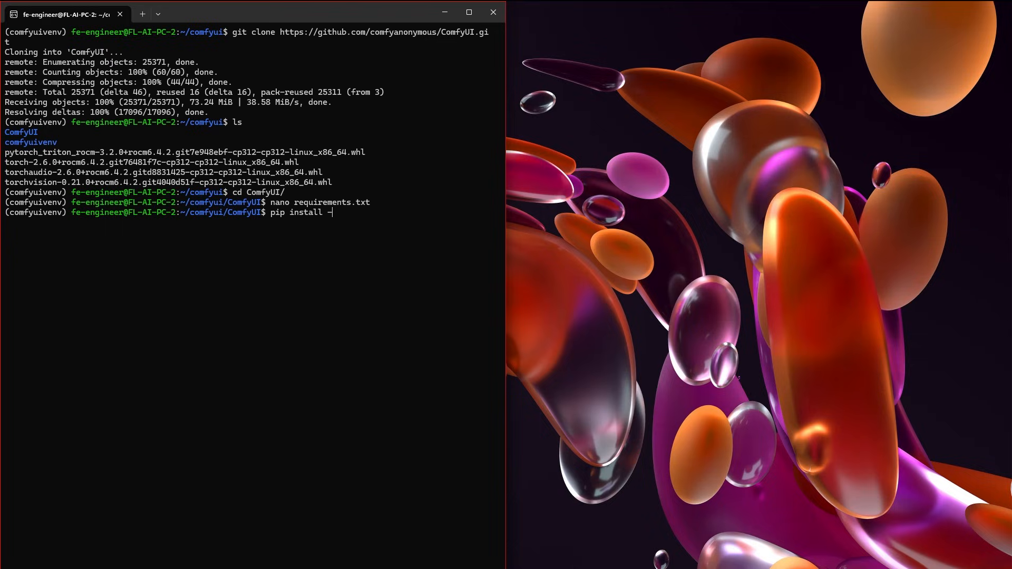
pyautogui.write('r requirements.txt')
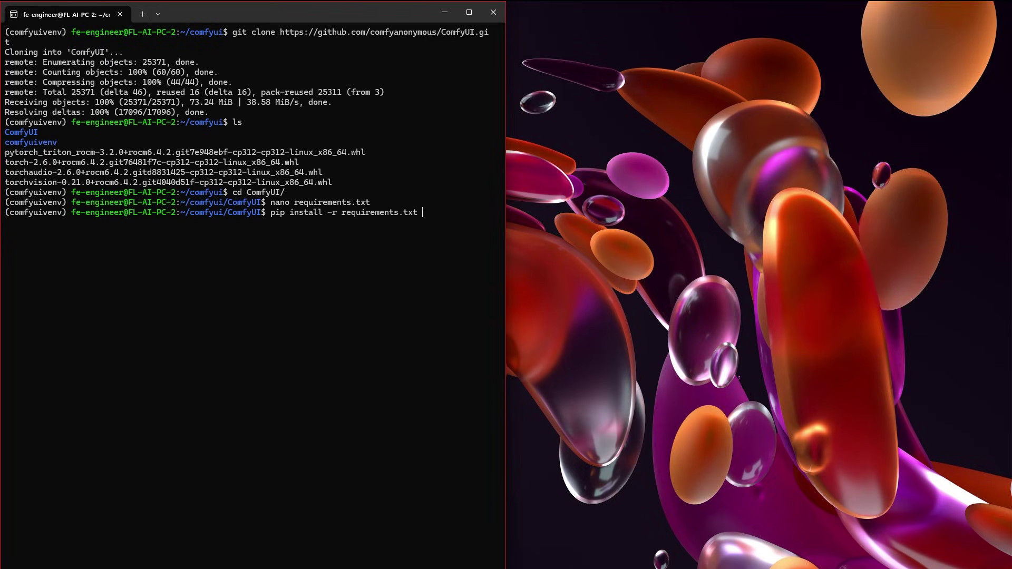
pyautogui.press('Enter')
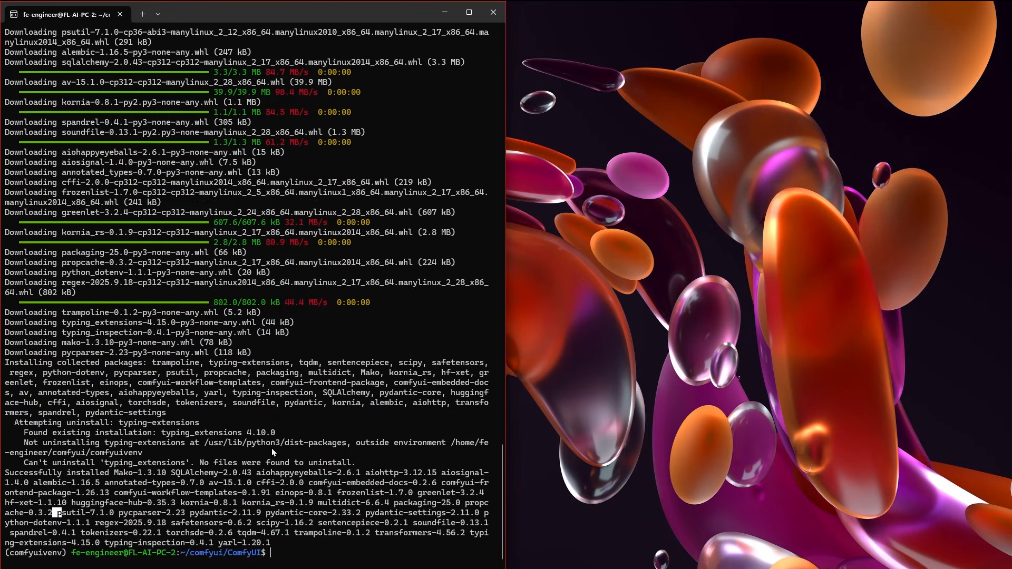
pyautogui.moveTo(245, 463)
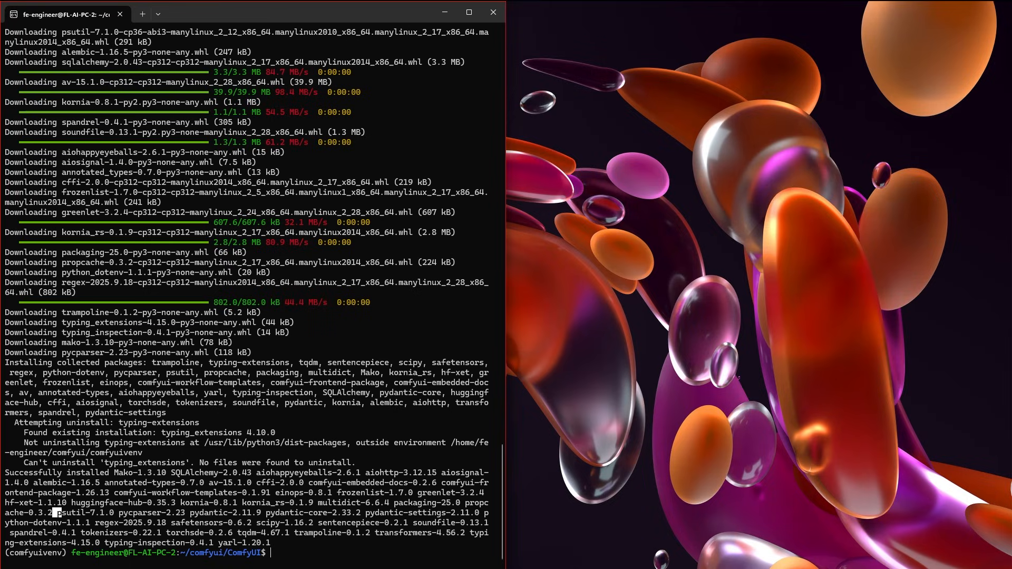
pyautogui.moveTo(512, 537)
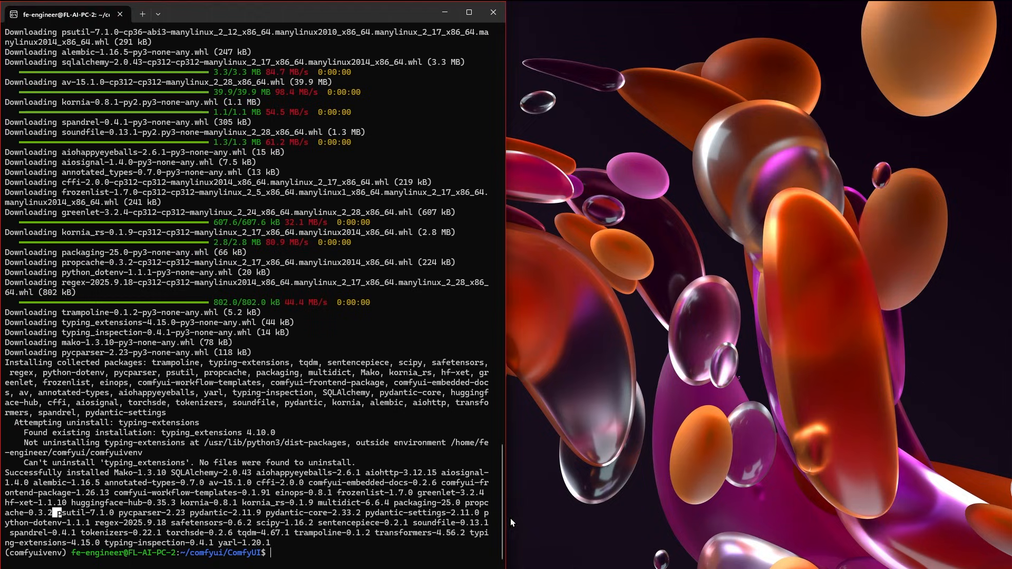
pyautogui.write('python3 main.py')
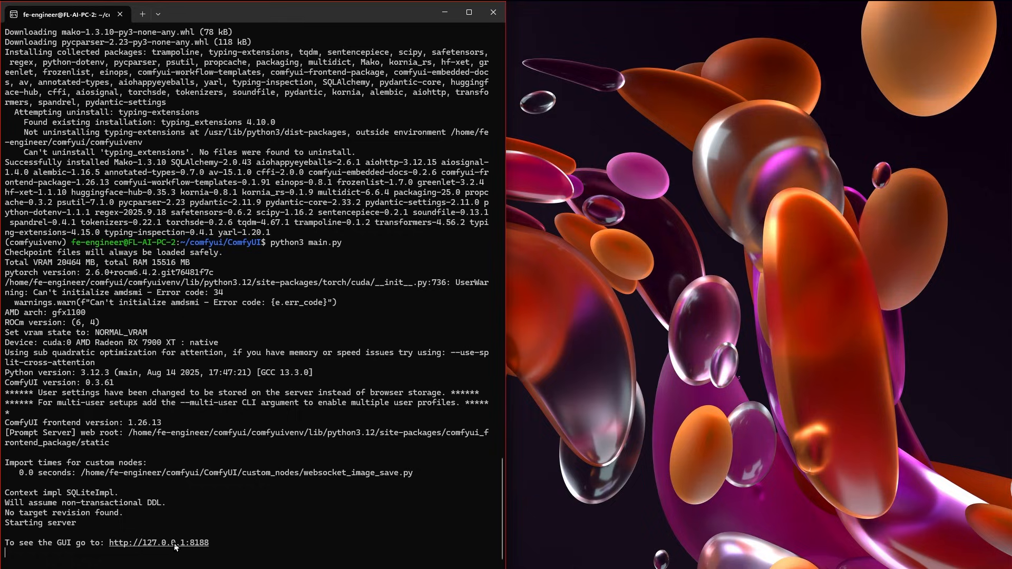
pyautogui.moveTo(179, 548)
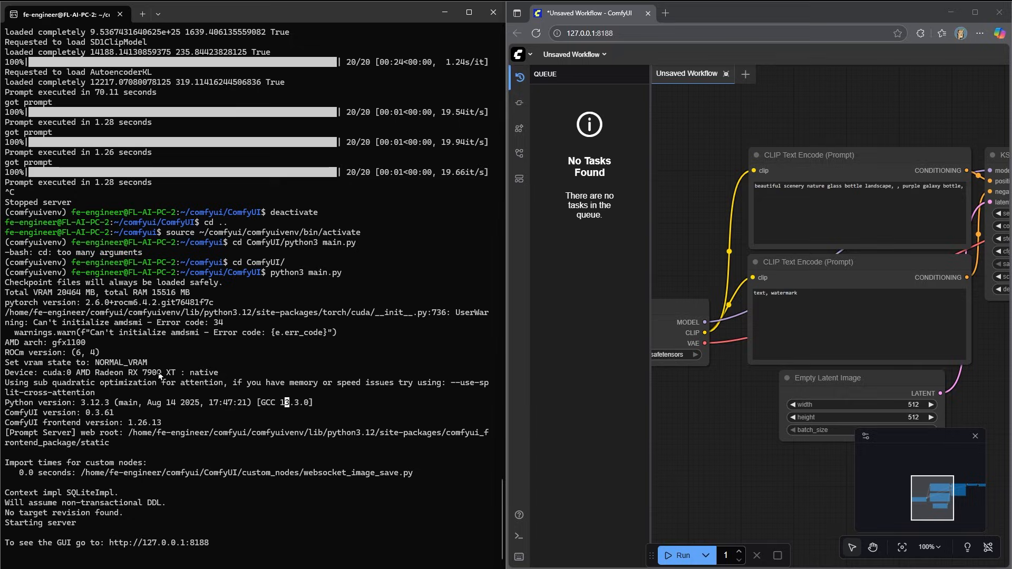
# Show ComfyUI's Templates gallery from the left sidebar.
pyautogui.scroll(-3)
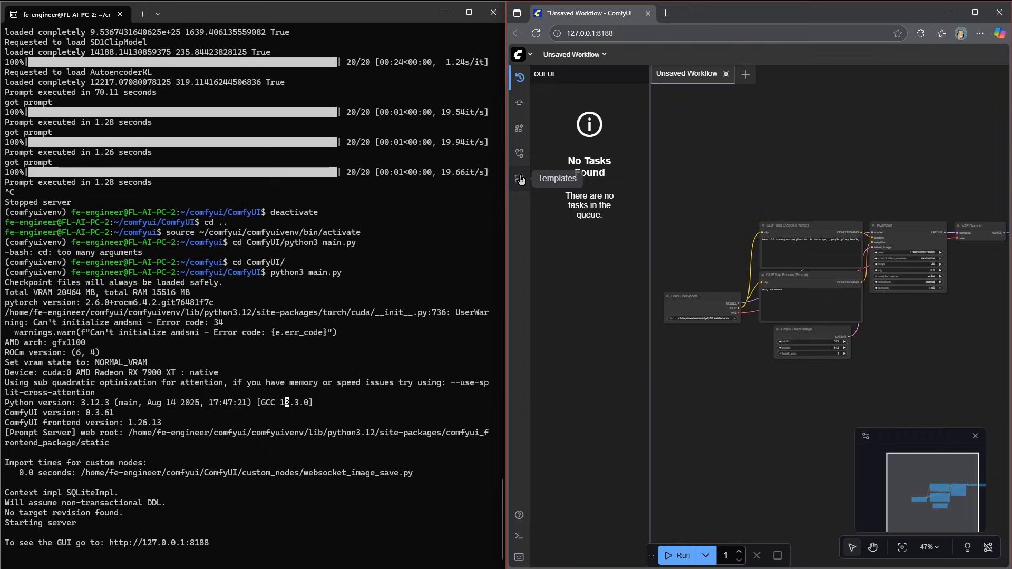
pyautogui.moveTo(524, 192)
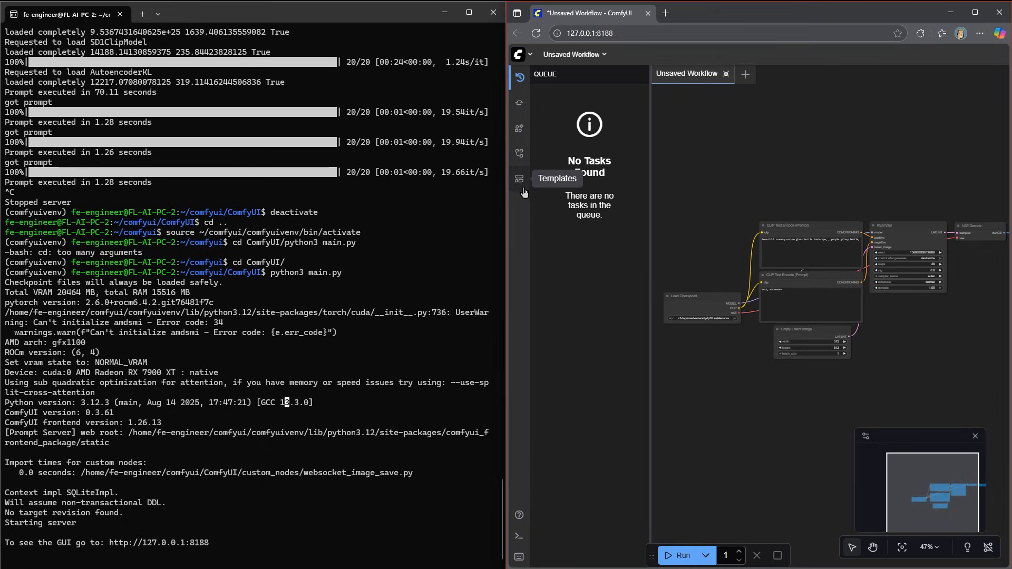
pyautogui.moveTo(519, 186)
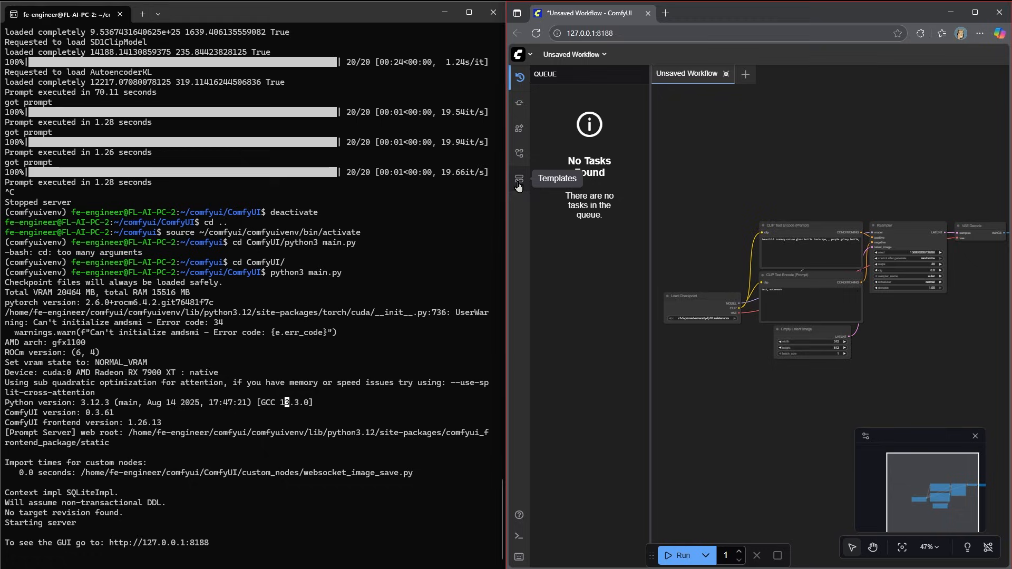
pyautogui.moveTo(532, 207)
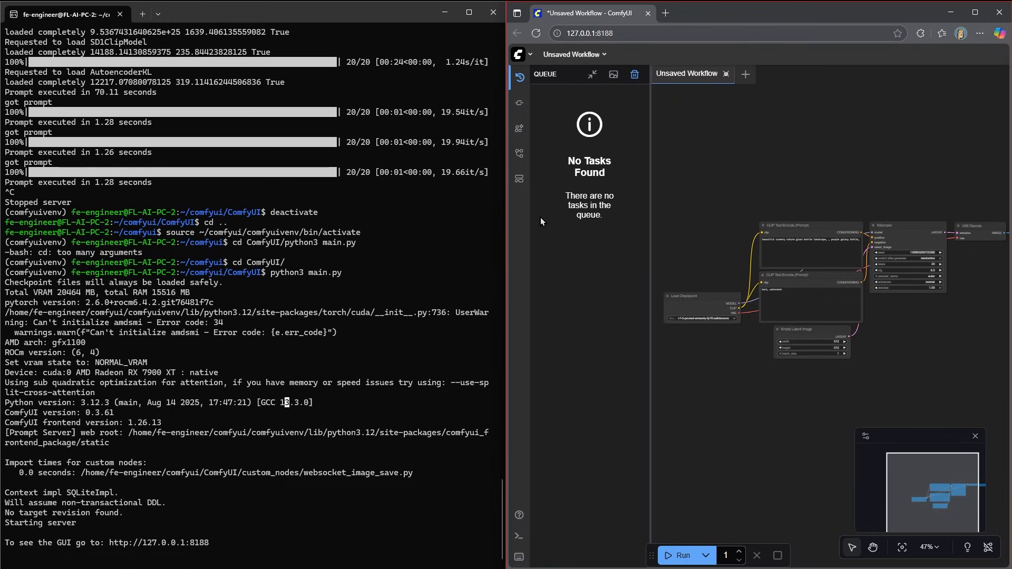
pyautogui.moveTo(548, 204)
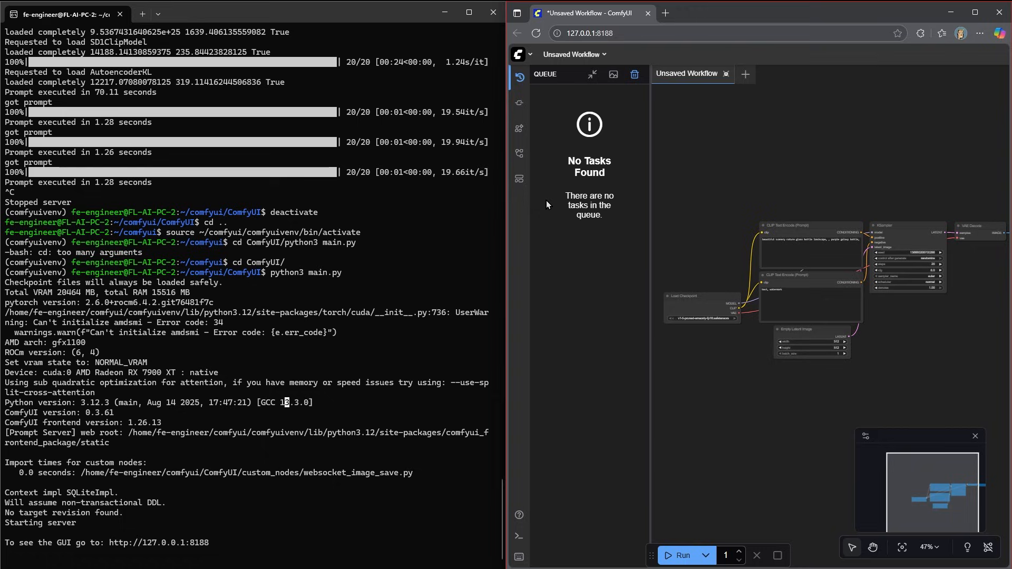
pyautogui.moveTo(549, 202)
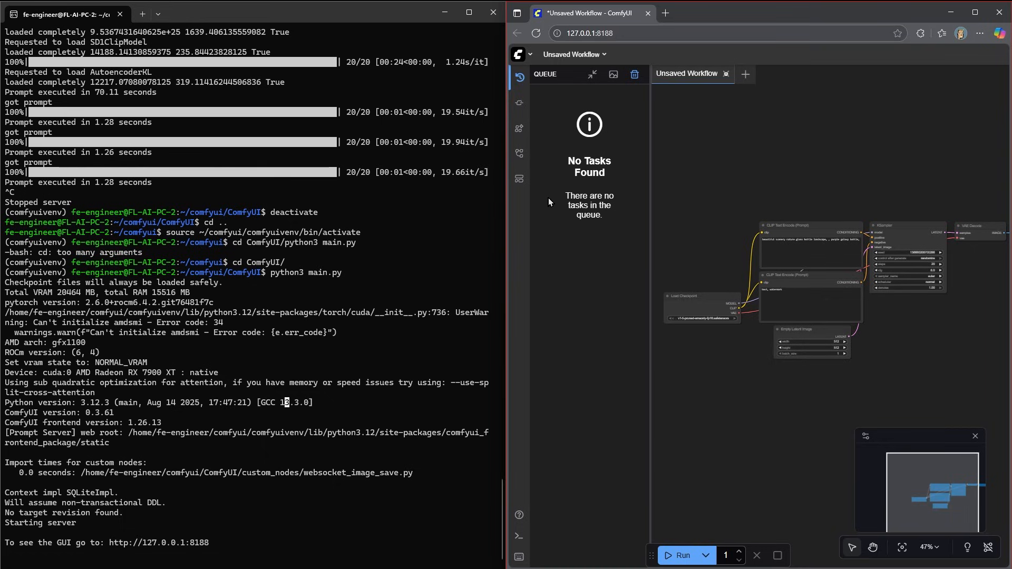
pyautogui.moveTo(519, 178)
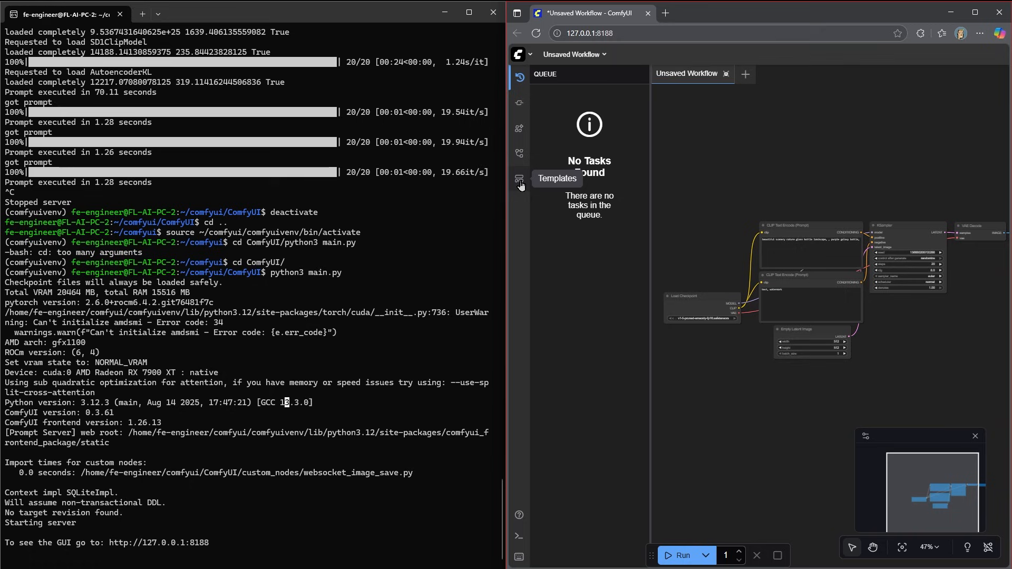
pyautogui.click(519, 178)
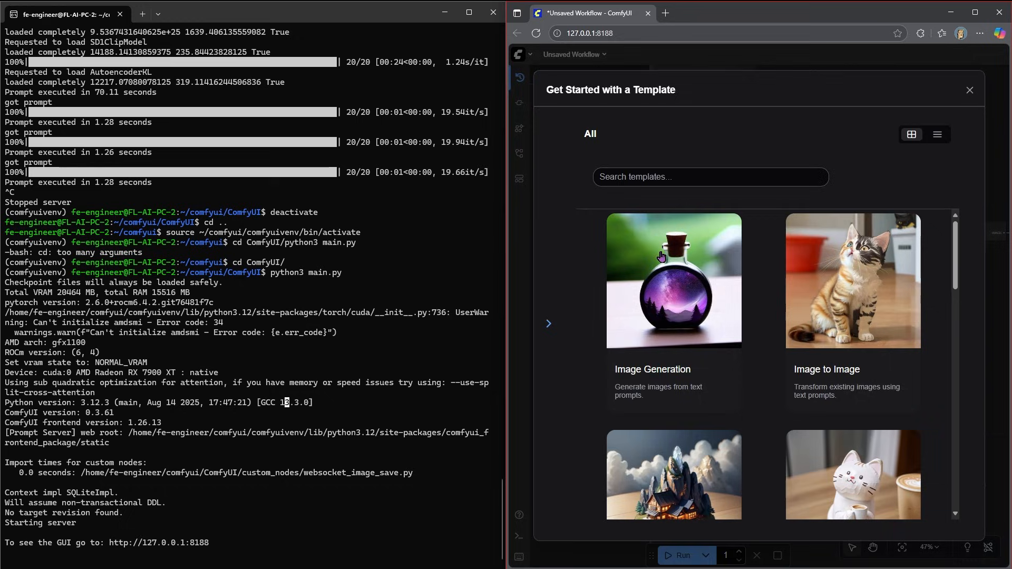
pyautogui.moveTo(661, 280)
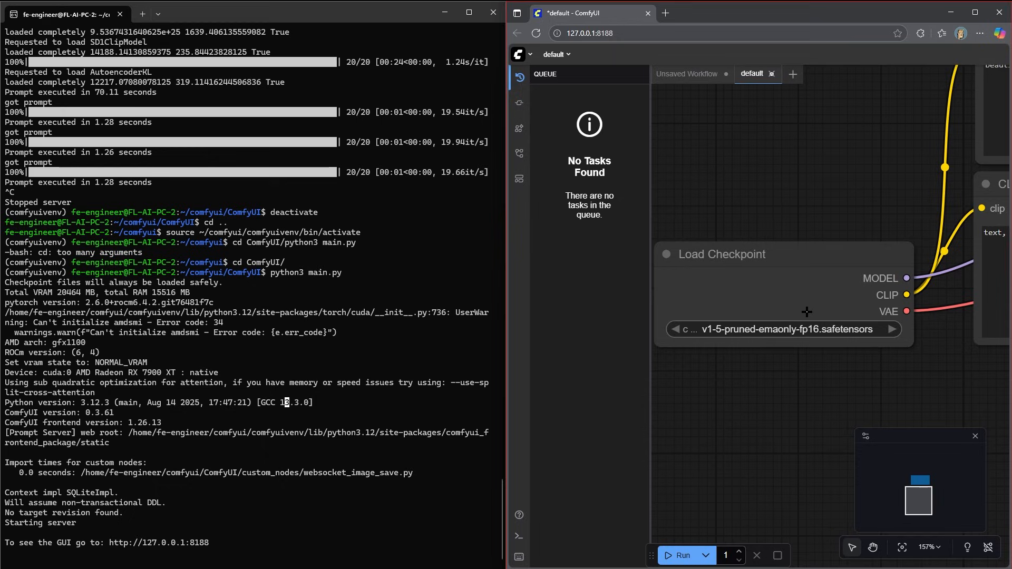
pyautogui.moveTo(781, 342)
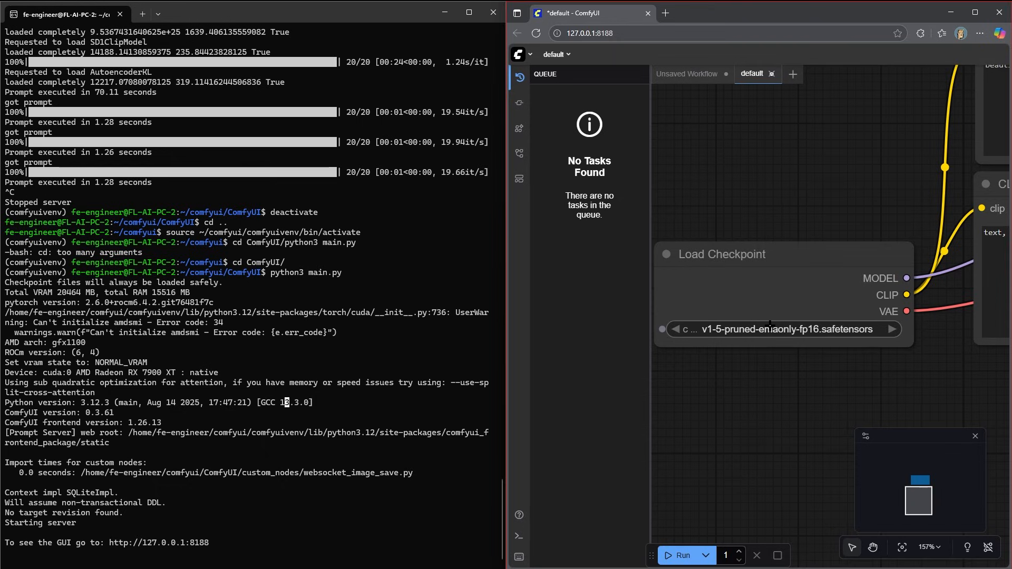
pyautogui.moveTo(829, 300)
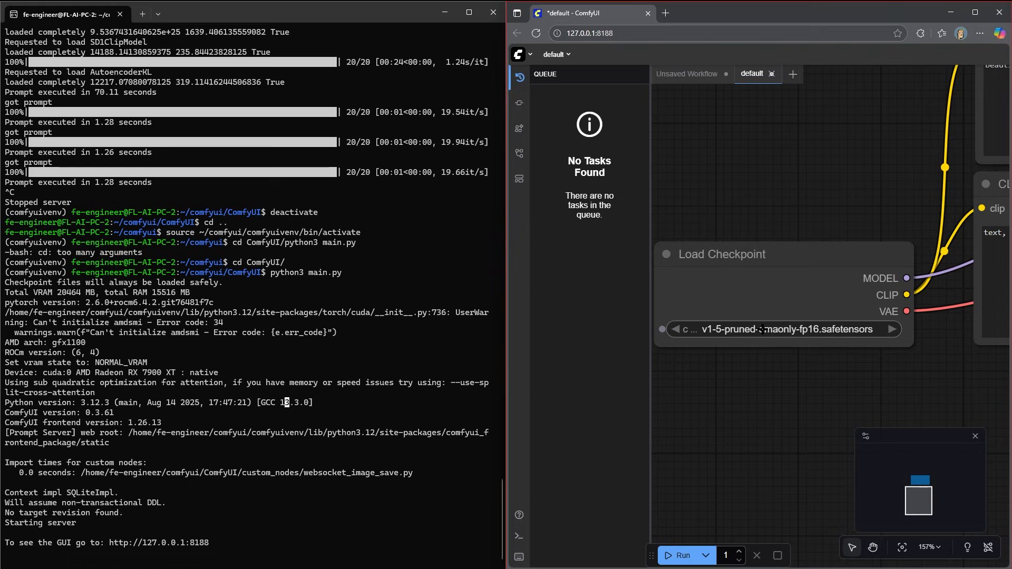
pyautogui.moveTo(761, 329)
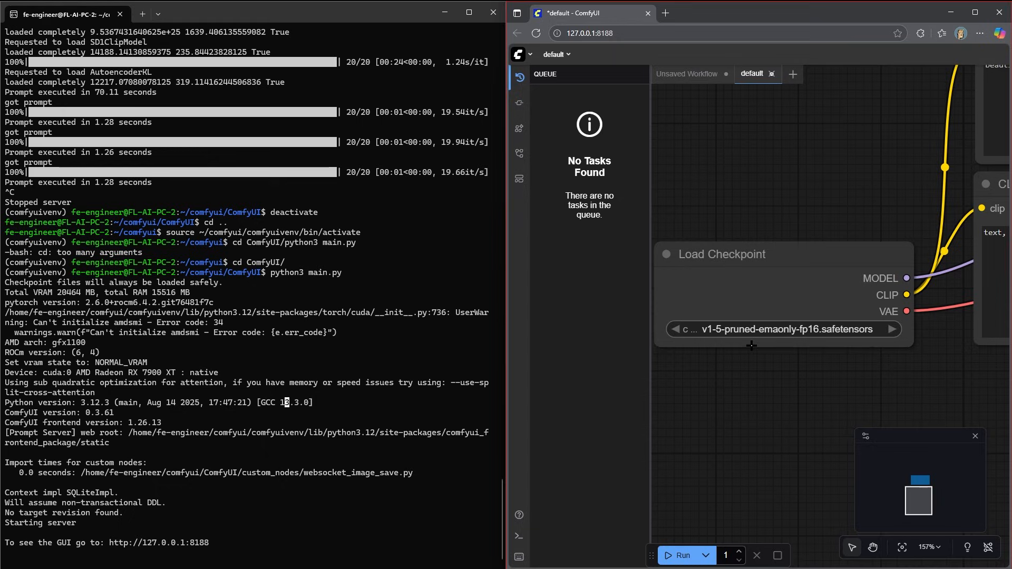
pyautogui.moveTo(866, 329)
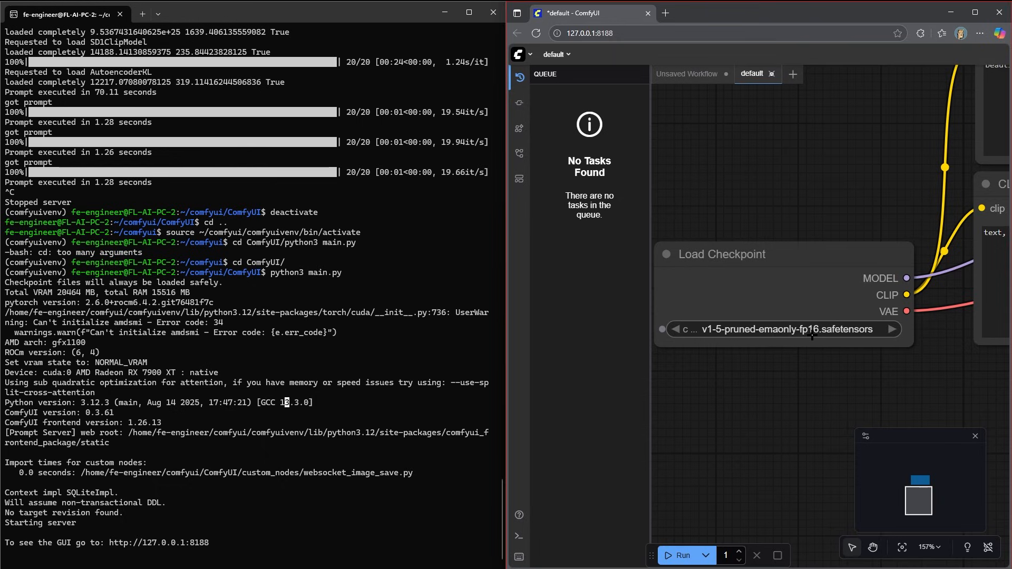
pyautogui.moveTo(817, 336)
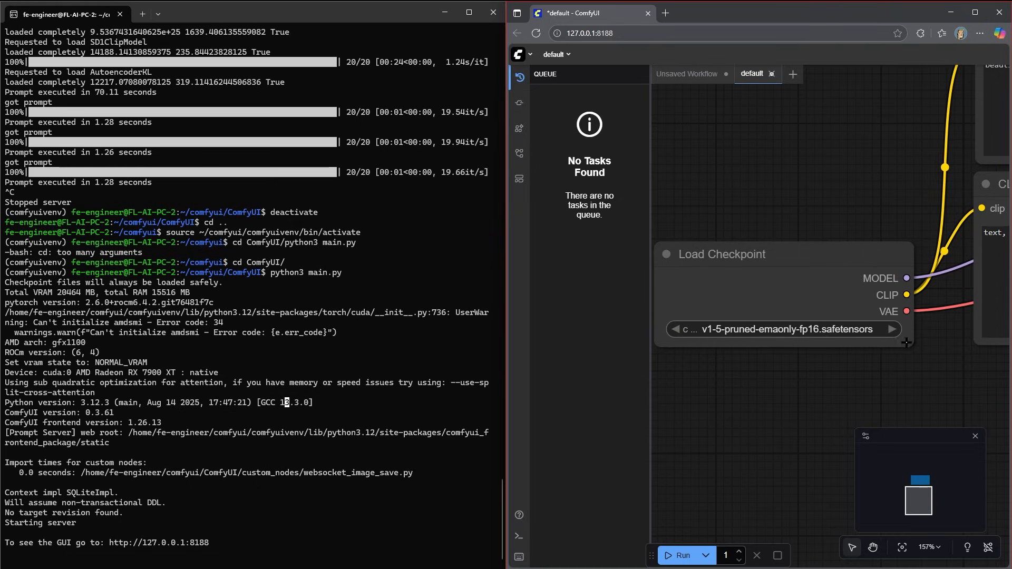
pyautogui.moveTo(772, 342)
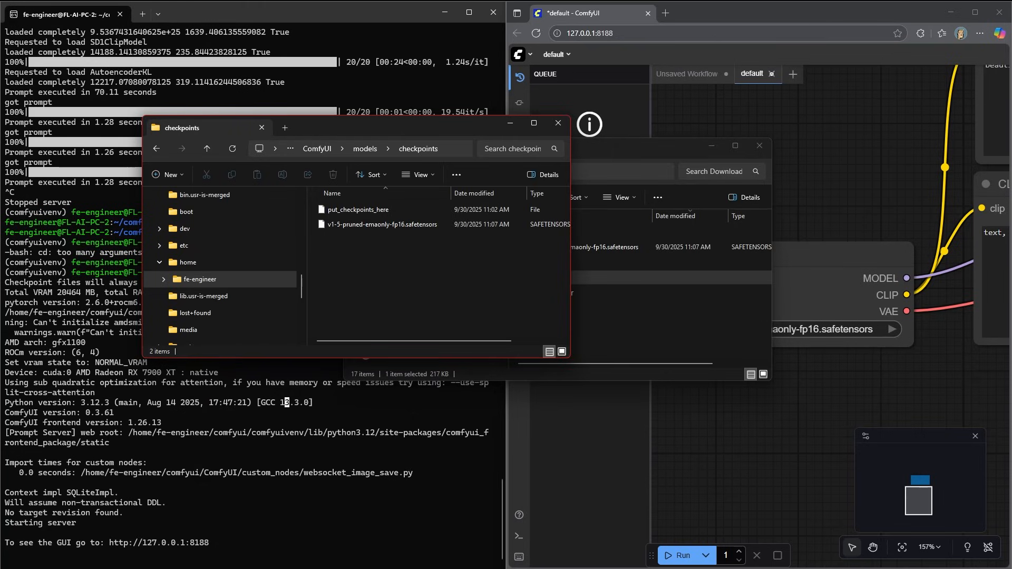
pyautogui.moveTo(704, 319)
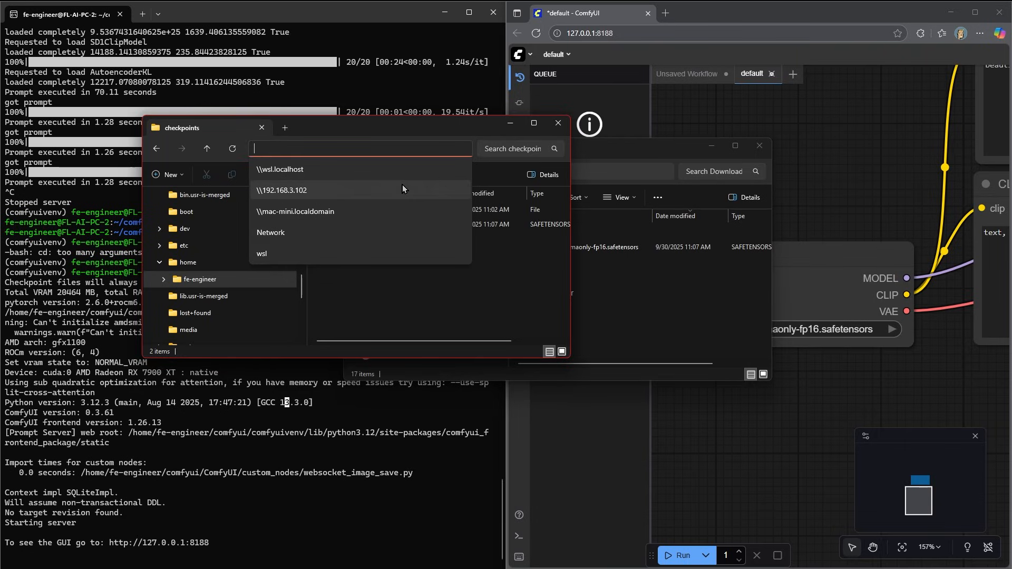
pyautogui.moveTo(337, 169)
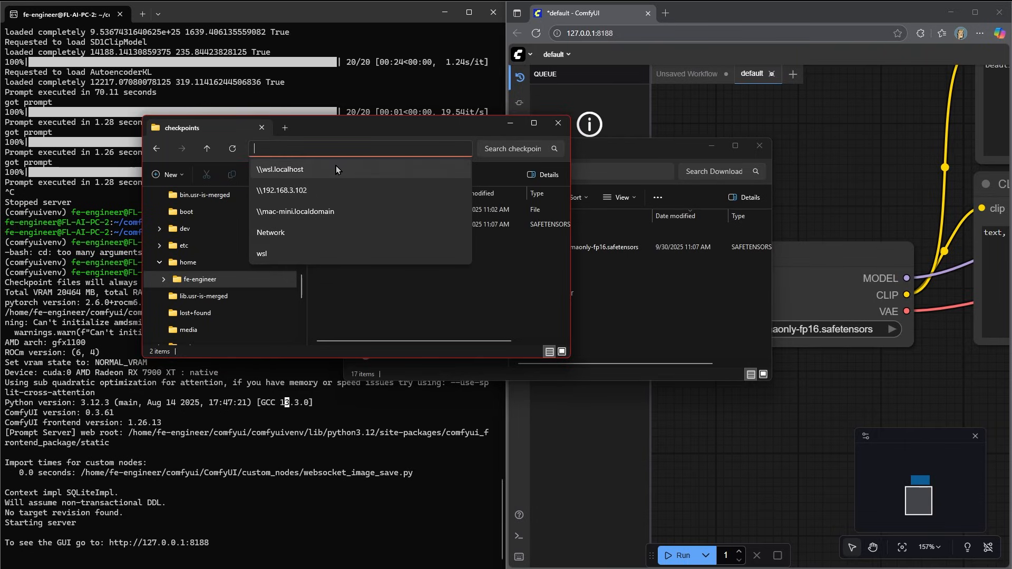
# Browse to \\wsl.localhost and enter the Ubuntu-24.04 filesystem.
pyautogui.write('\\')
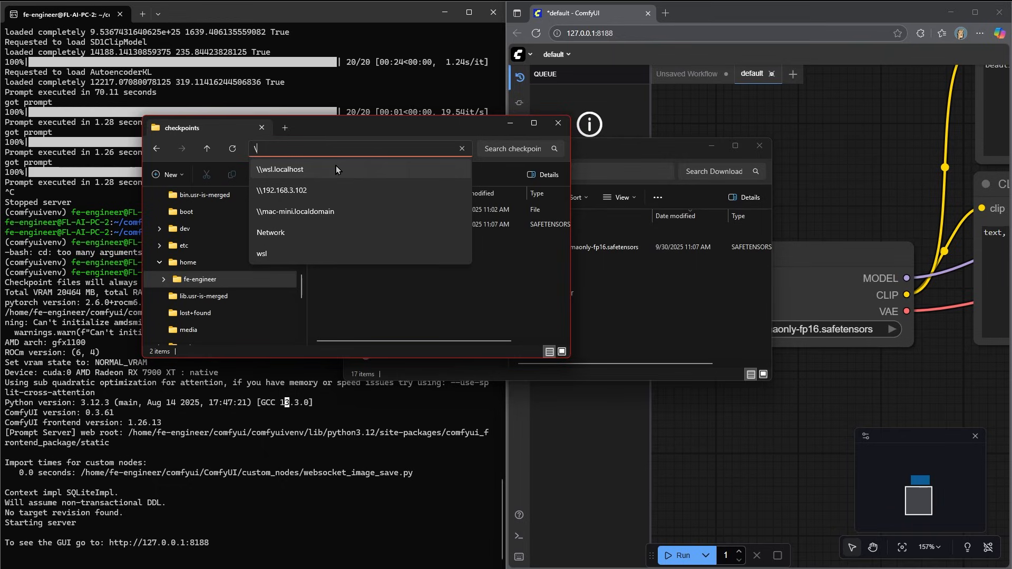
pyautogui.write('\\wsl')
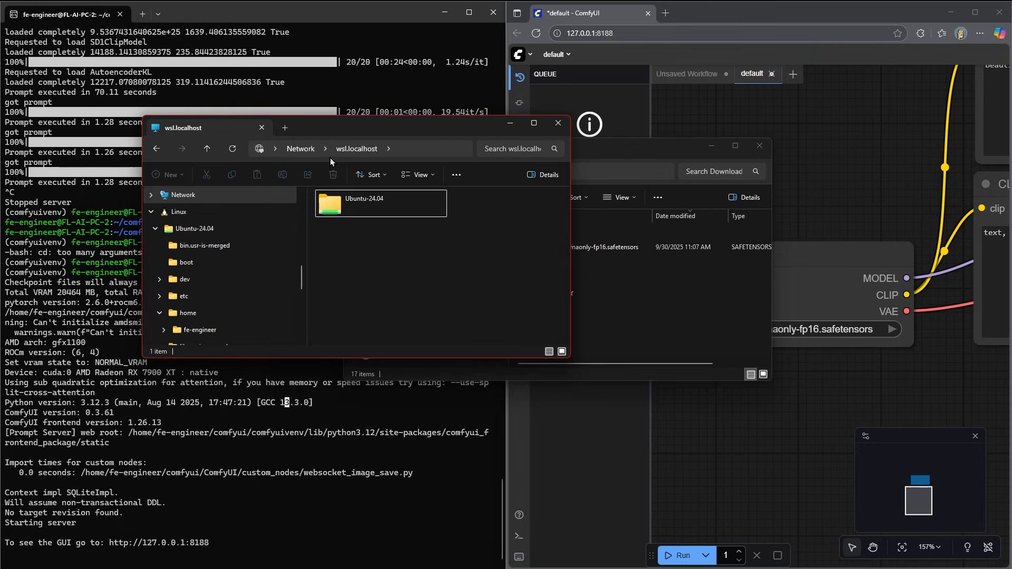
pyautogui.moveTo(333, 208)
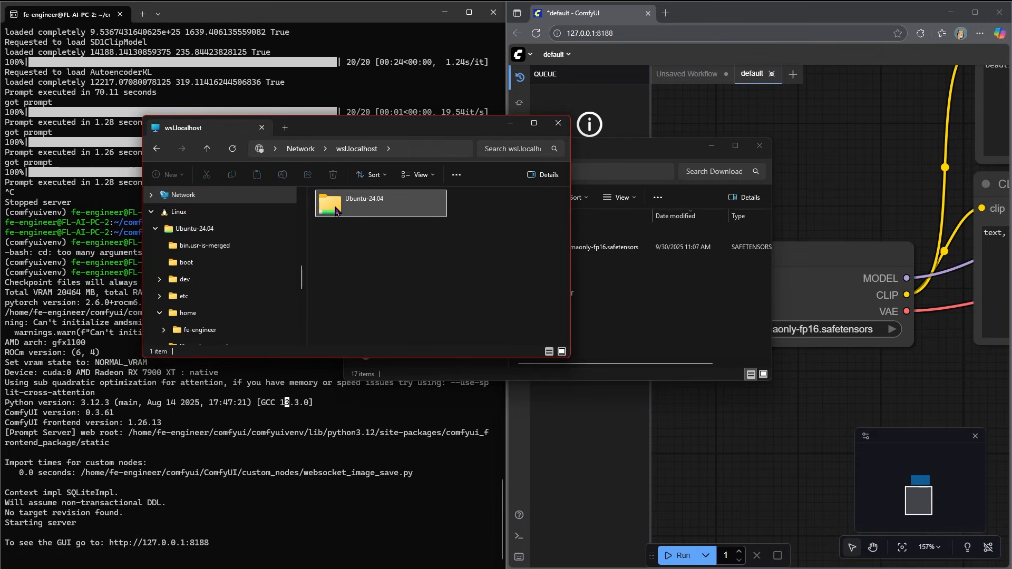
pyautogui.doubleClick(365, 203)
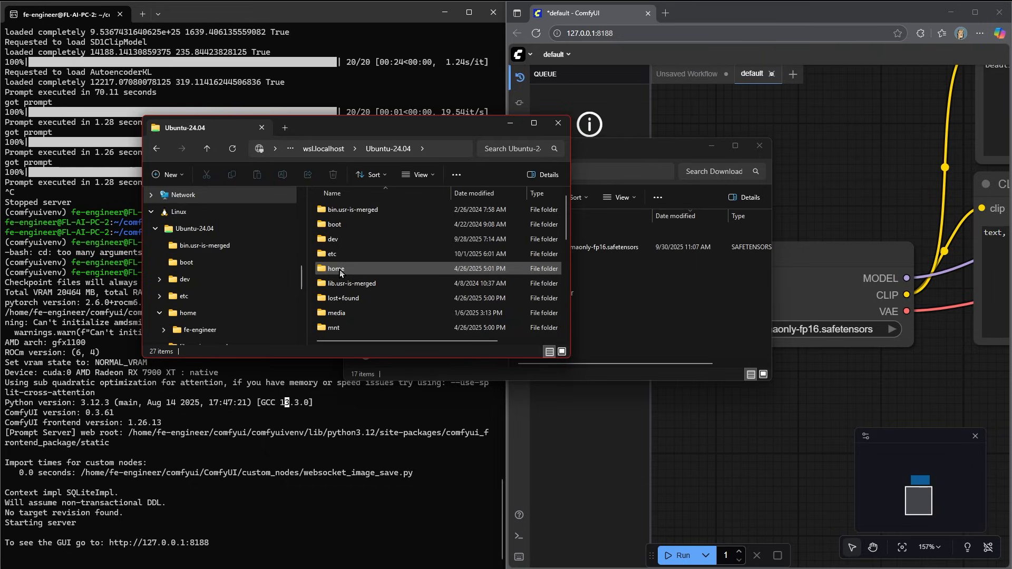
pyautogui.moveTo(340, 272)
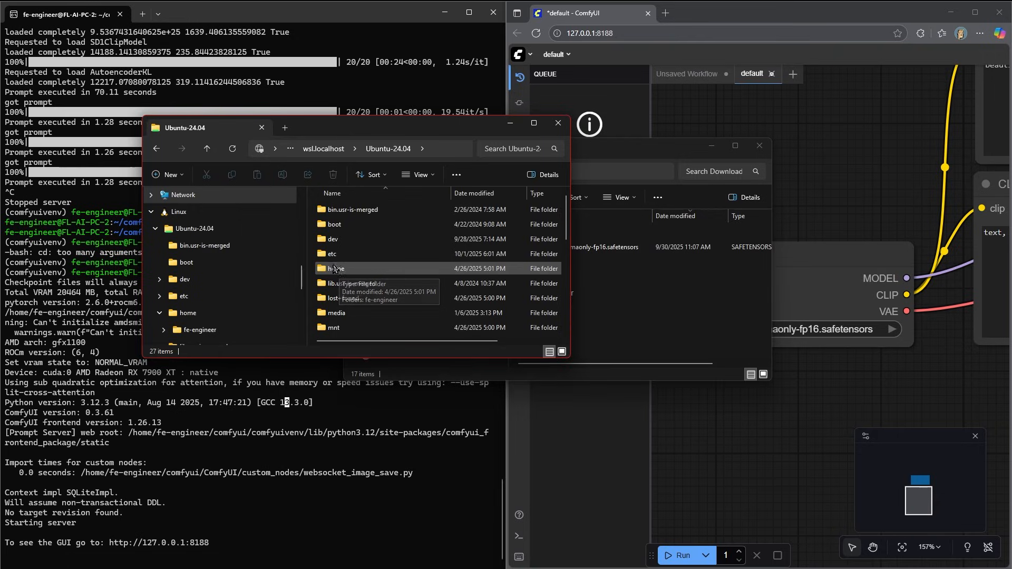
# Navigate through home and fe-engineer into the comfyui folder.
pyautogui.doubleClick(335, 269)
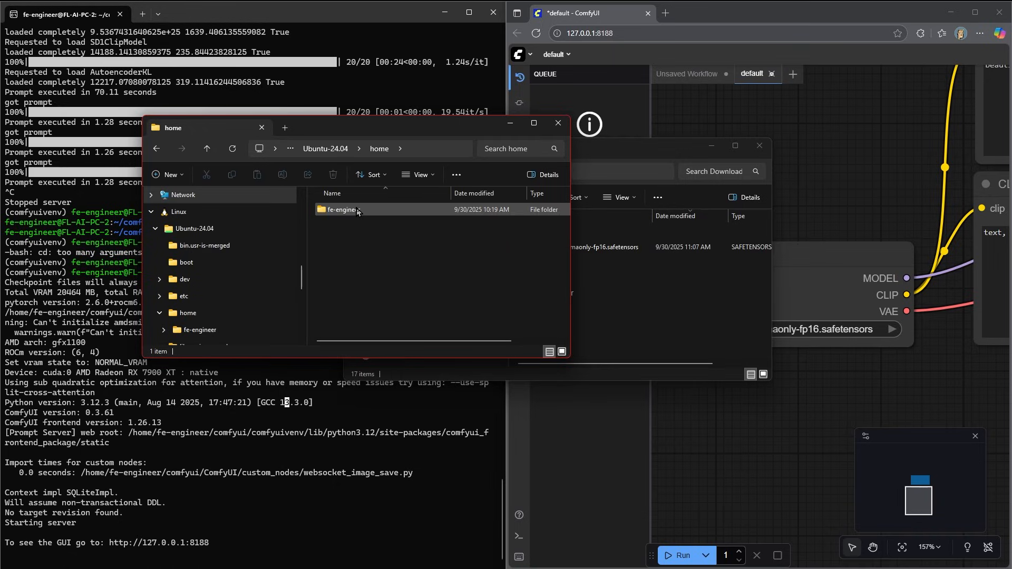
pyautogui.doubleClick(342, 209)
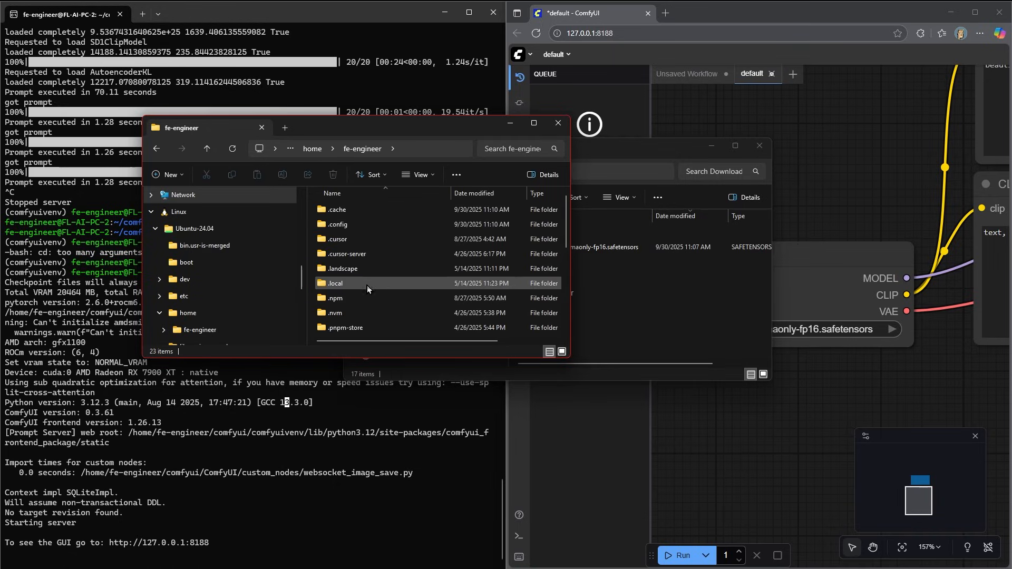
pyautogui.scroll(-3)
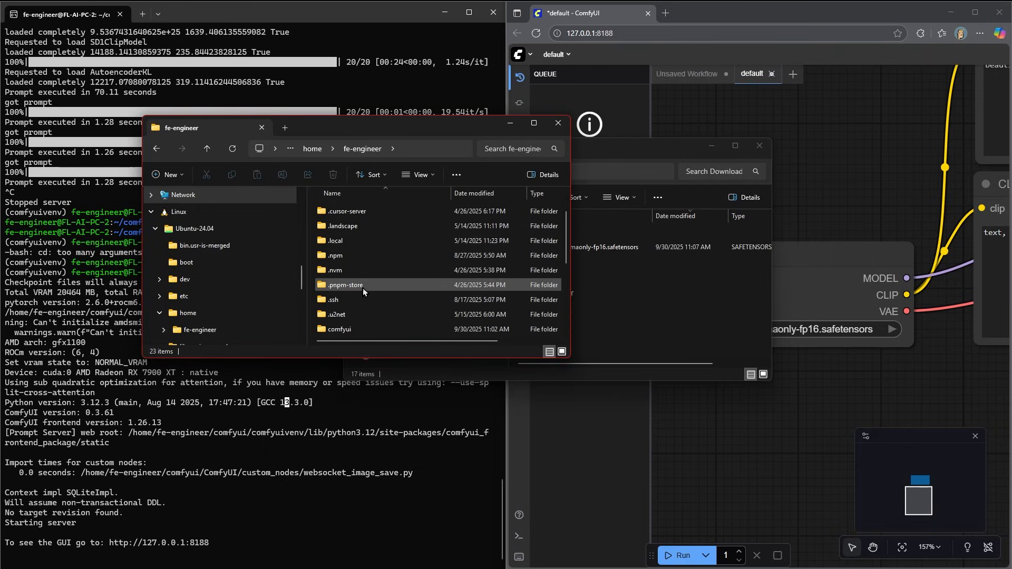
pyautogui.scroll(-3)
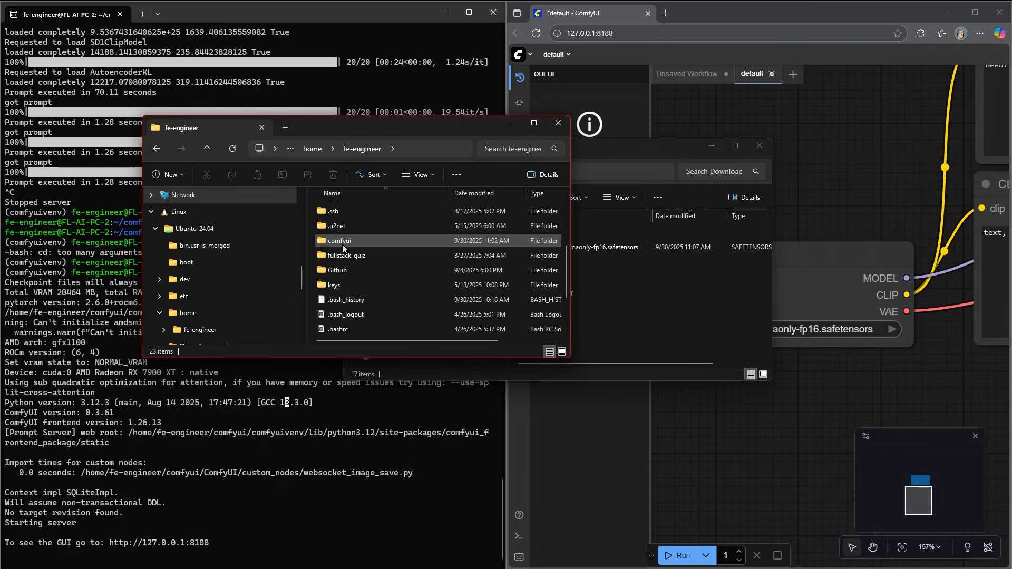
pyautogui.doubleClick(339, 241)
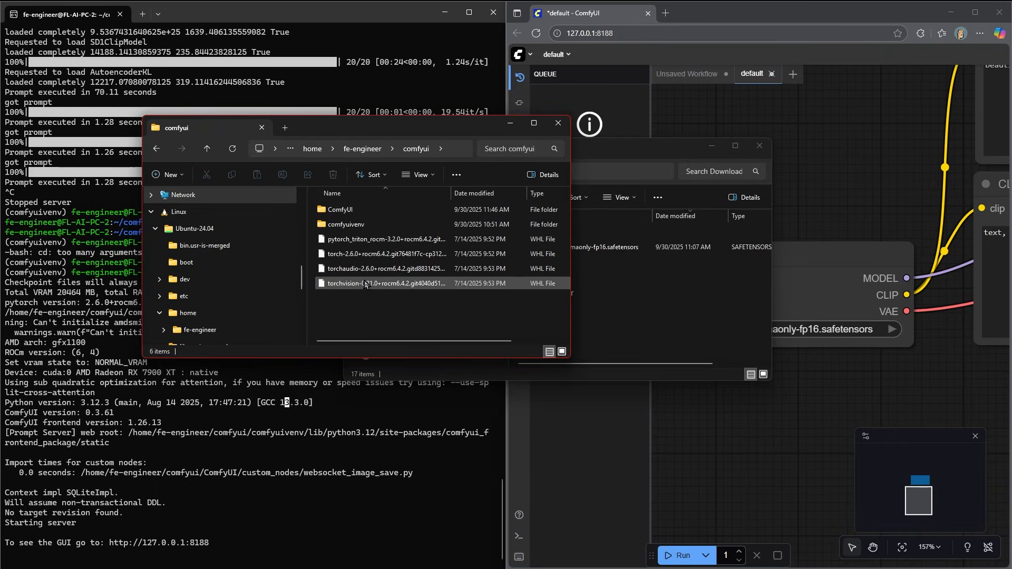
# Enter the ComfyUI repository folder and select the models subfolder, viewing its context menu.
pyautogui.click(339, 209)
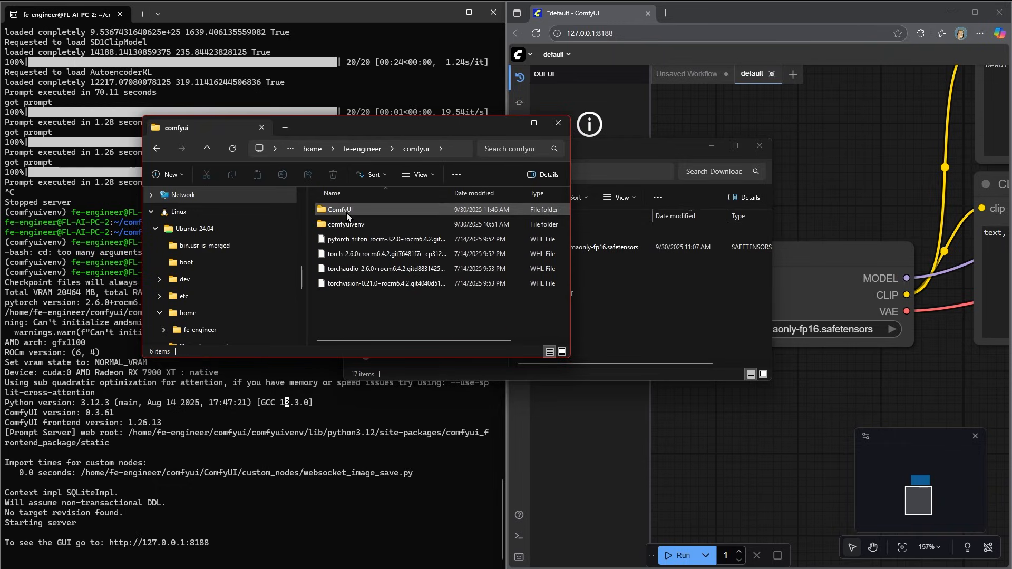
pyautogui.moveTo(349, 217)
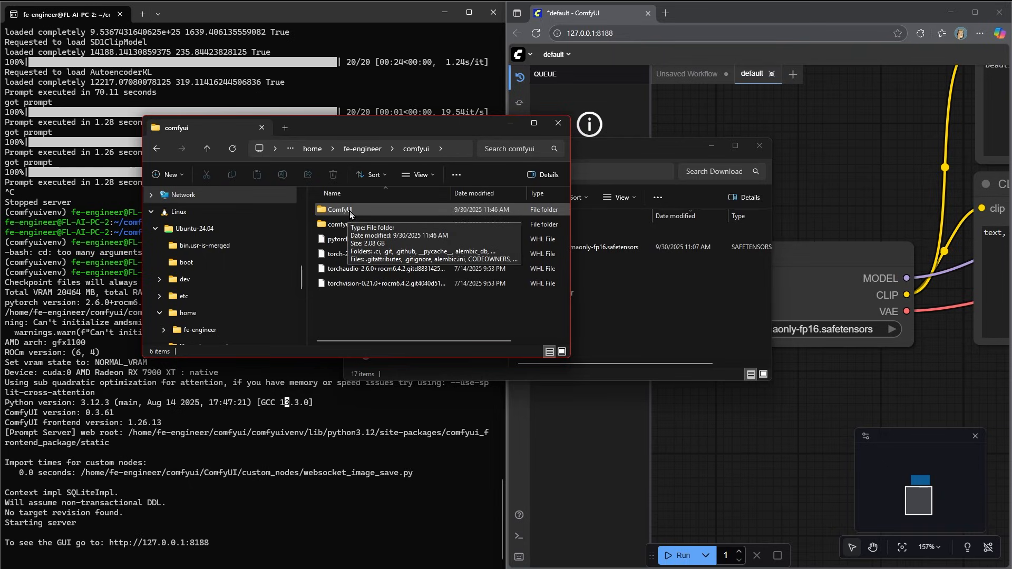
pyautogui.doubleClick(339, 209)
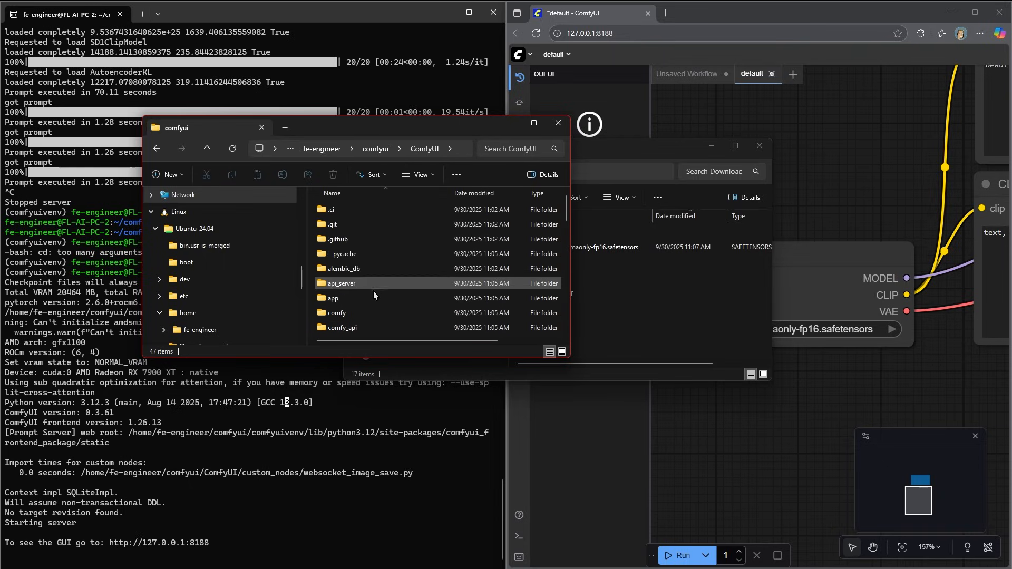
pyautogui.scroll(-3)
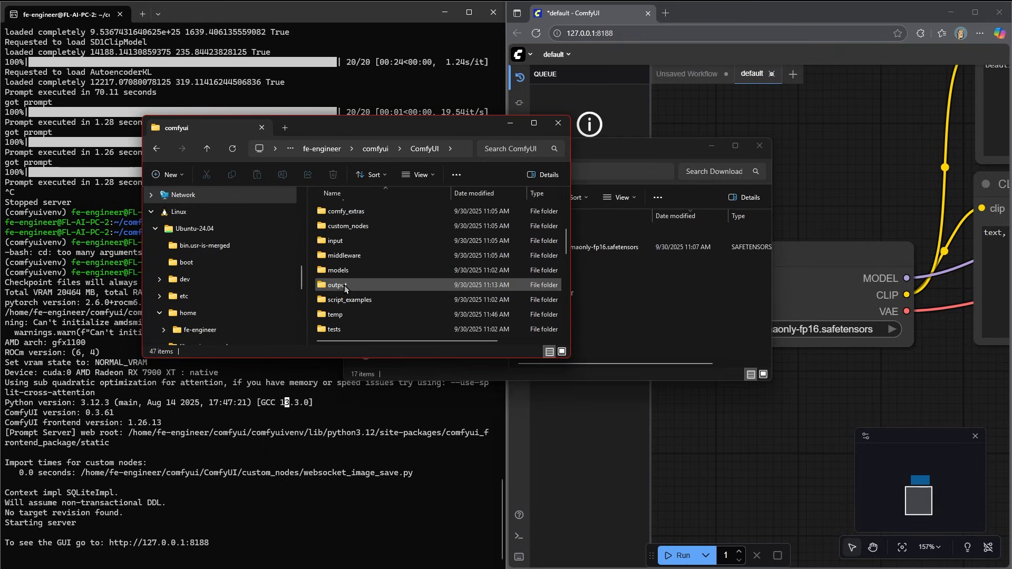
pyautogui.moveTo(338, 270)
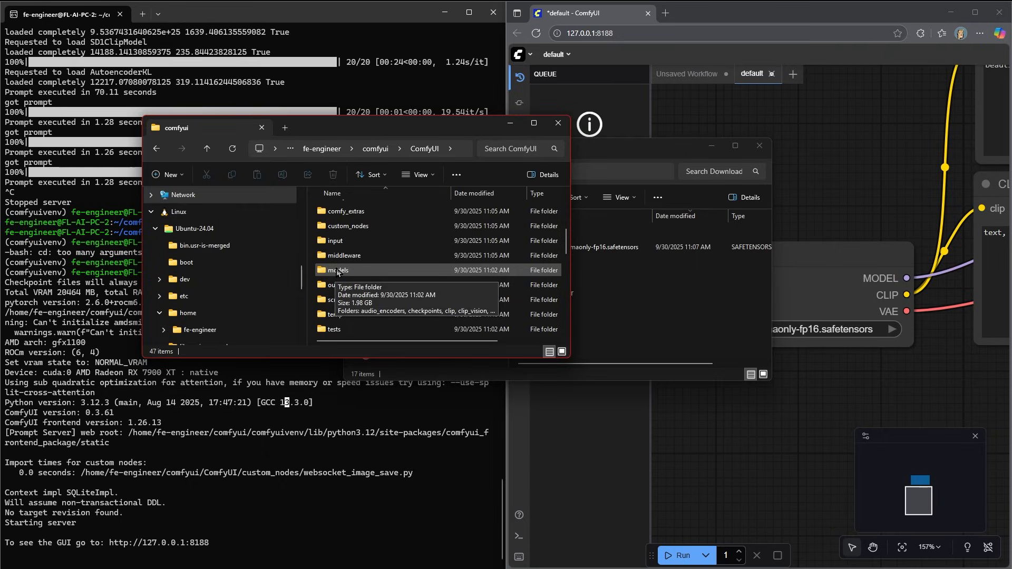
pyautogui.click(337, 270)
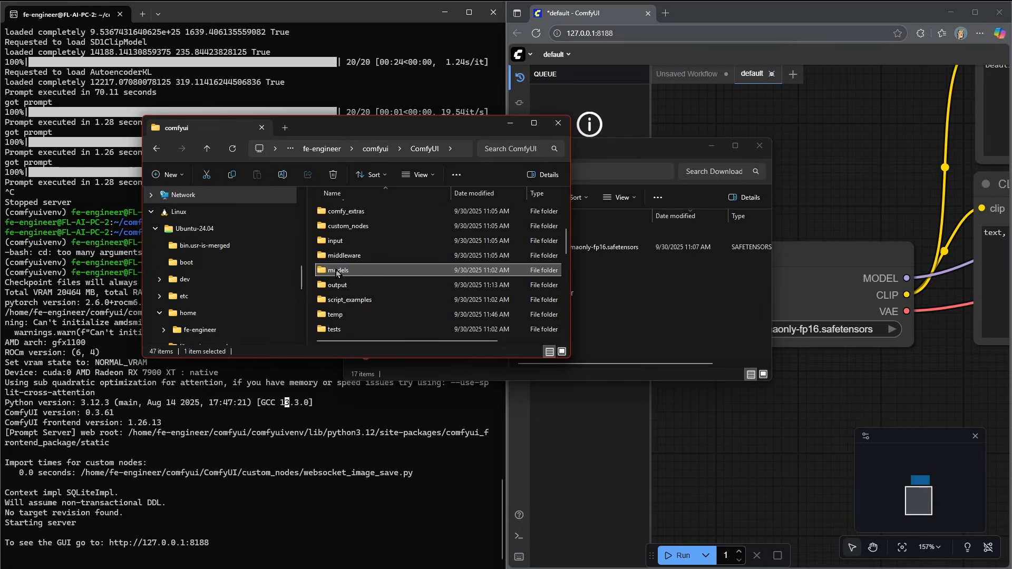
pyautogui.rightClick(337, 270)
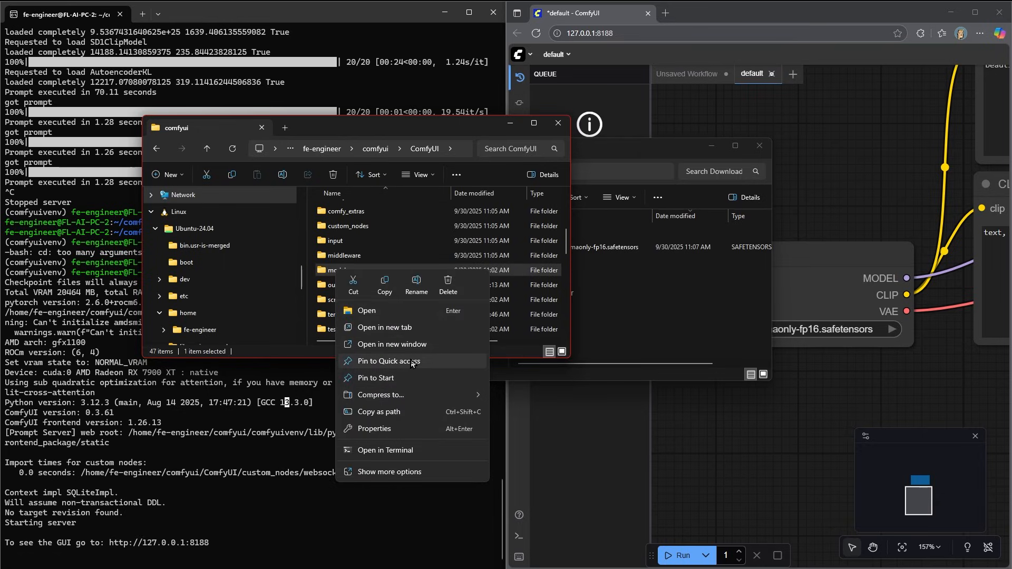
pyautogui.moveTo(498, 359)
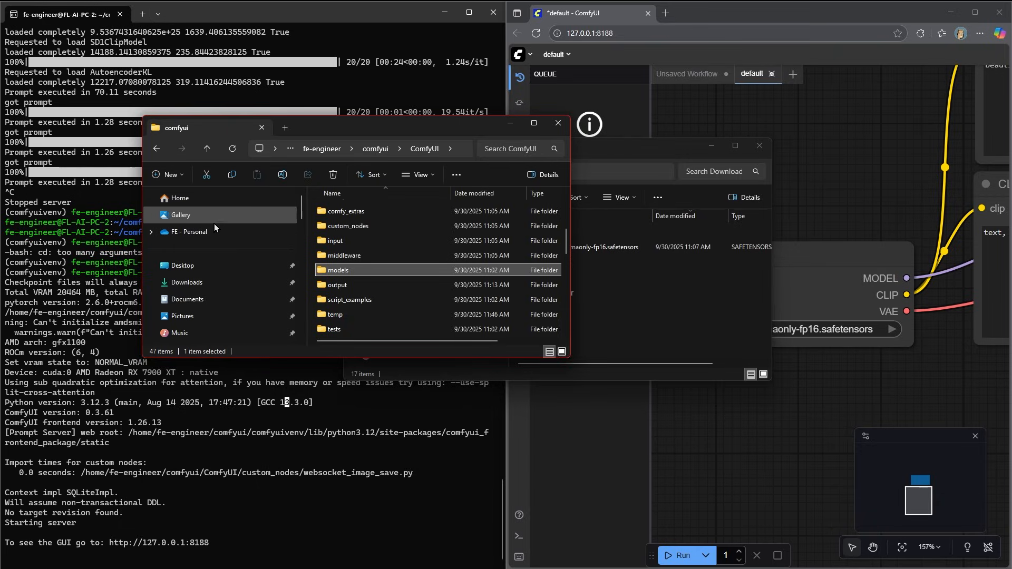
pyautogui.scroll(-3)
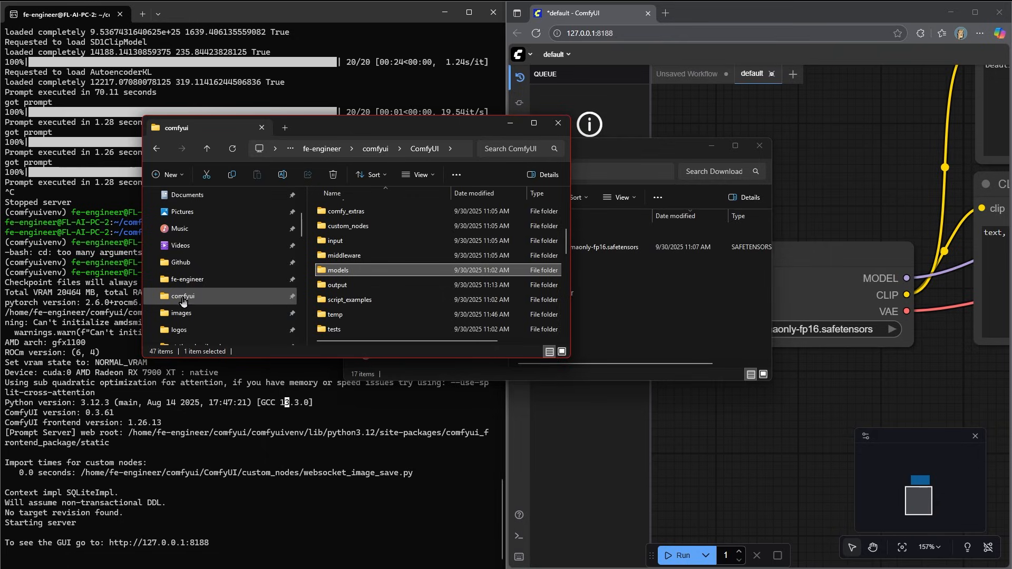
pyautogui.moveTo(190, 300)
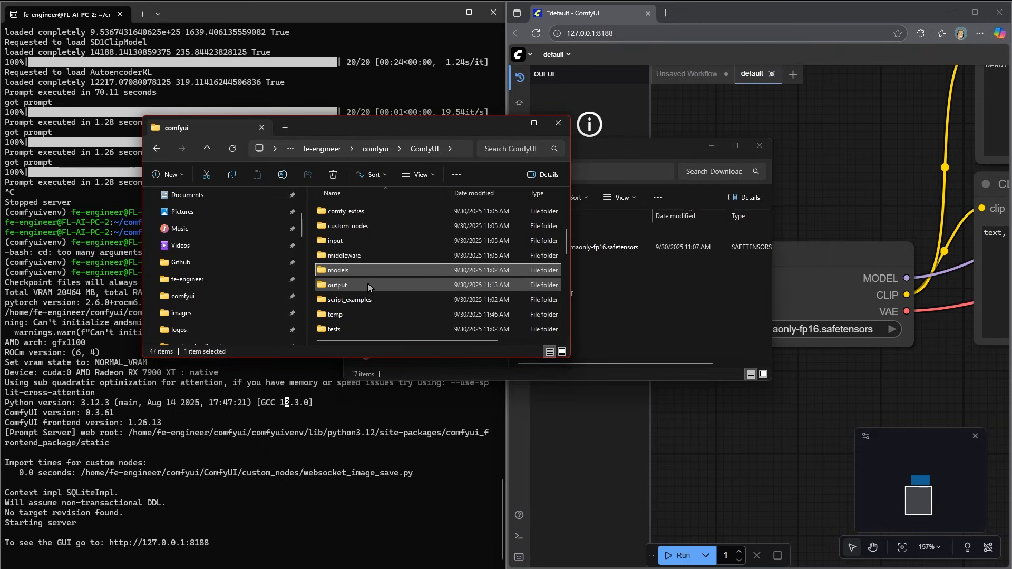
pyautogui.click(338, 270)
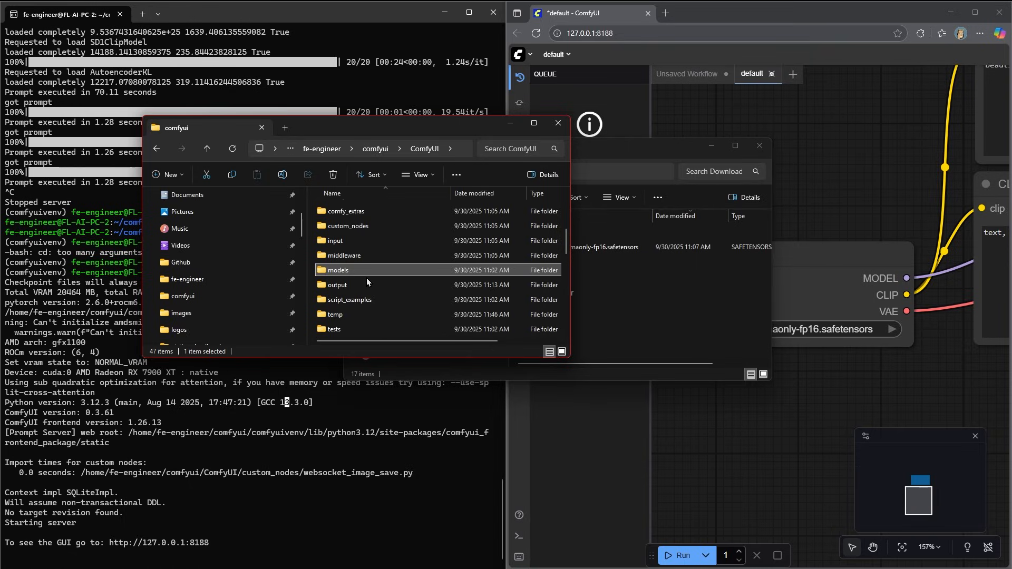
pyautogui.moveTo(244, 278)
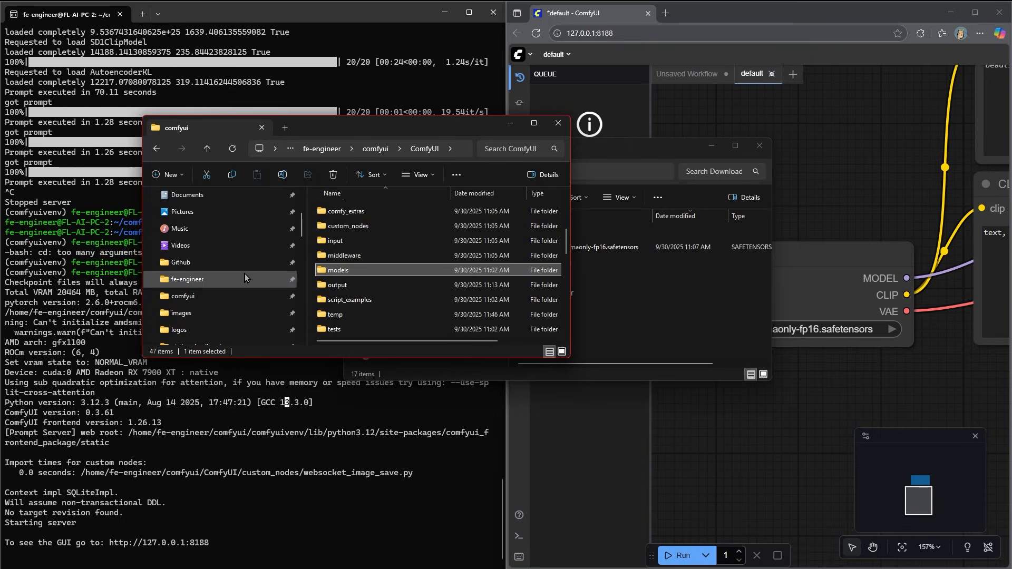
pyautogui.moveTo(346, 272)
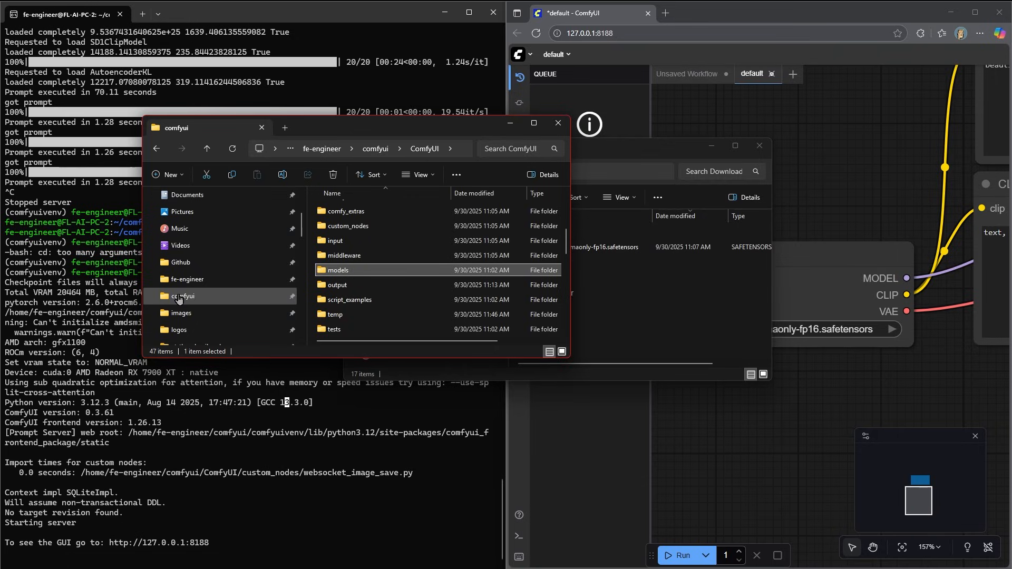
pyautogui.moveTo(187, 297)
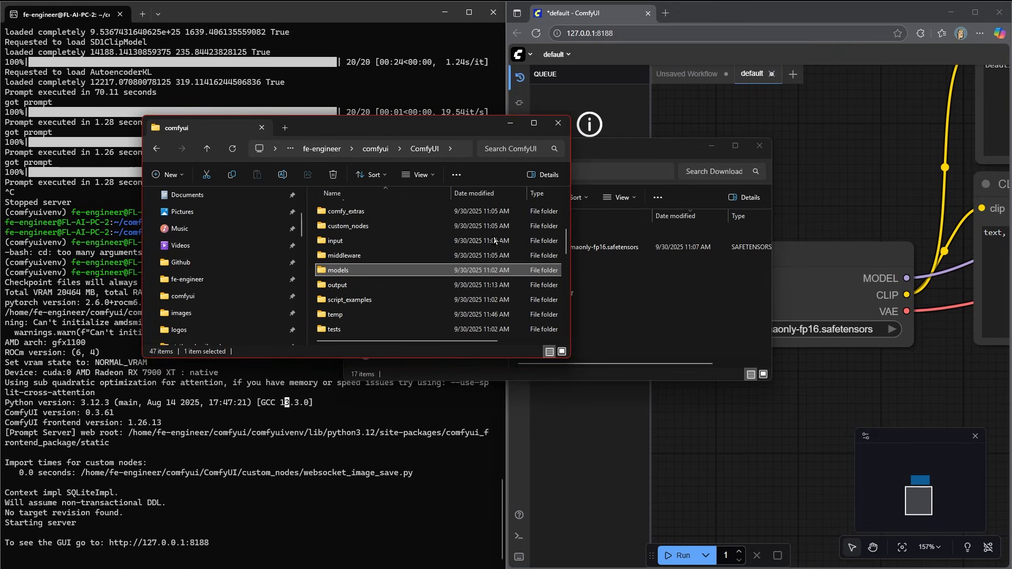
pyautogui.moveTo(558, 122)
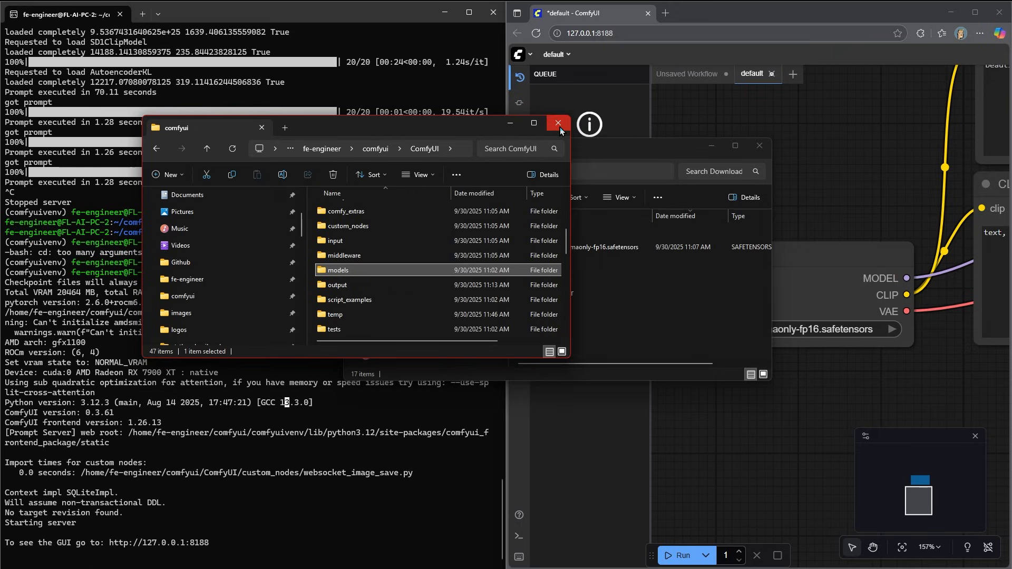
# Close File Explorer and queue the bottle workflow repeatedly with Run to generate new galaxy-bottle images.
pyautogui.click(559, 122)
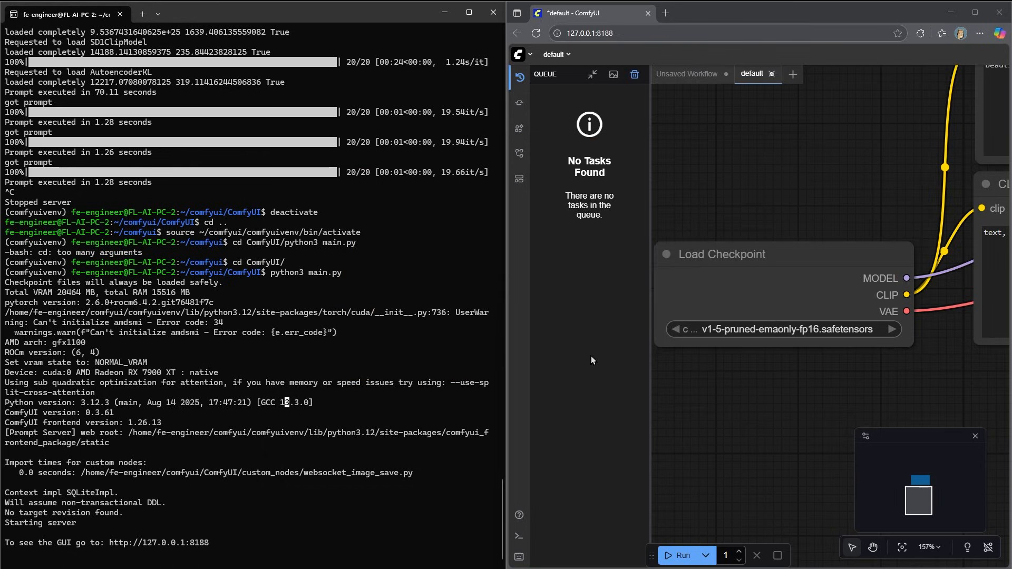
pyautogui.moveTo(713, 311)
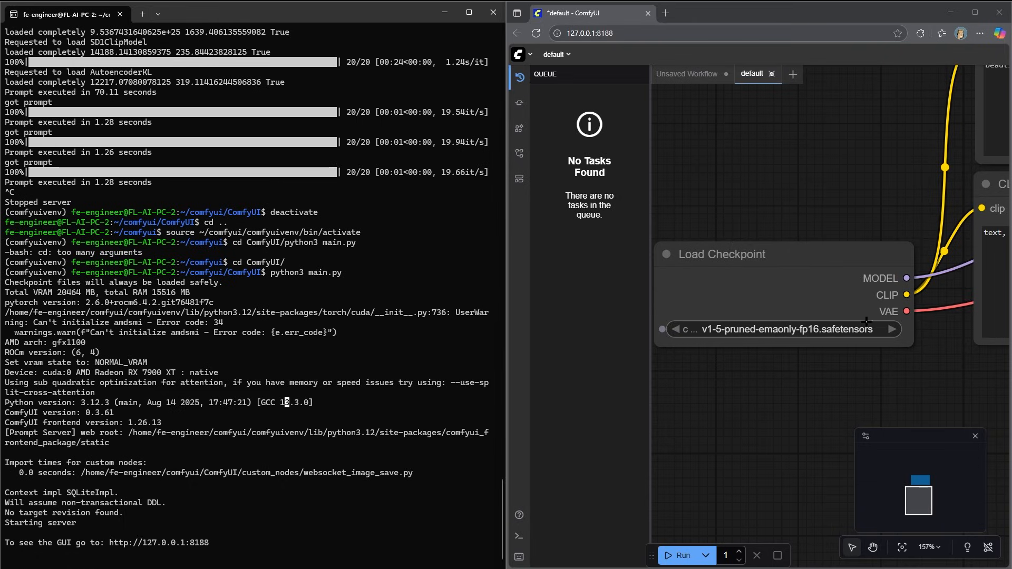
pyautogui.moveTo(685, 556)
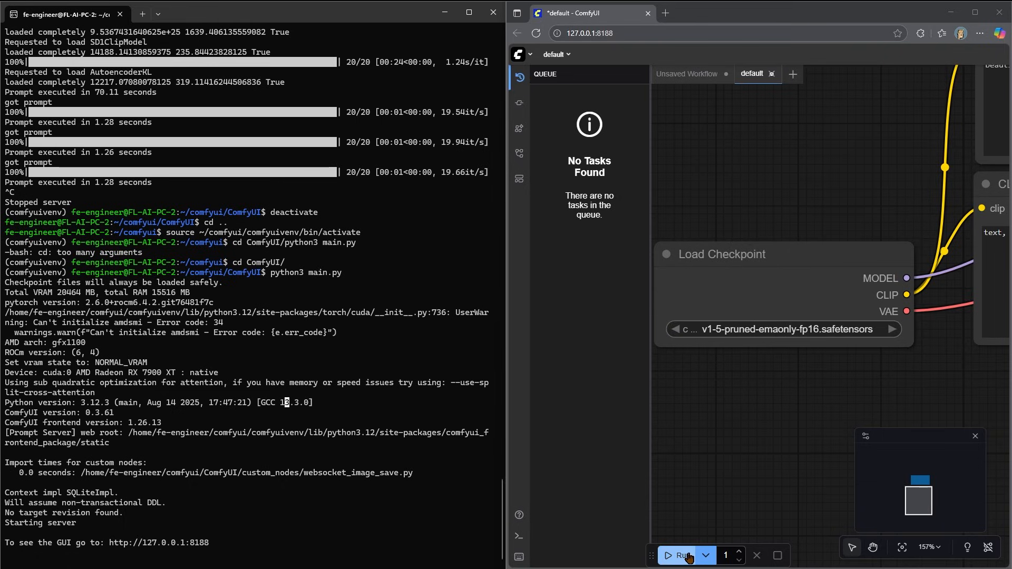
pyautogui.click(681, 556)
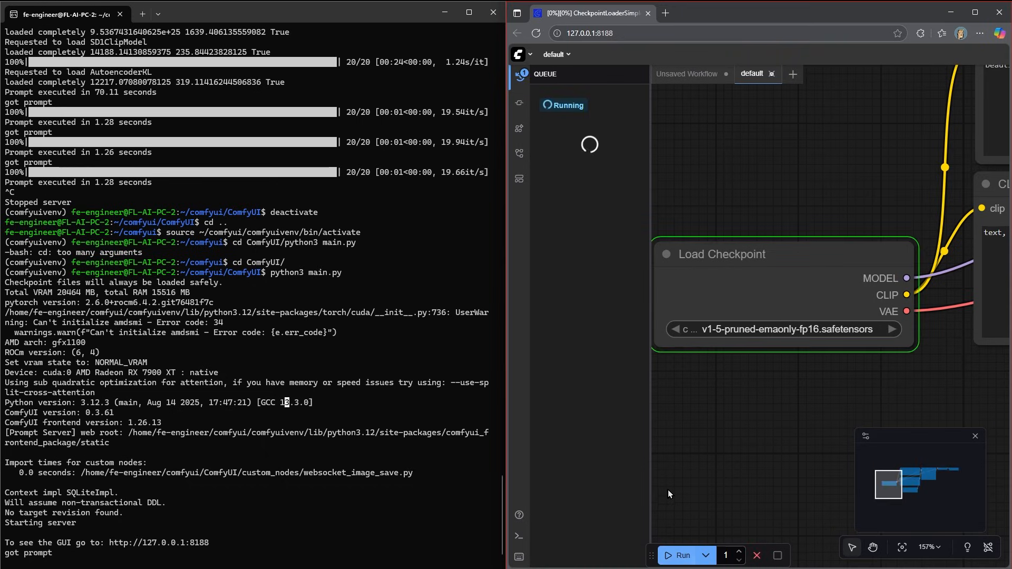
pyautogui.moveTo(657, 452)
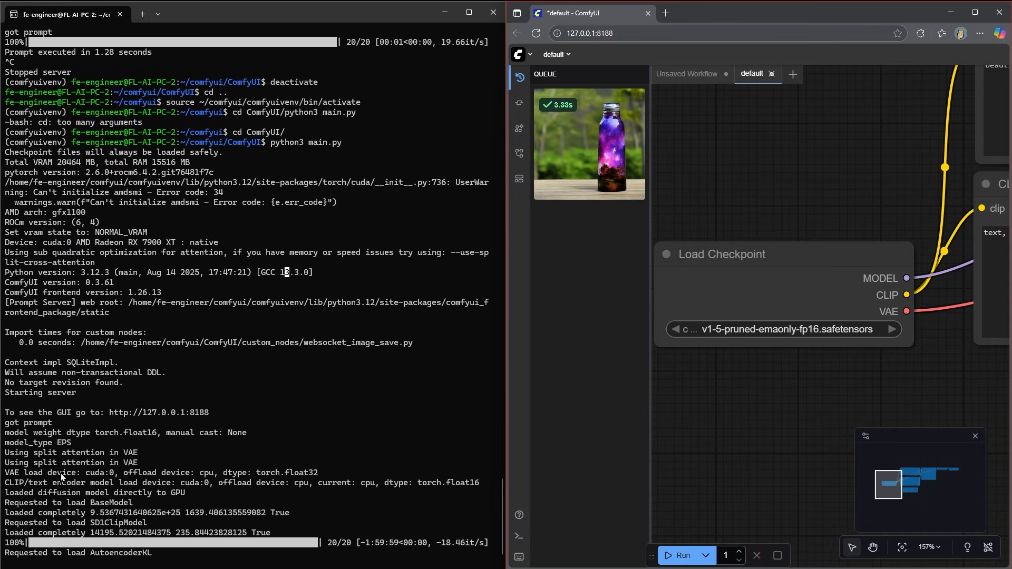
pyautogui.moveTo(216, 539)
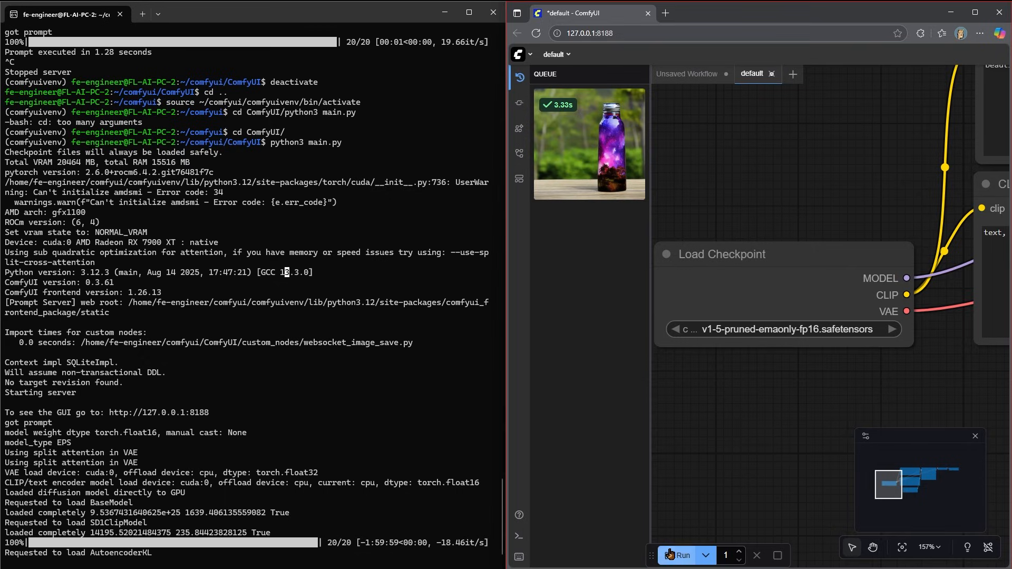
pyautogui.moveTo(677, 554)
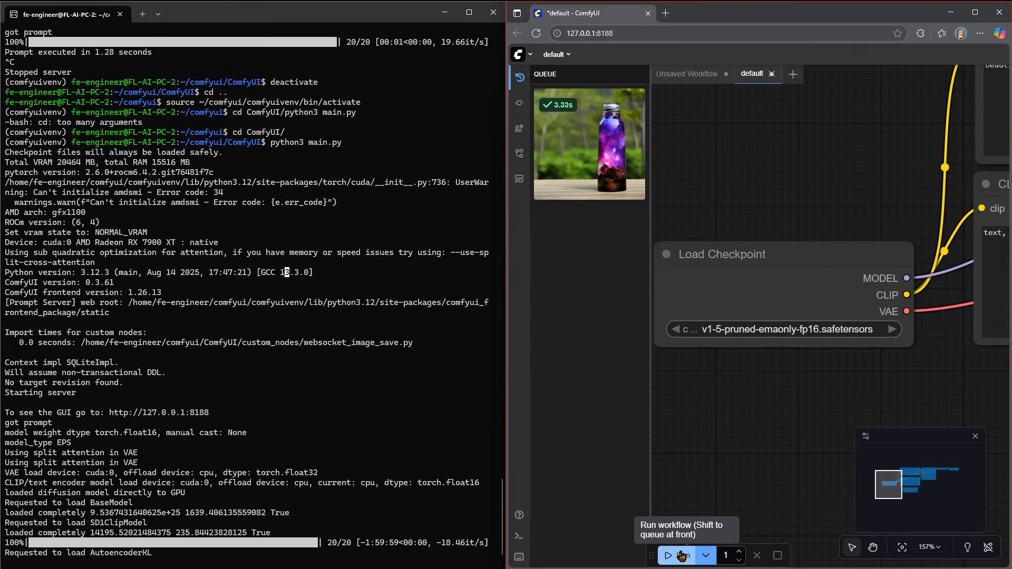
pyautogui.click(675, 556)
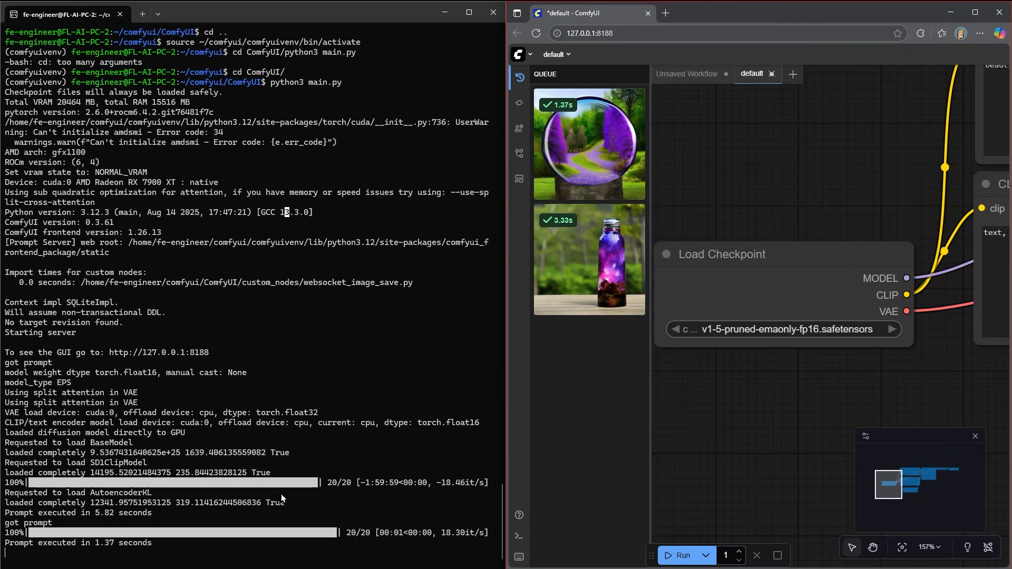
pyautogui.moveTo(462, 514)
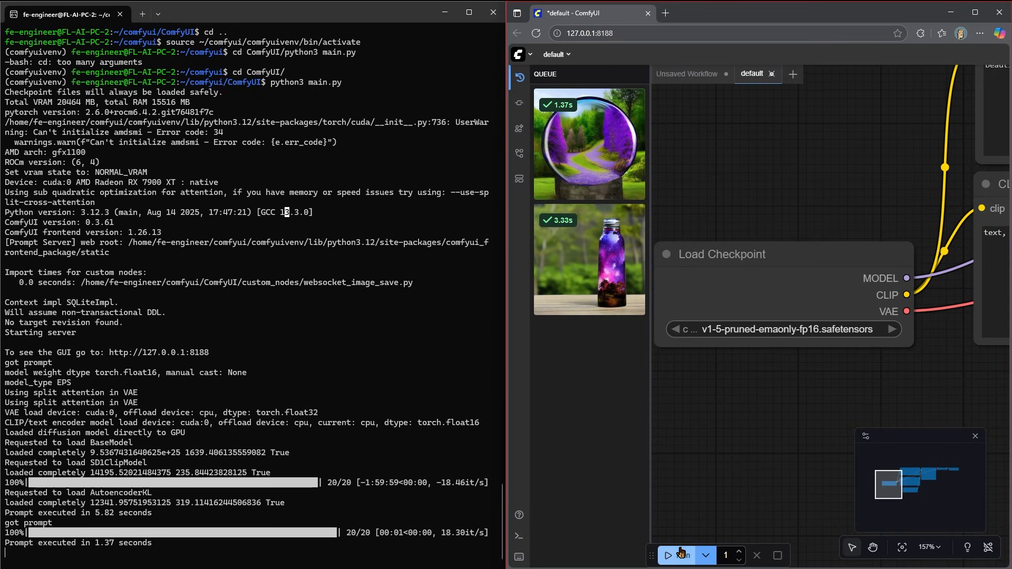
pyautogui.click(677, 556)
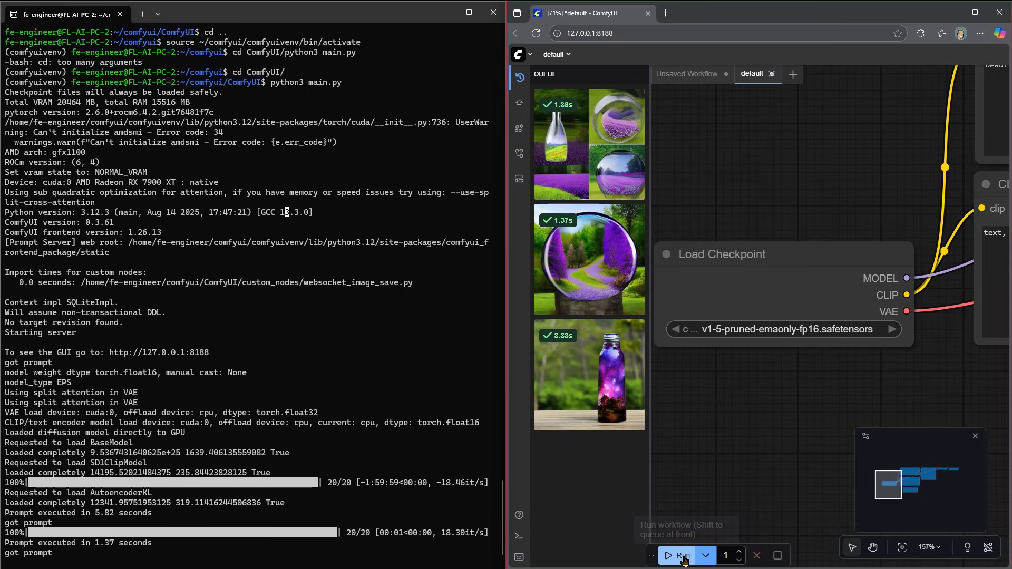
pyautogui.click(677, 556)
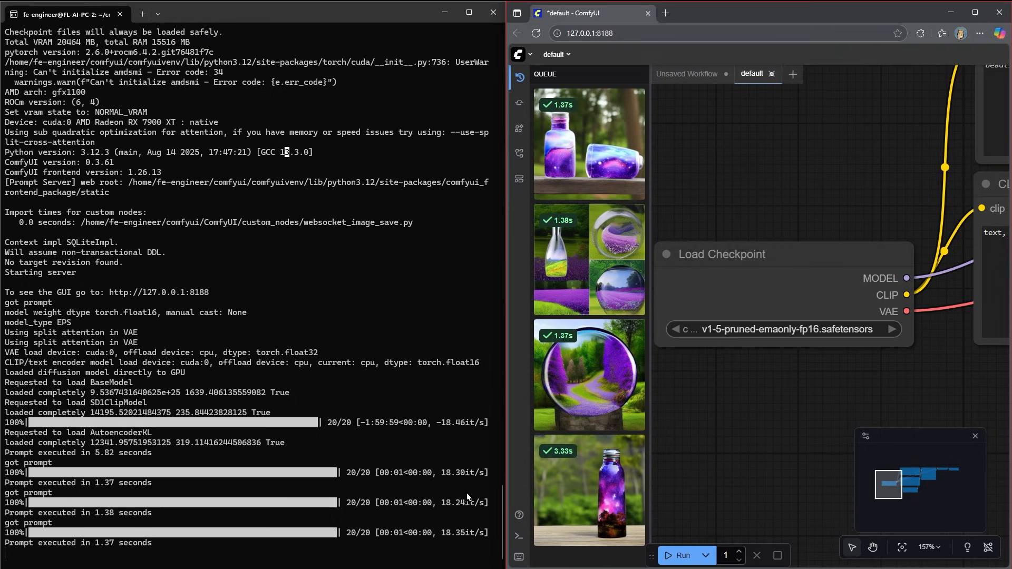
pyautogui.moveTo(451, 536)
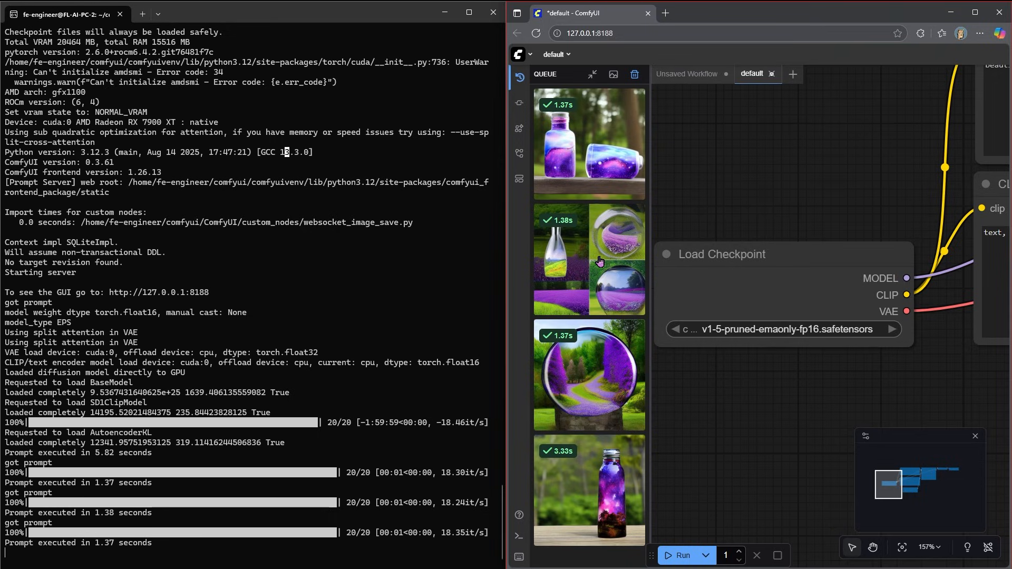
pyautogui.moveTo(705, 253)
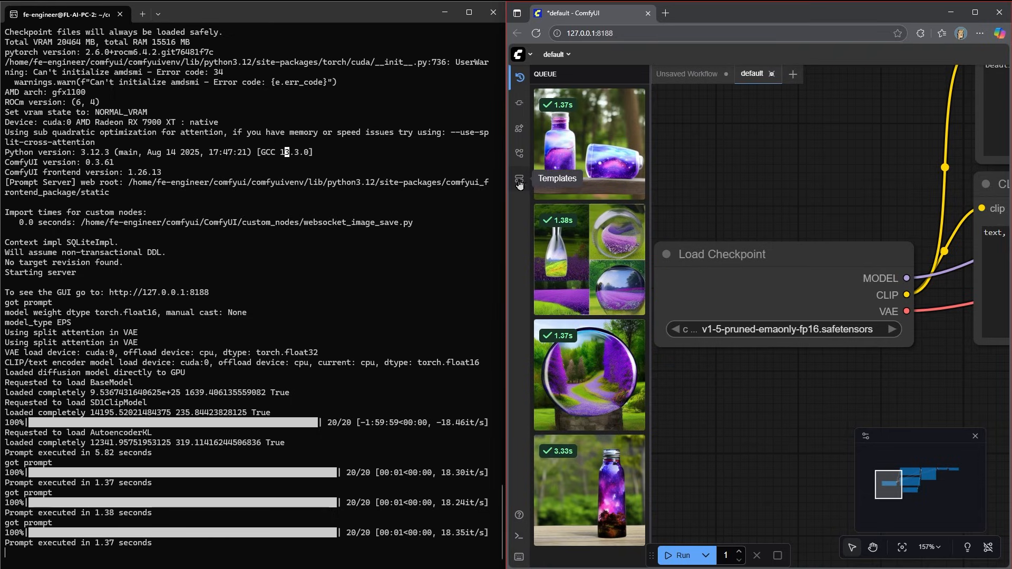
pyautogui.click(519, 178)
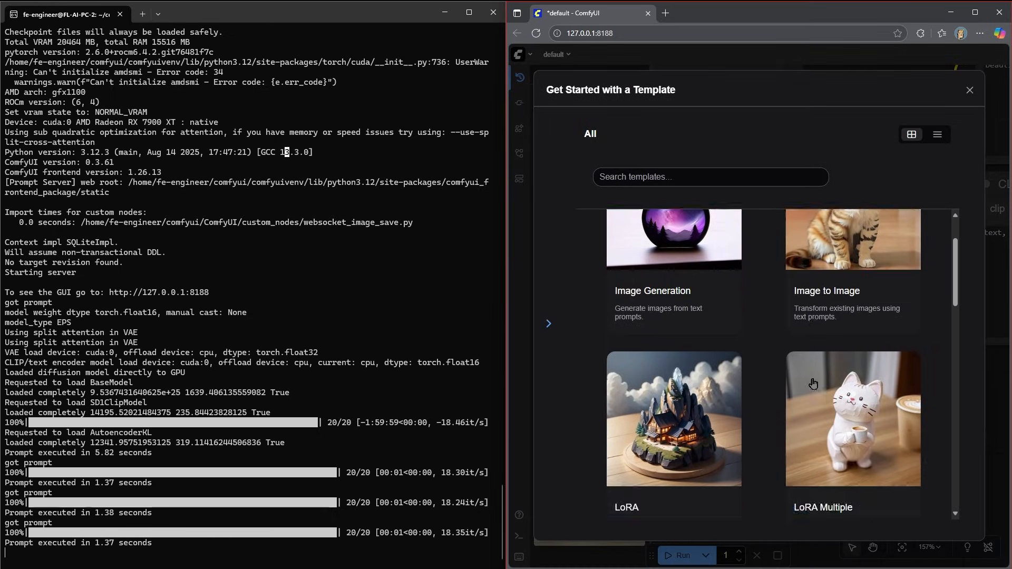
pyautogui.scroll(-3)
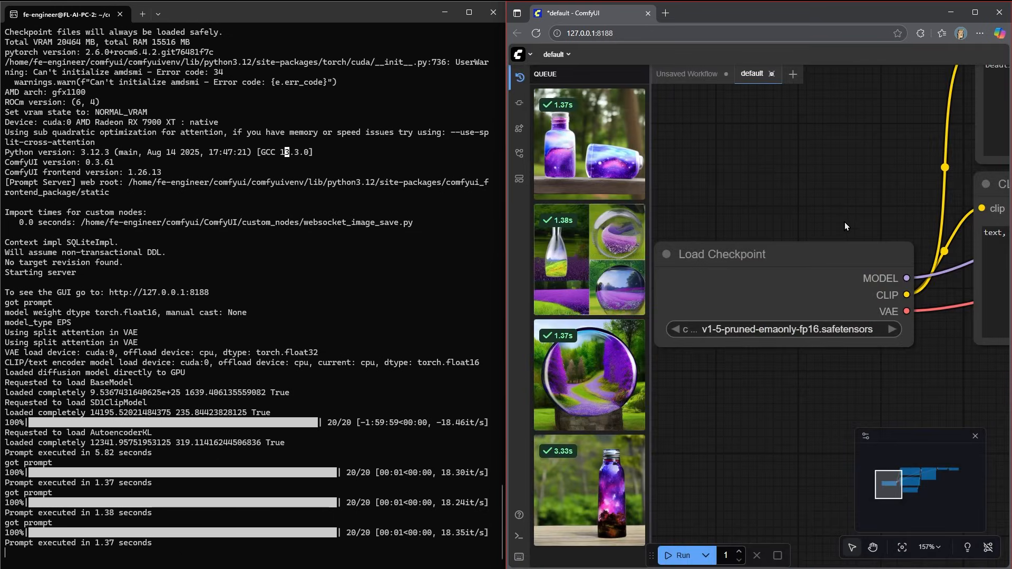
pyautogui.scroll(-3)
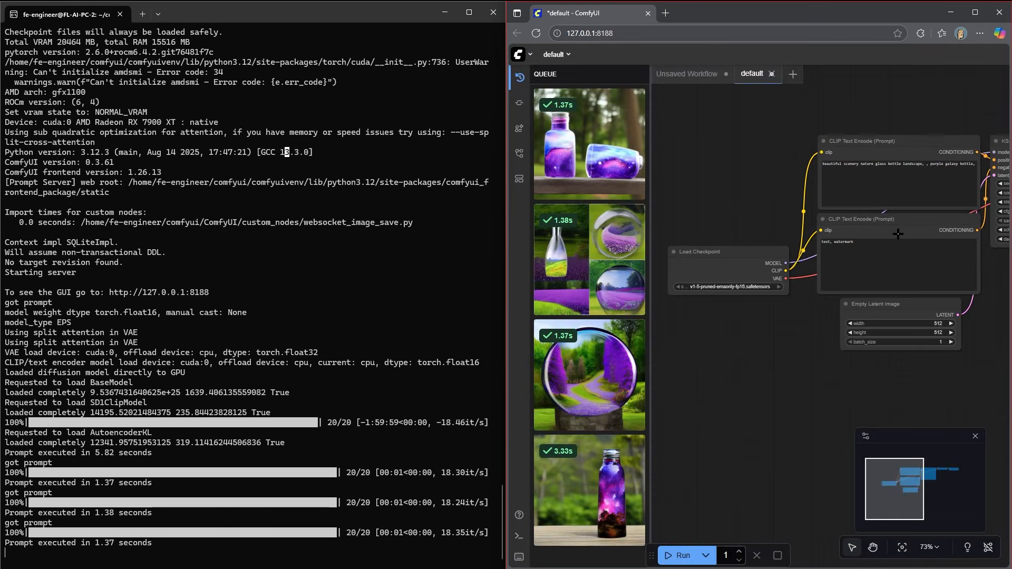
pyautogui.click(894, 242)
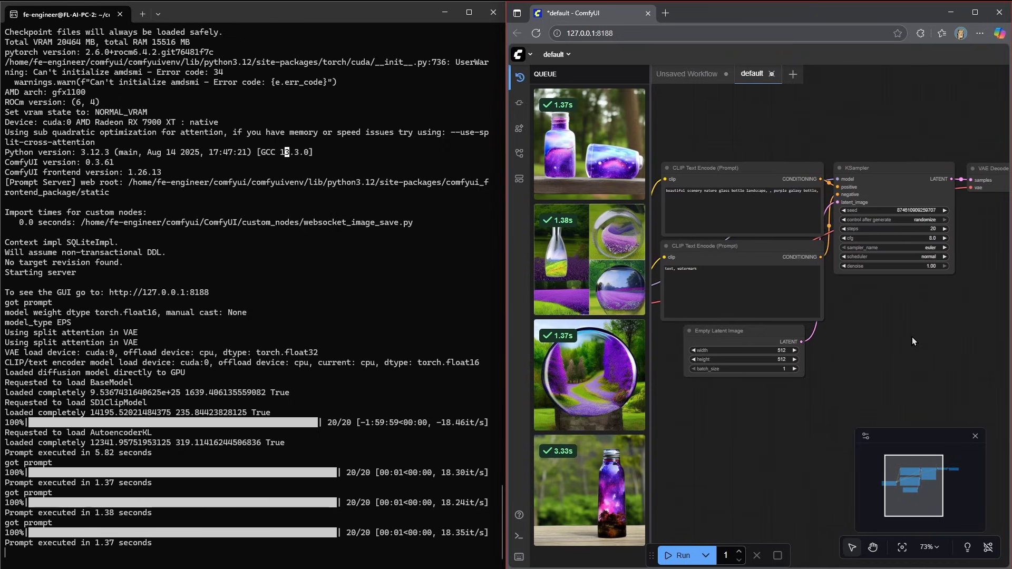
pyautogui.moveTo(913, 340); pyautogui.dragTo(879, 357)
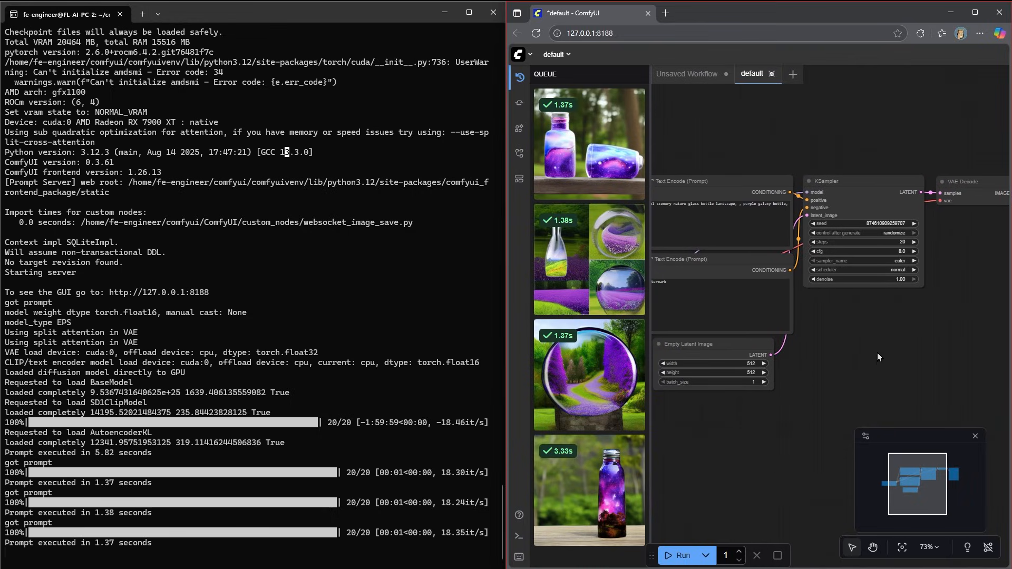
pyautogui.moveTo(879, 357); pyautogui.dragTo(855, 323)
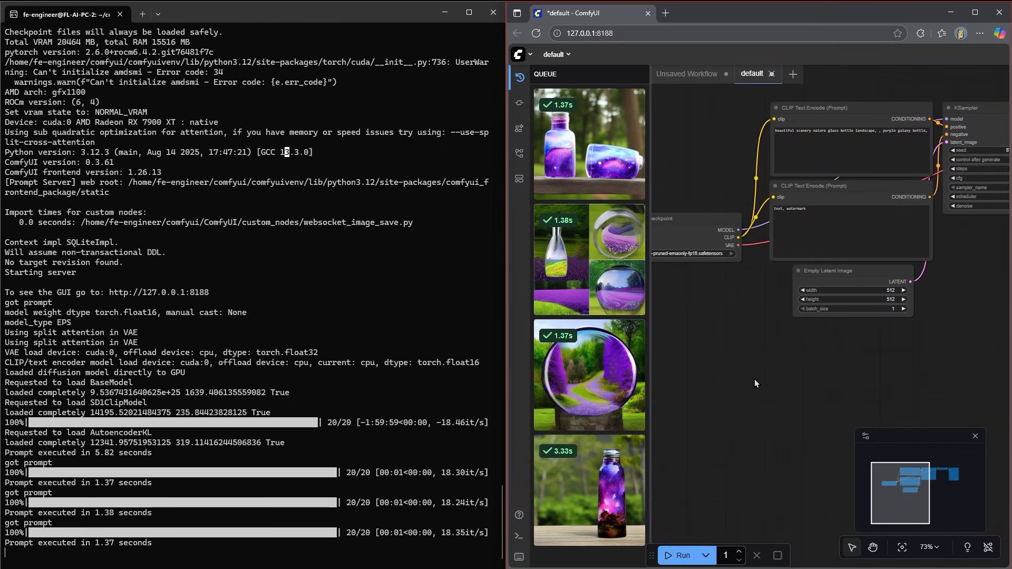
# Stop the ComfyUI server with Ctrl+C so the browser UI starts reconnecting.
pyautogui.click(793, 74)
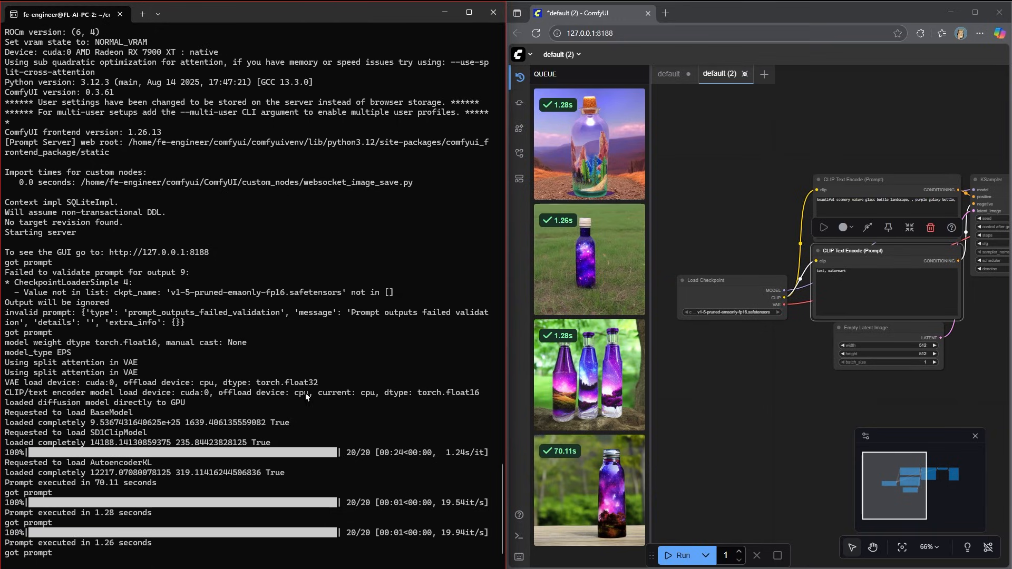
pyautogui.moveTo(325, 386)
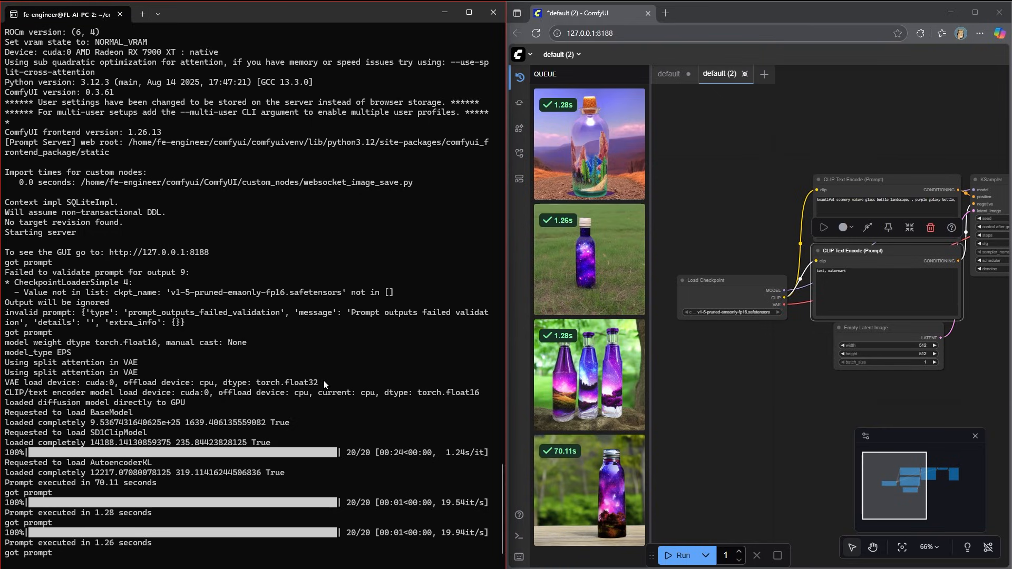
pyautogui.moveTo(357, 369)
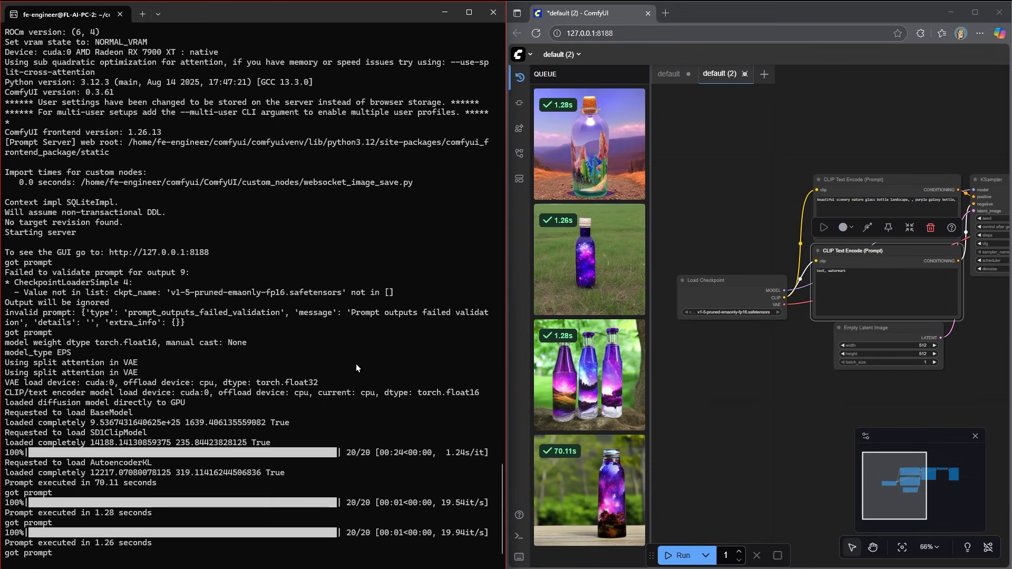
pyautogui.press('ctrl+c')
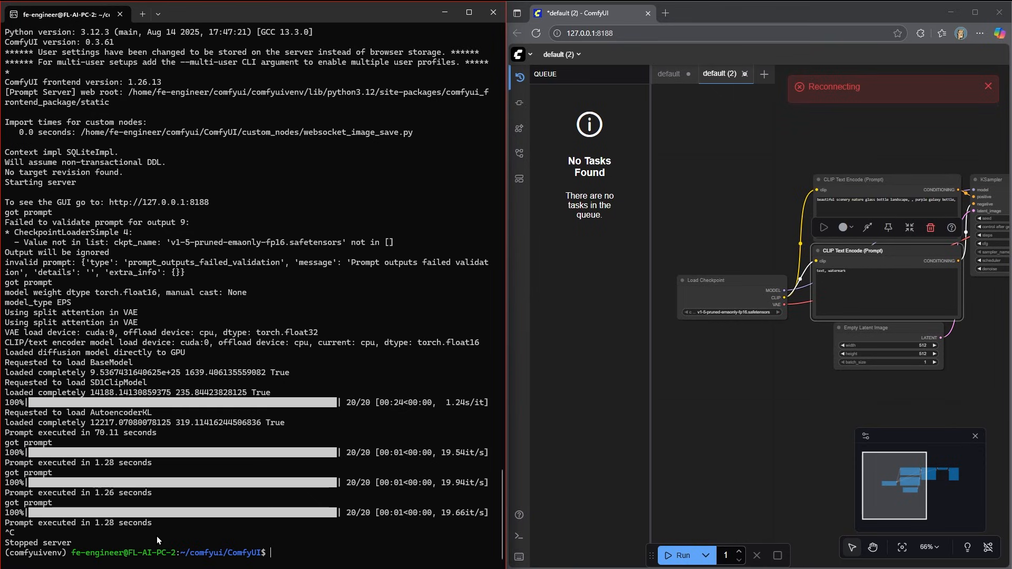
# Deactivate the old venv, source ~/comfyui/comfyuivenv/bin/activate, and begin cd ComfyUI/.
pyautogui.write('deactivate')
pyautogui.write('cd ..')
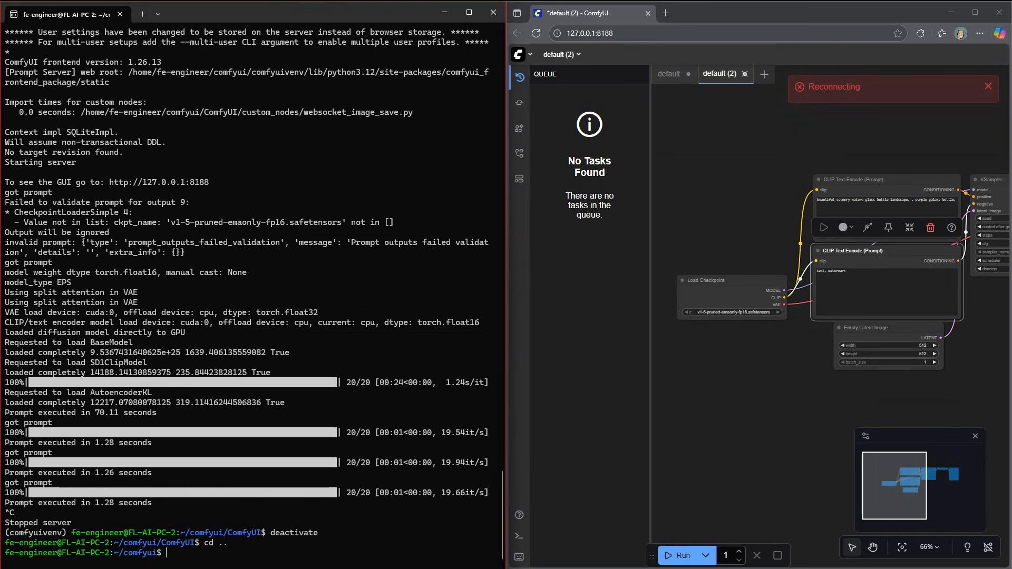
pyautogui.write('source')
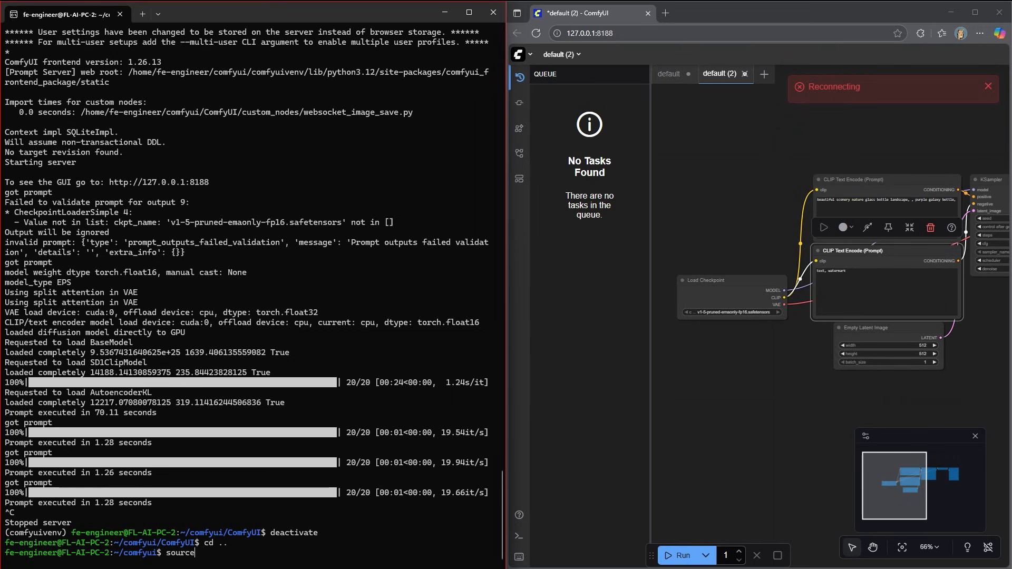
pyautogui.write('~/')
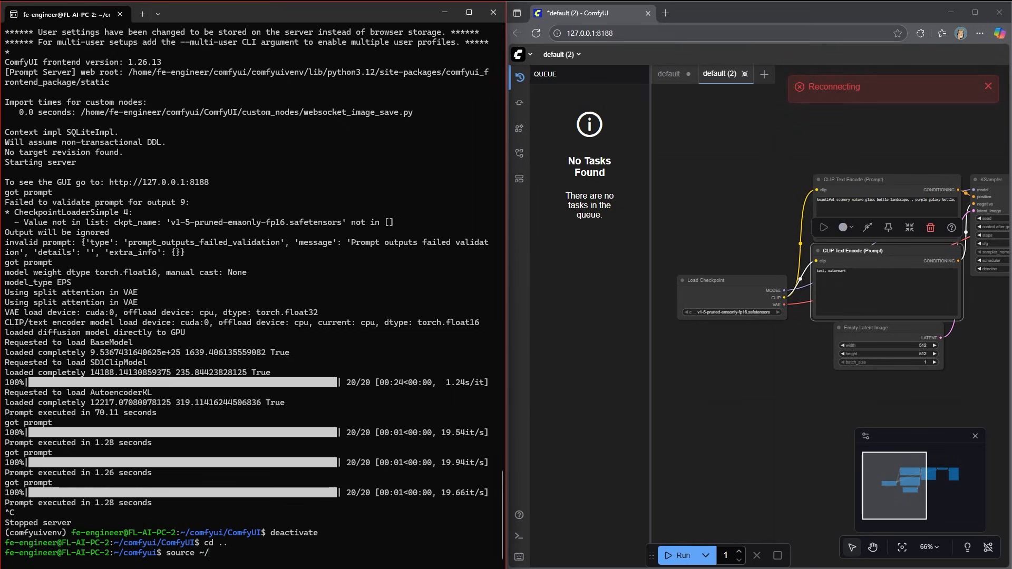
pyautogui.write('comfyui/comfyuienv/')
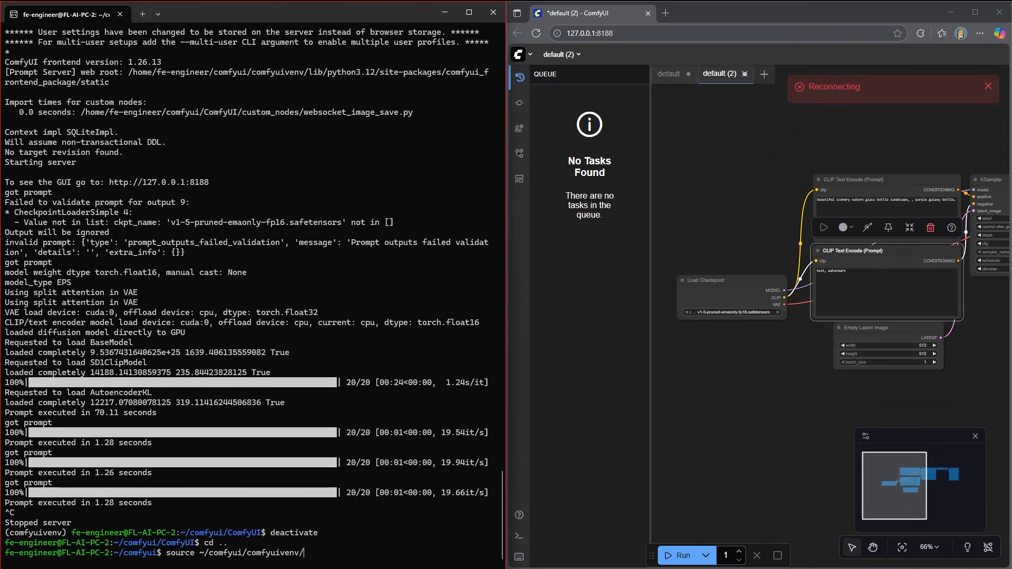
pyautogui.write('bin/activate')
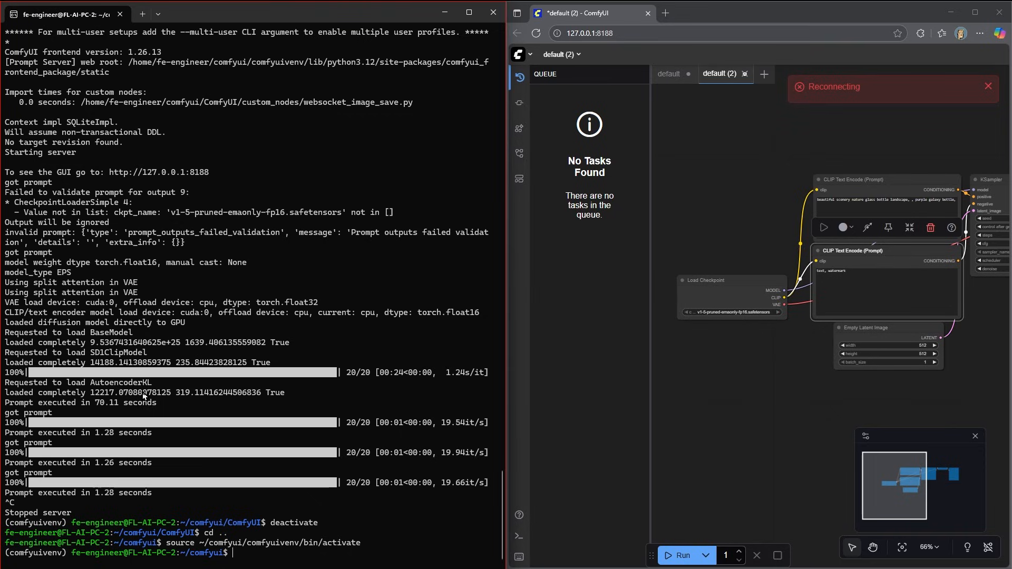
pyautogui.write('cd ComfyUI/')
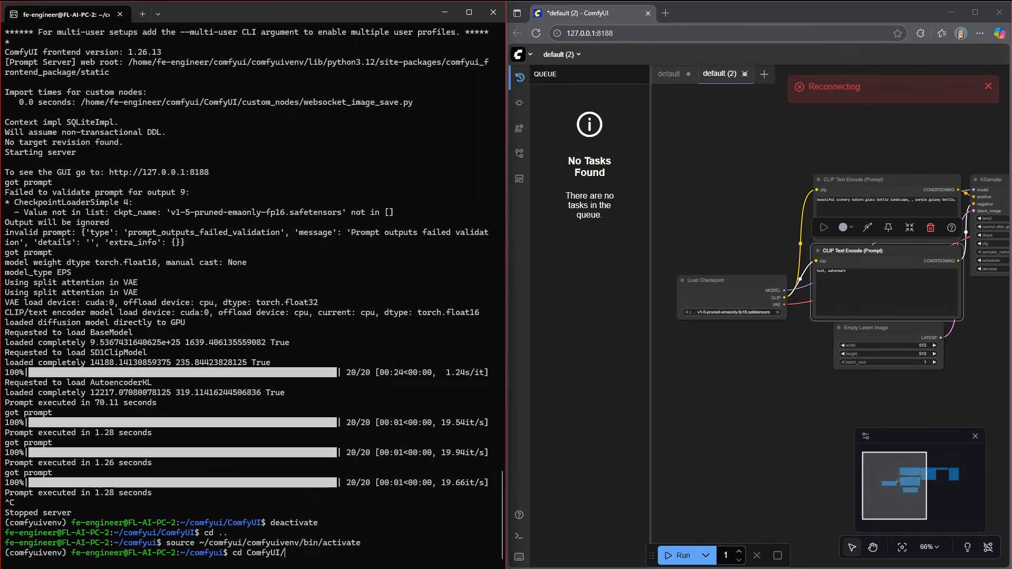
# After a mistyped combined command, cd into ComfyUI/ and enter python3 main.py to relaunch the server.
pyautogui.write('python3')
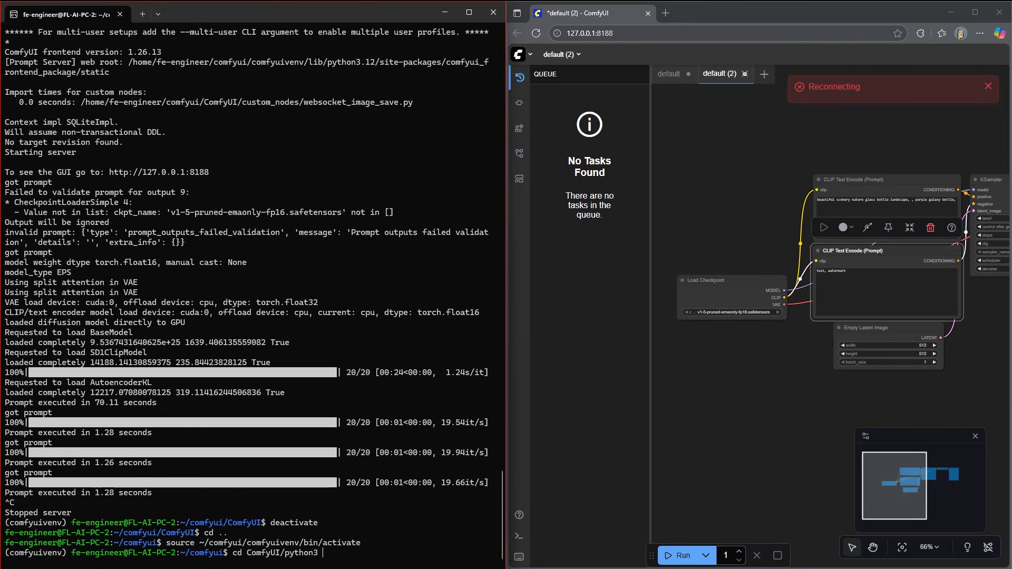
pyautogui.write('main.py')
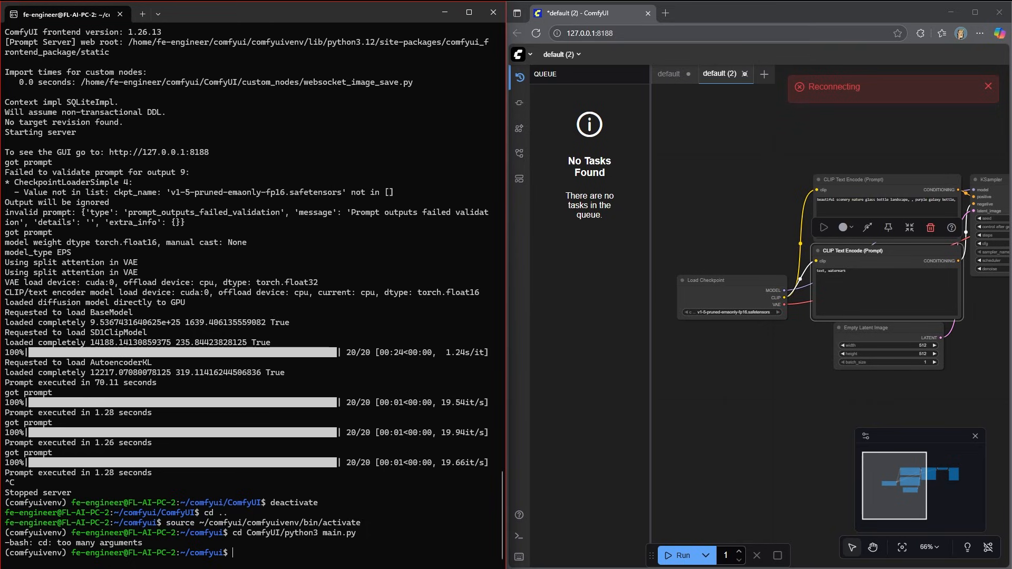
pyautogui.write('cd ComfyUI/')
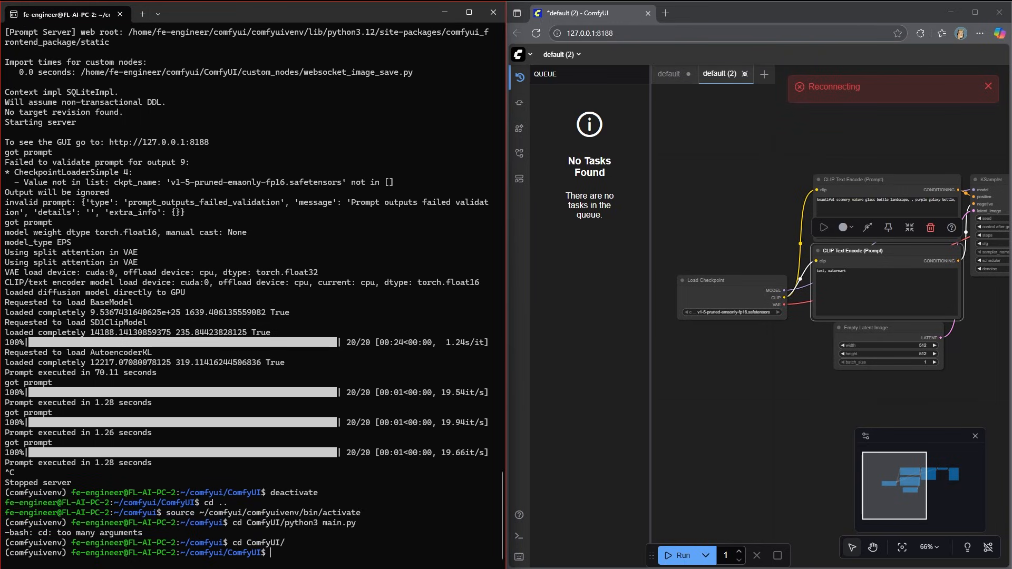
pyautogui.write('p')
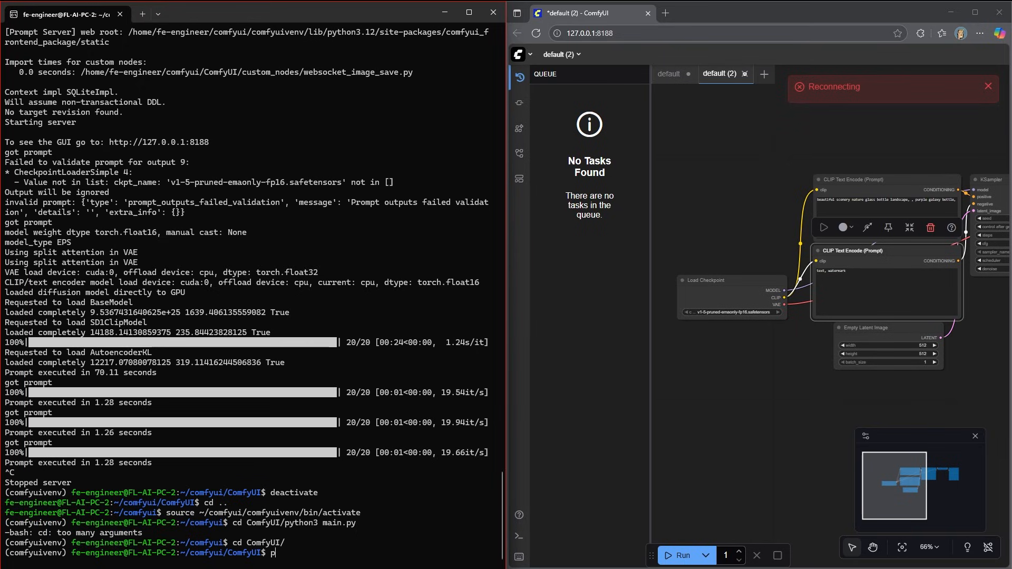
pyautogui.write('ython3')
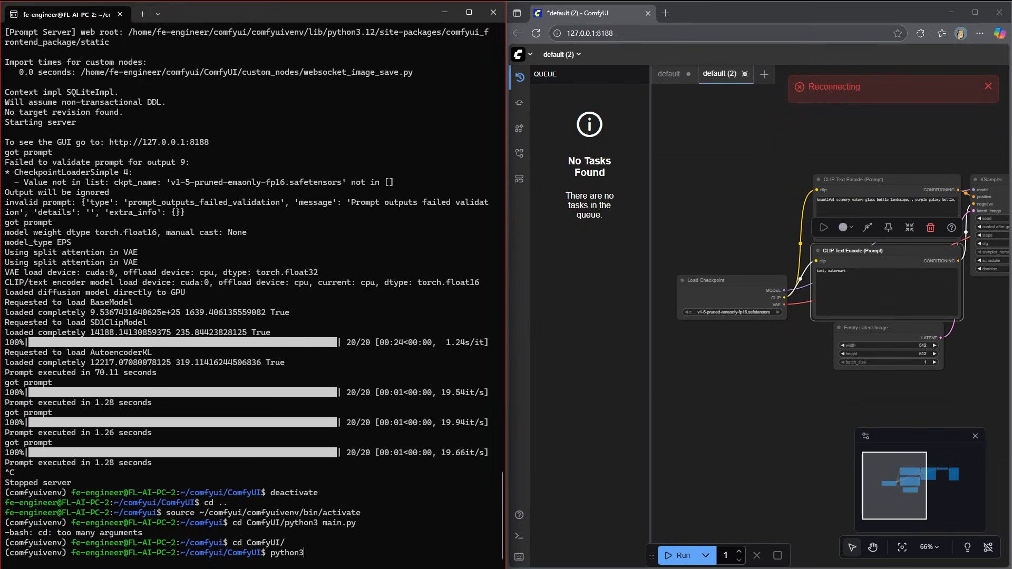
pyautogui.write('main.py')
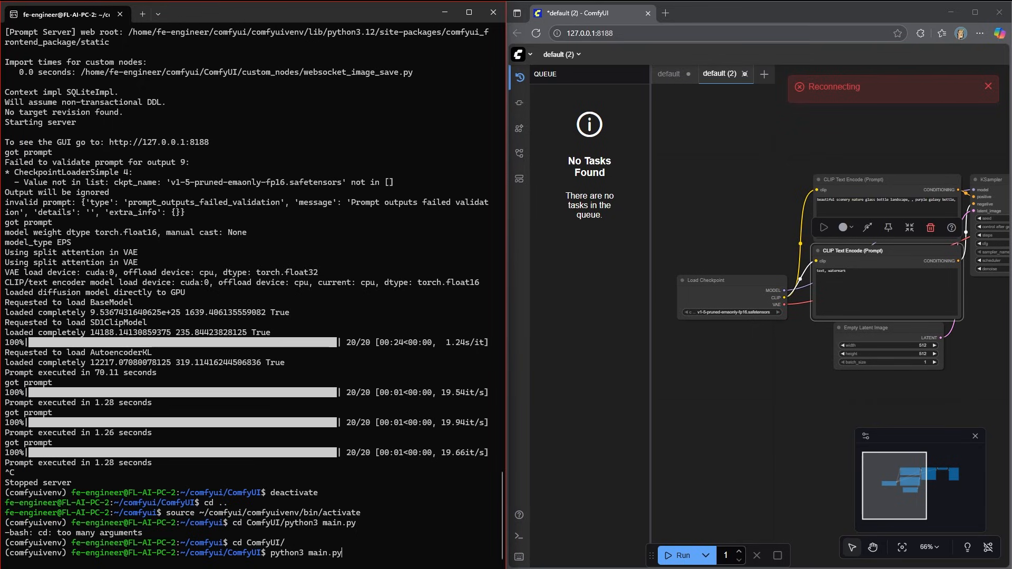